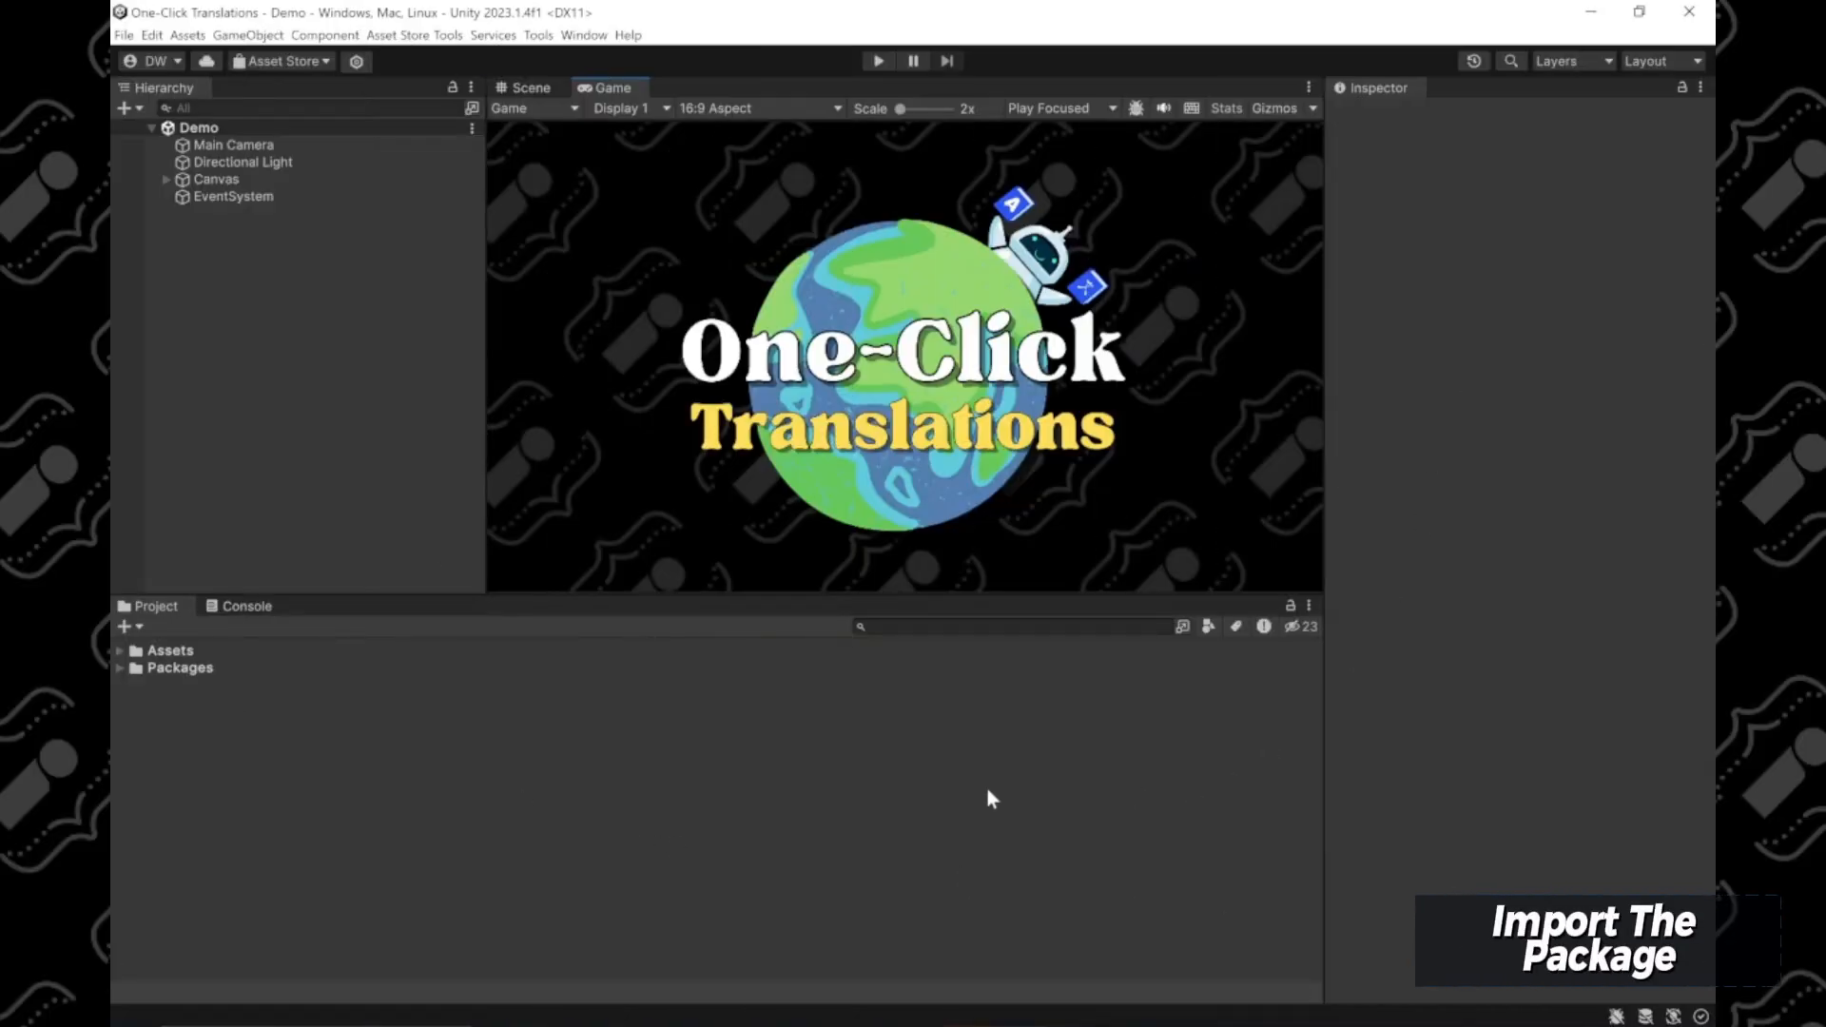
Step: Bring up the Package Manager from the Window menu
click(584, 35)
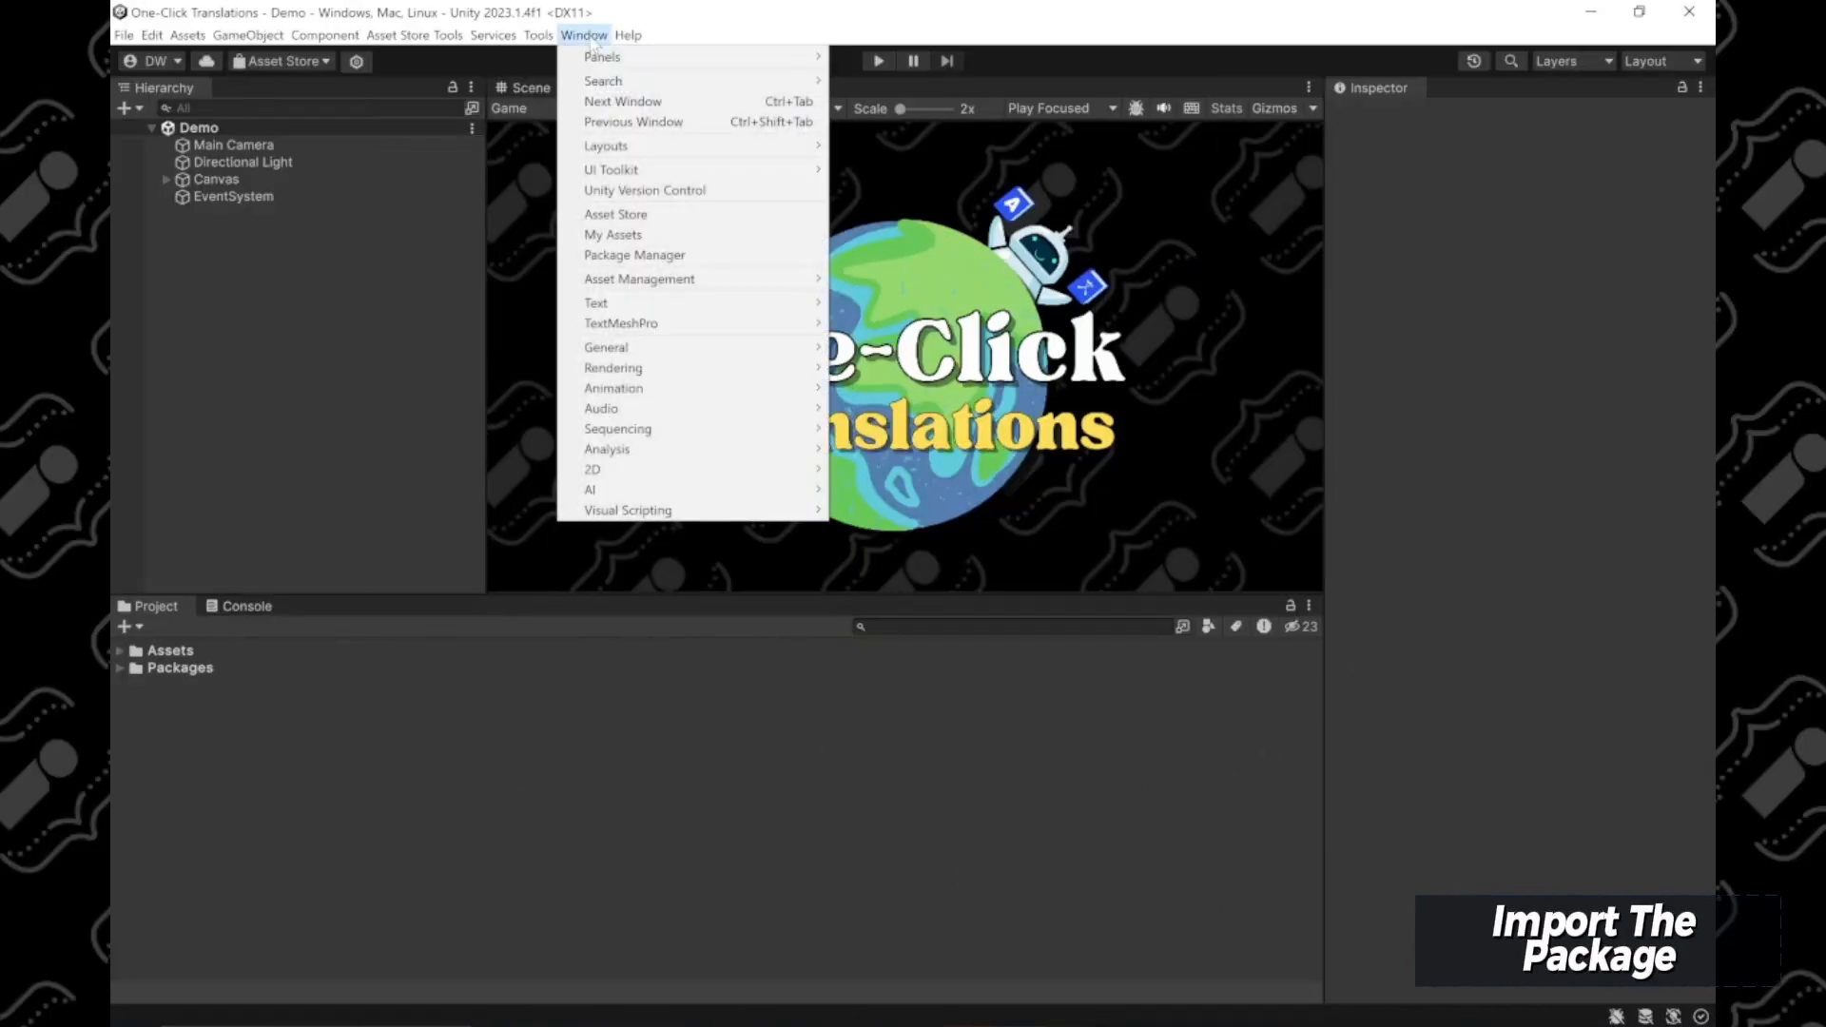
mouse_move(636, 254)
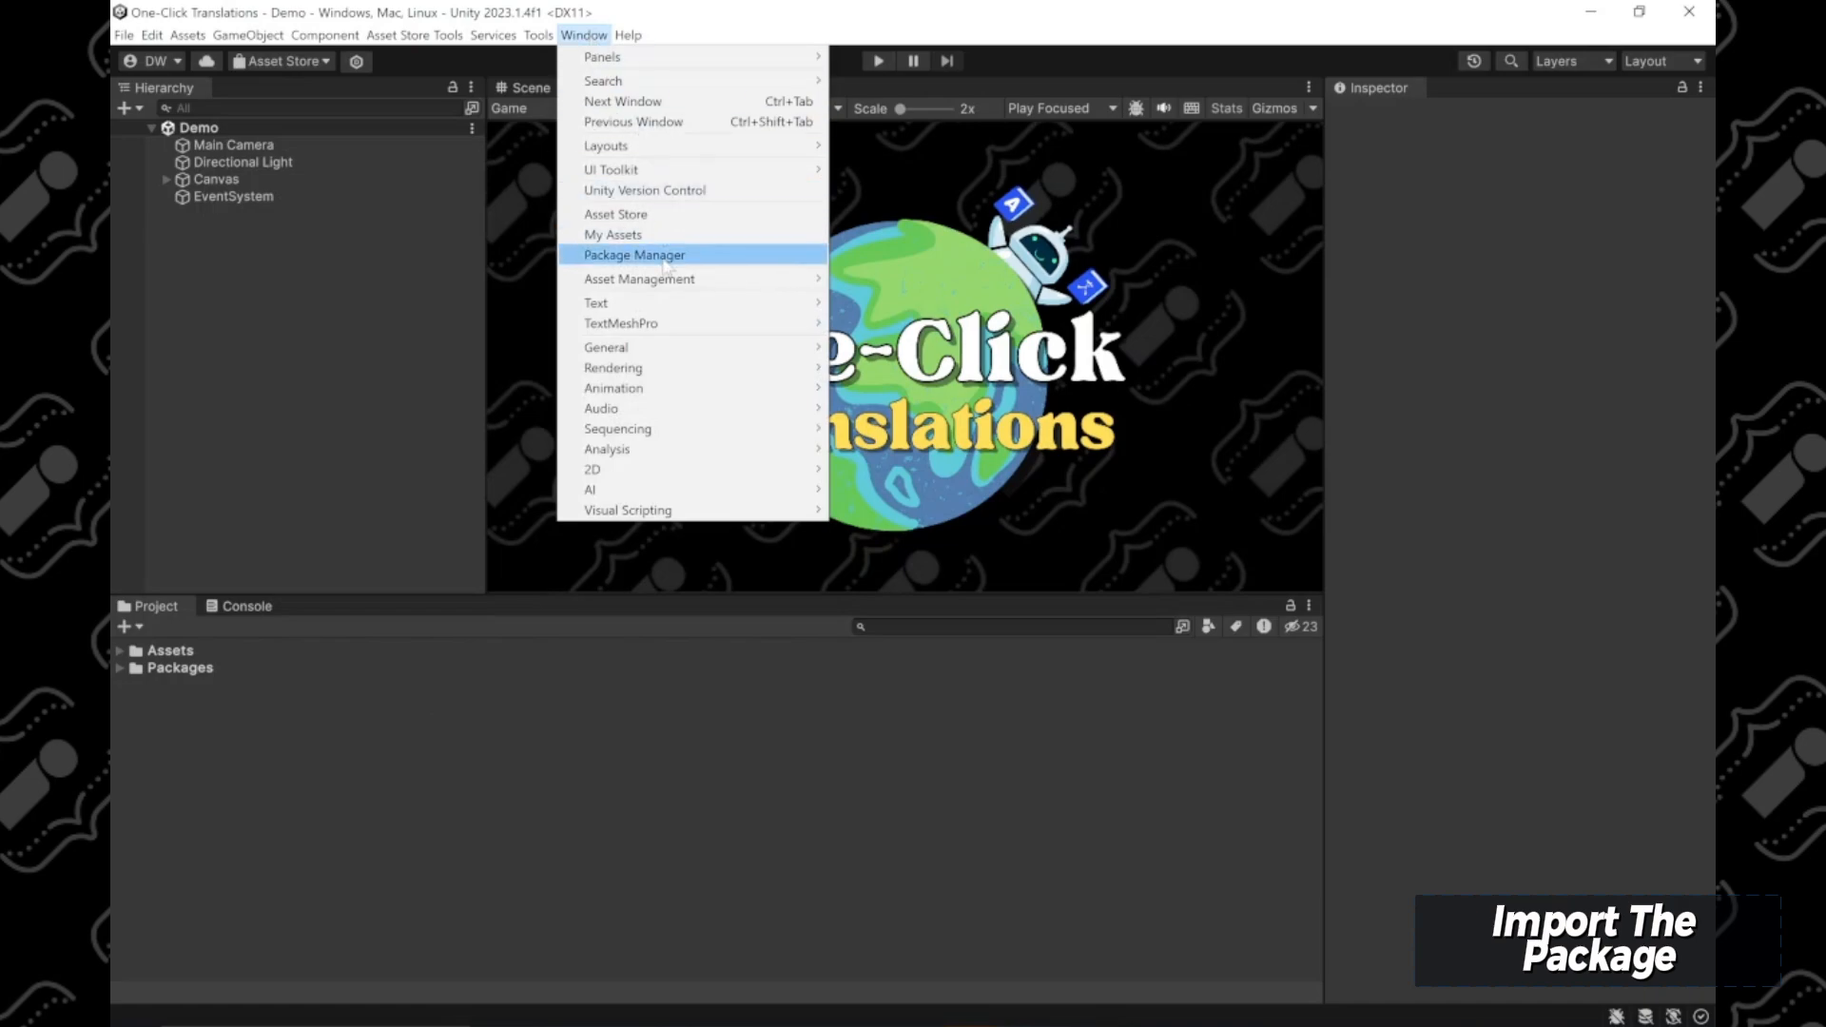
click(633, 255)
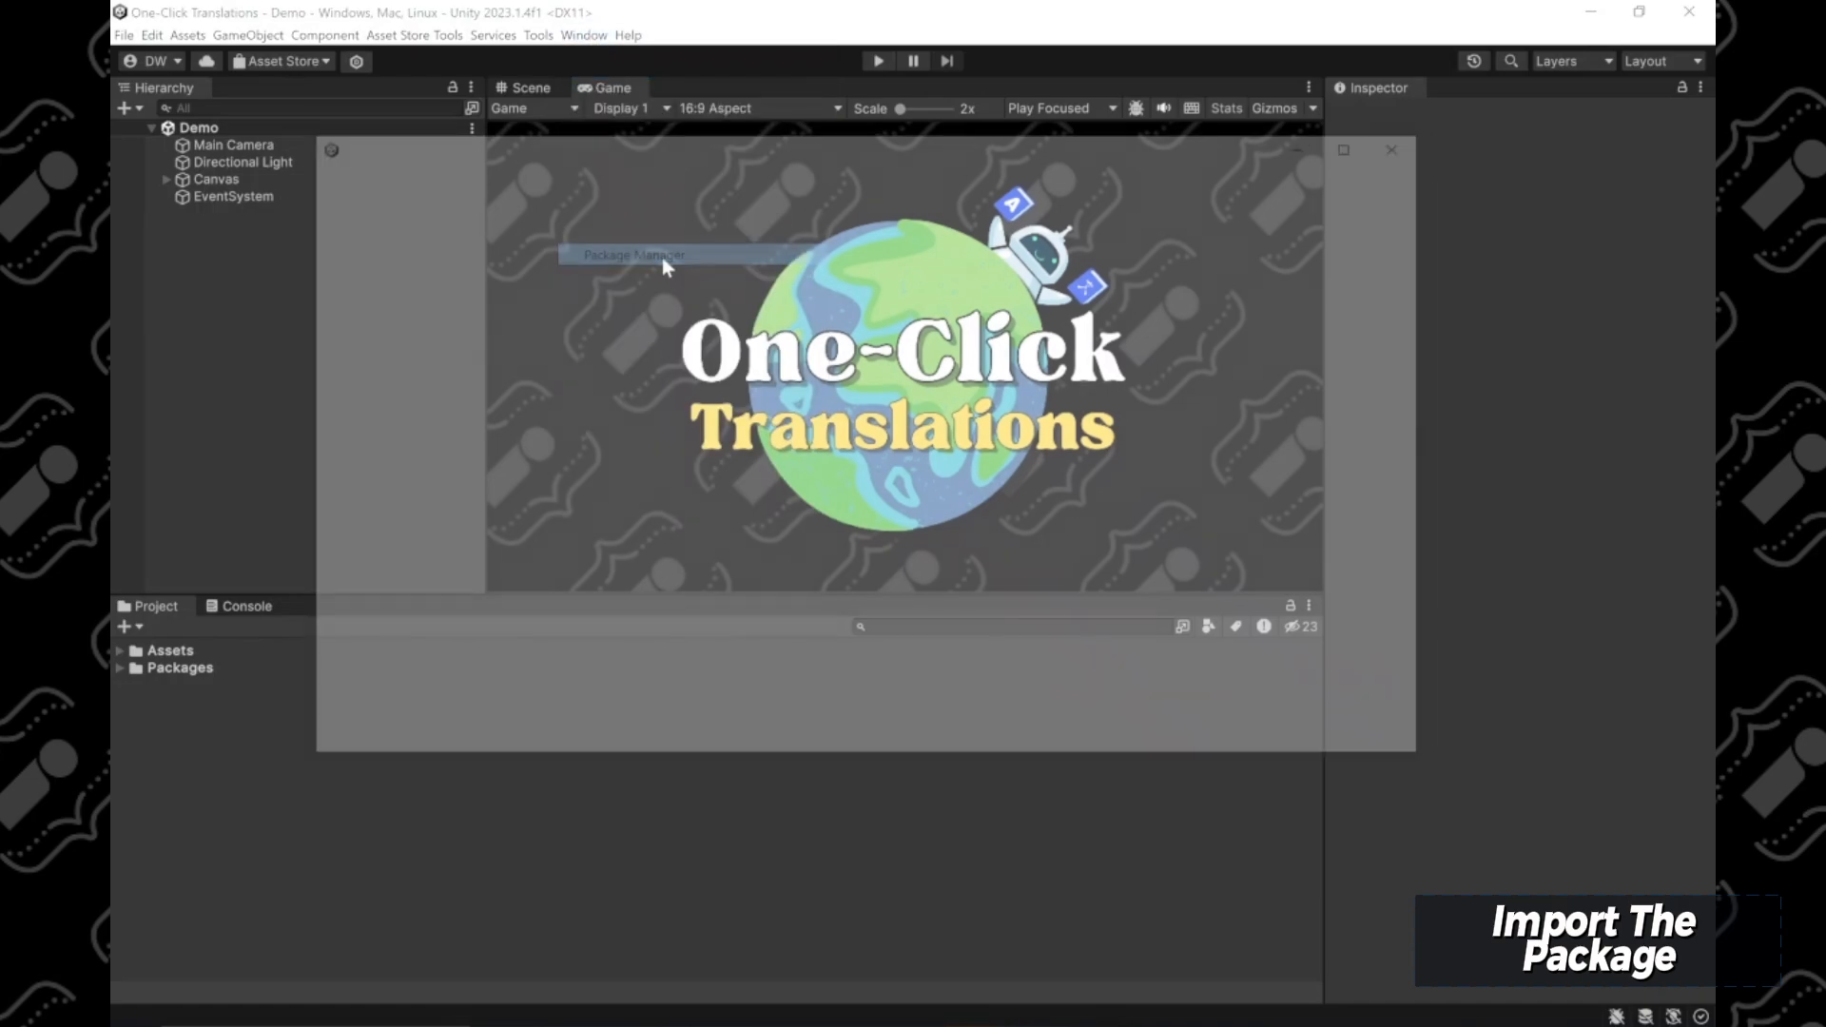
Step: Show My Assets in the Package Manager, search for 'On', then close the window
click(636, 254)
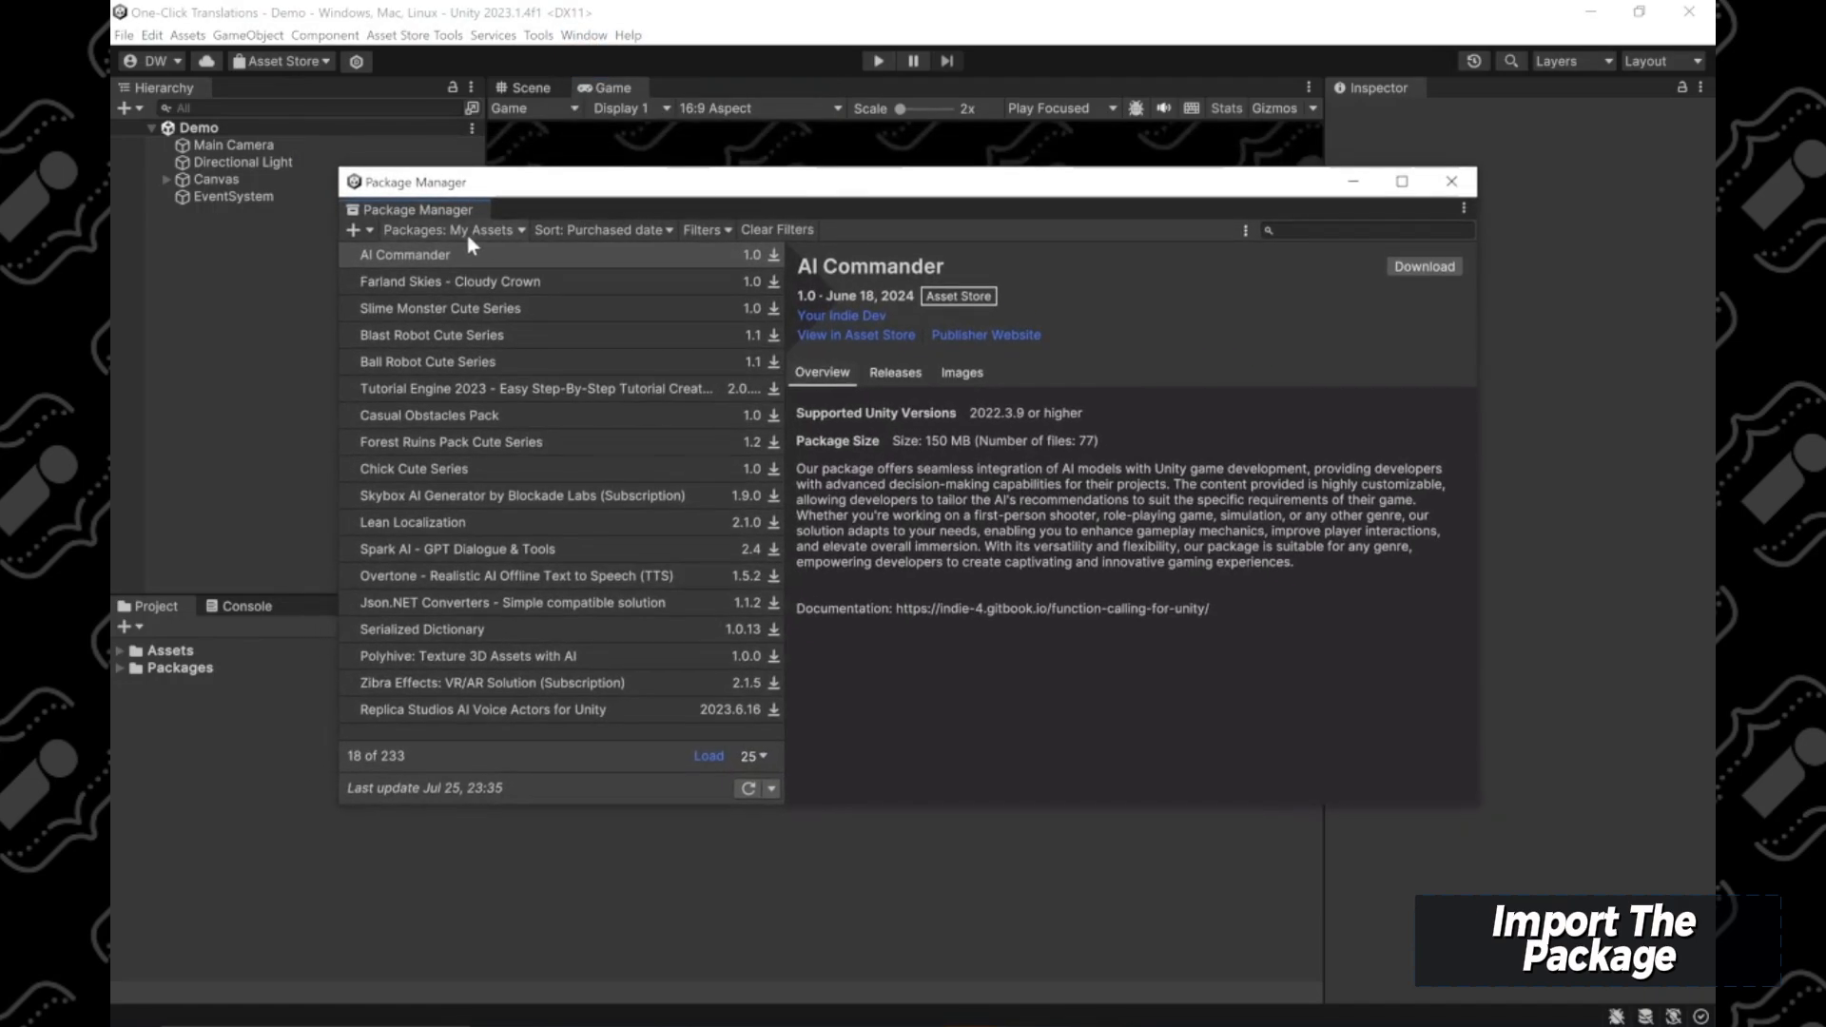
click(452, 231)
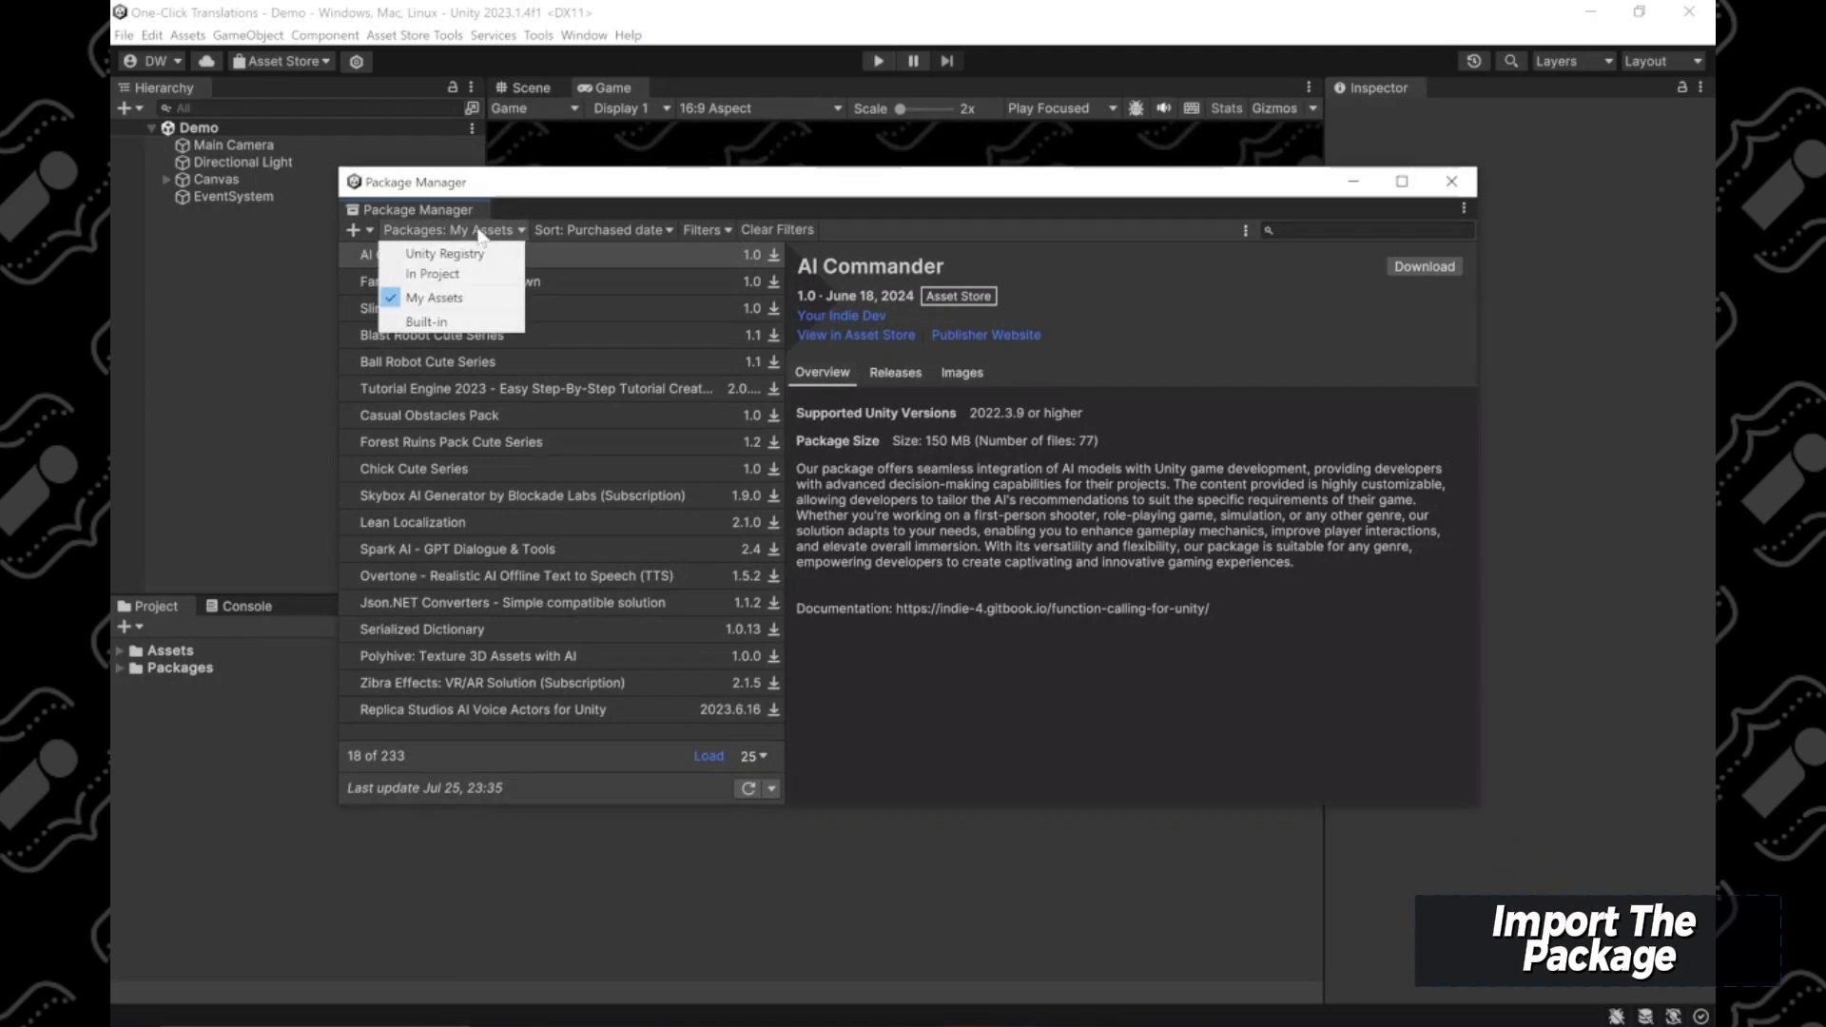
click(434, 296)
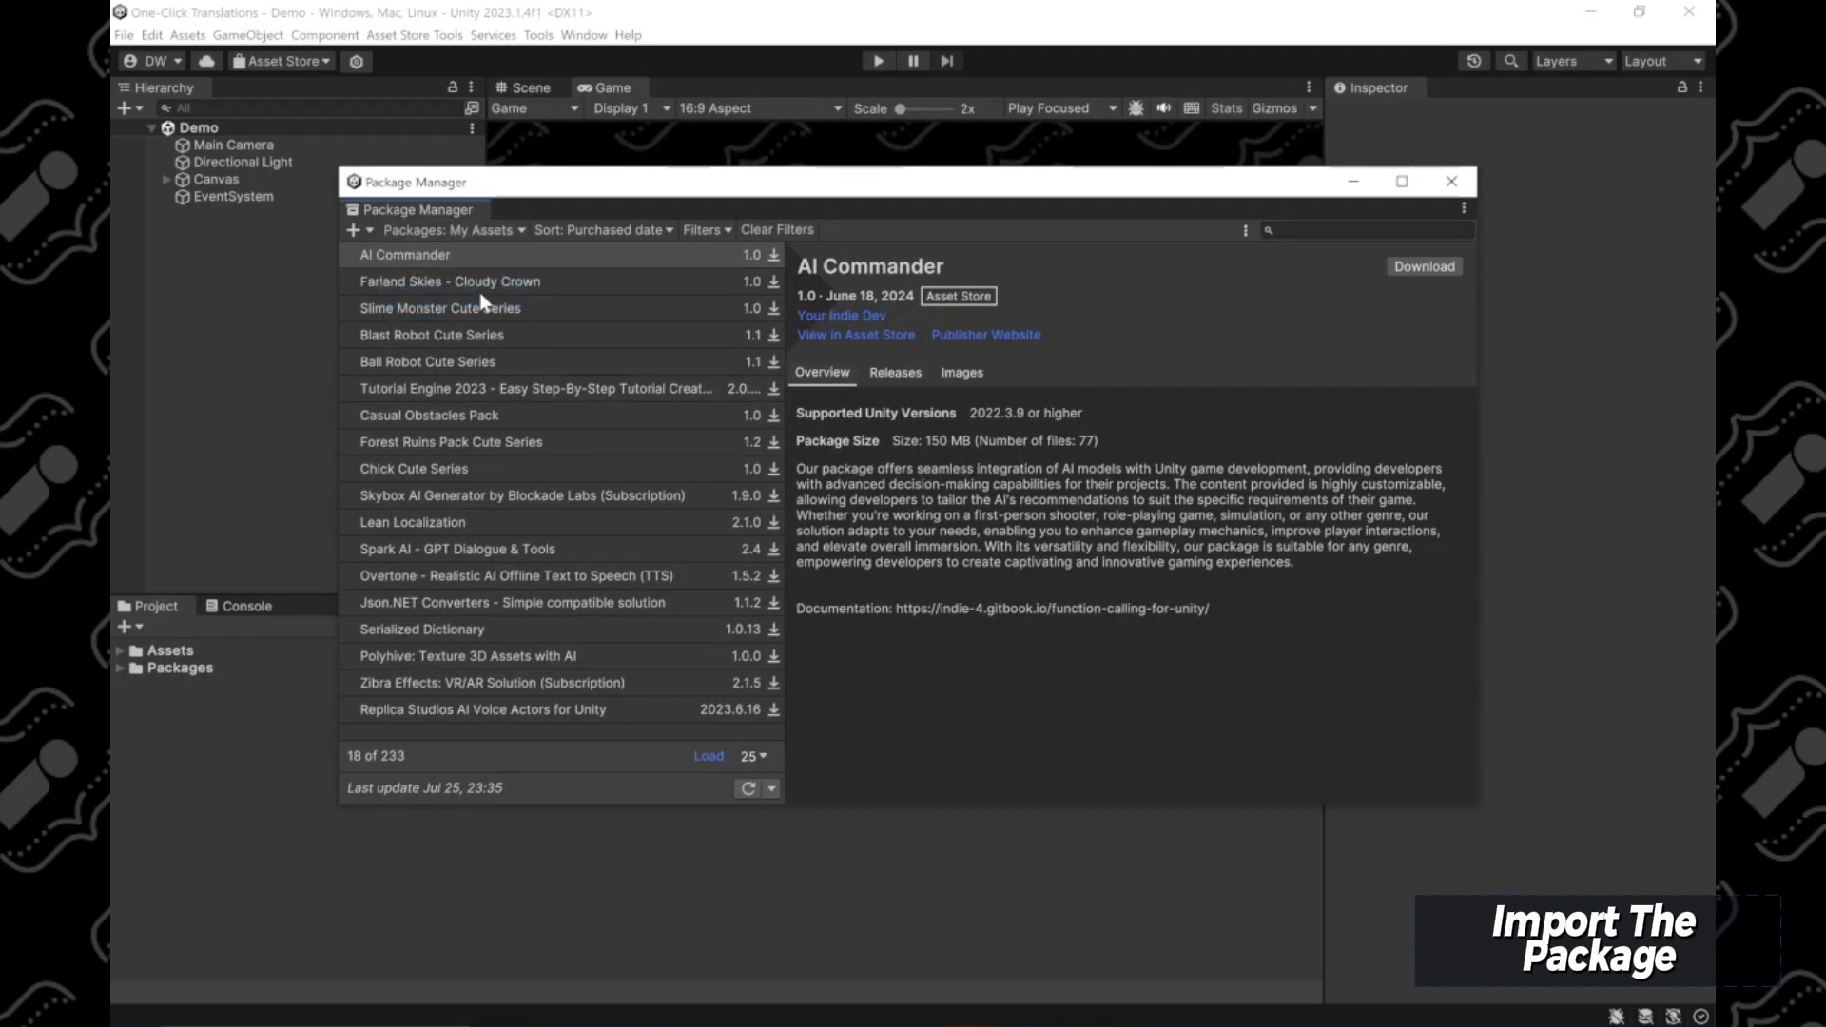
mouse_move(544, 415)
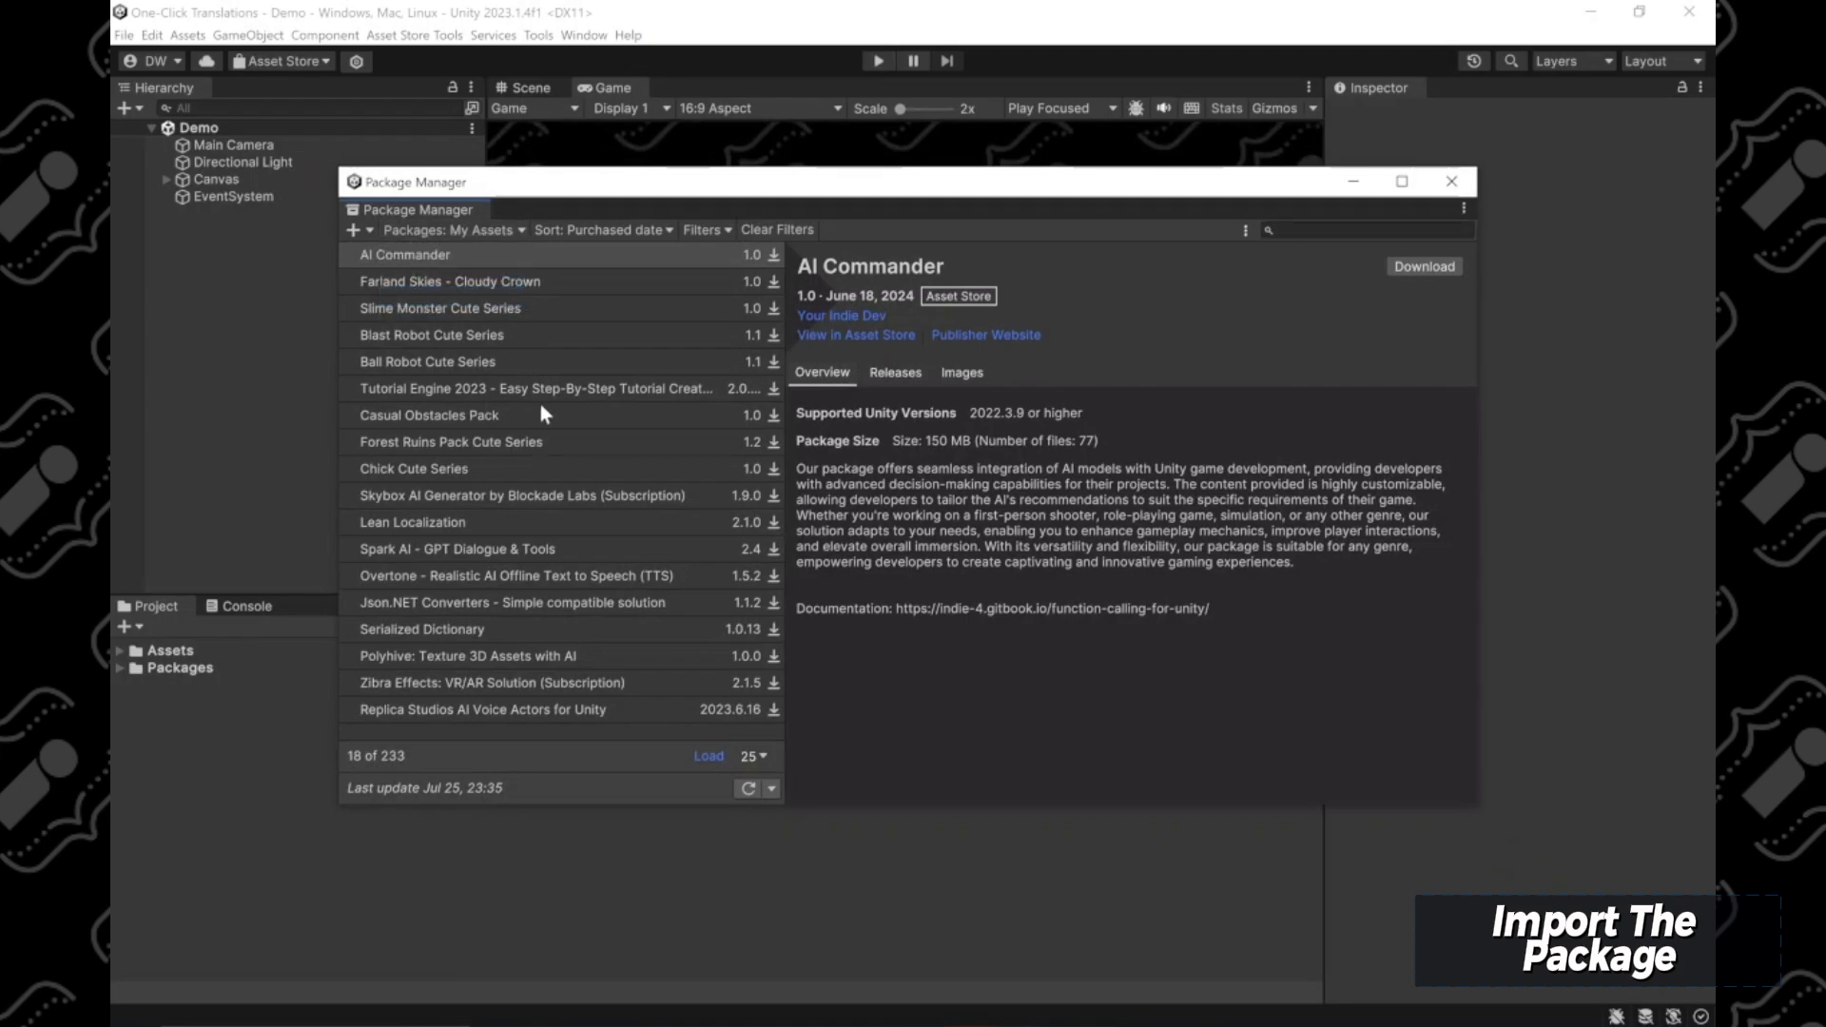
mouse_move(536, 426)
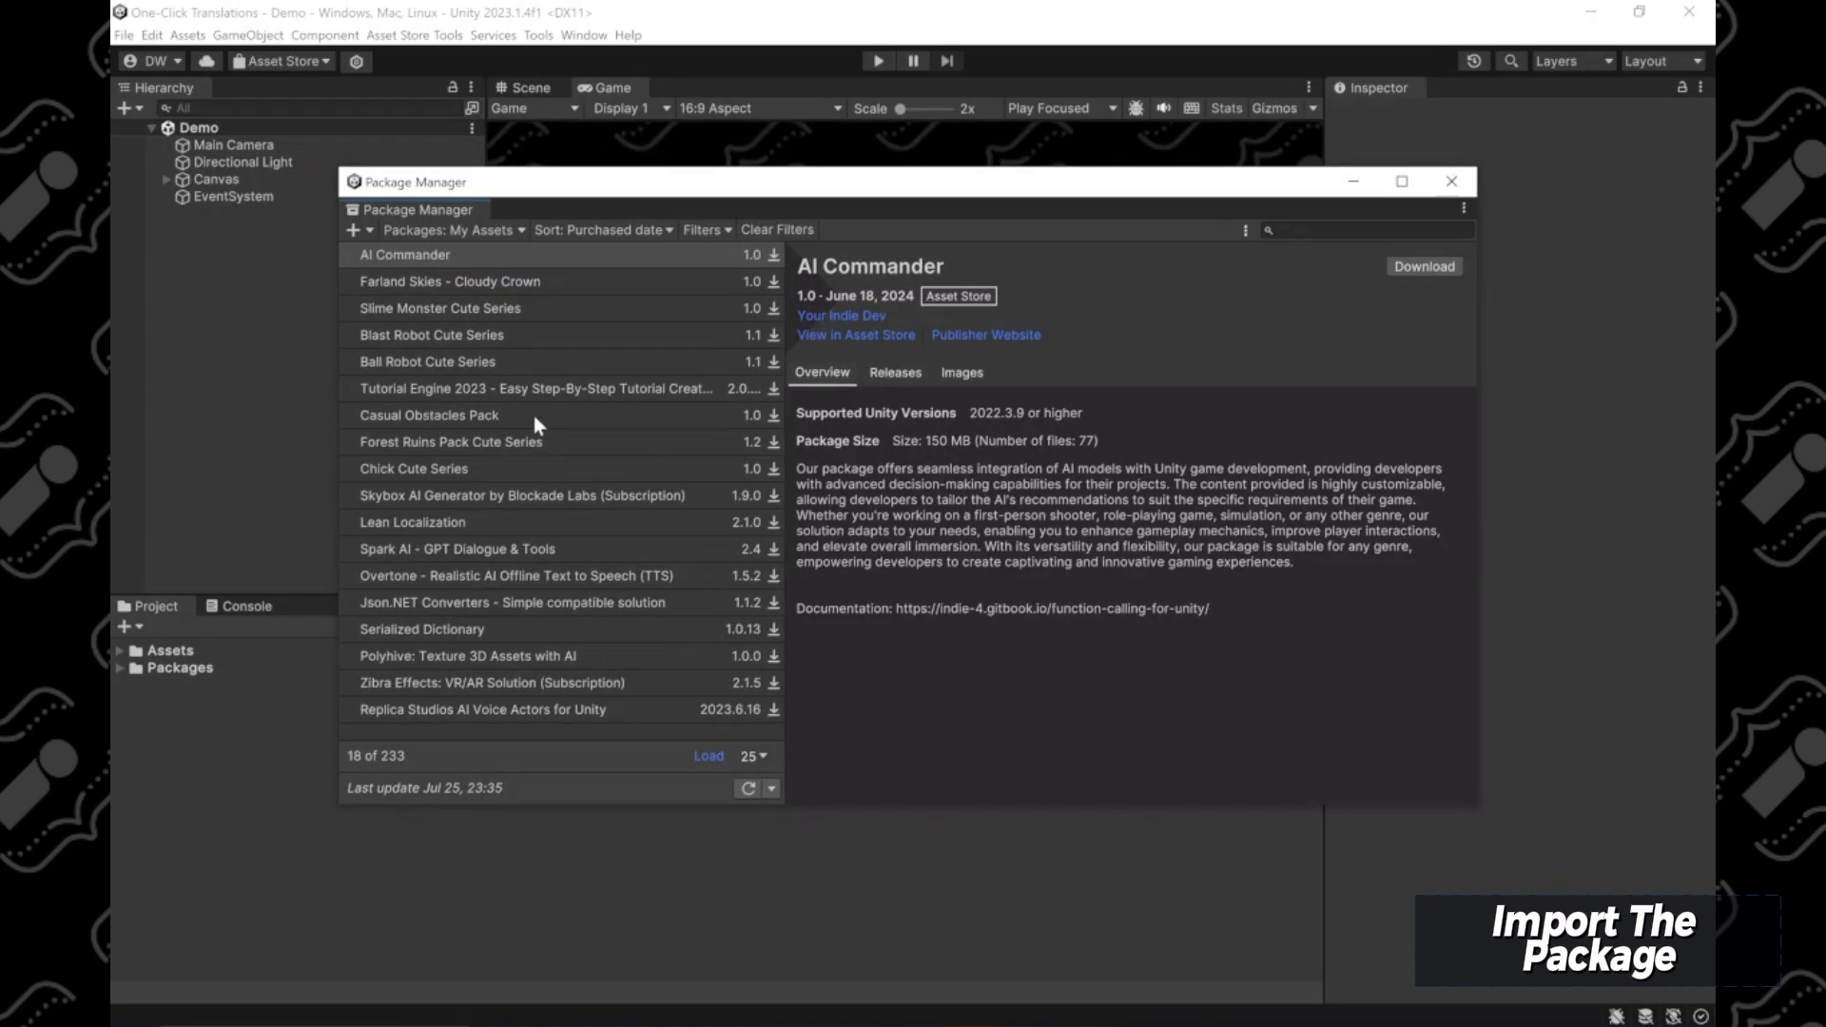
mouse_move(649, 552)
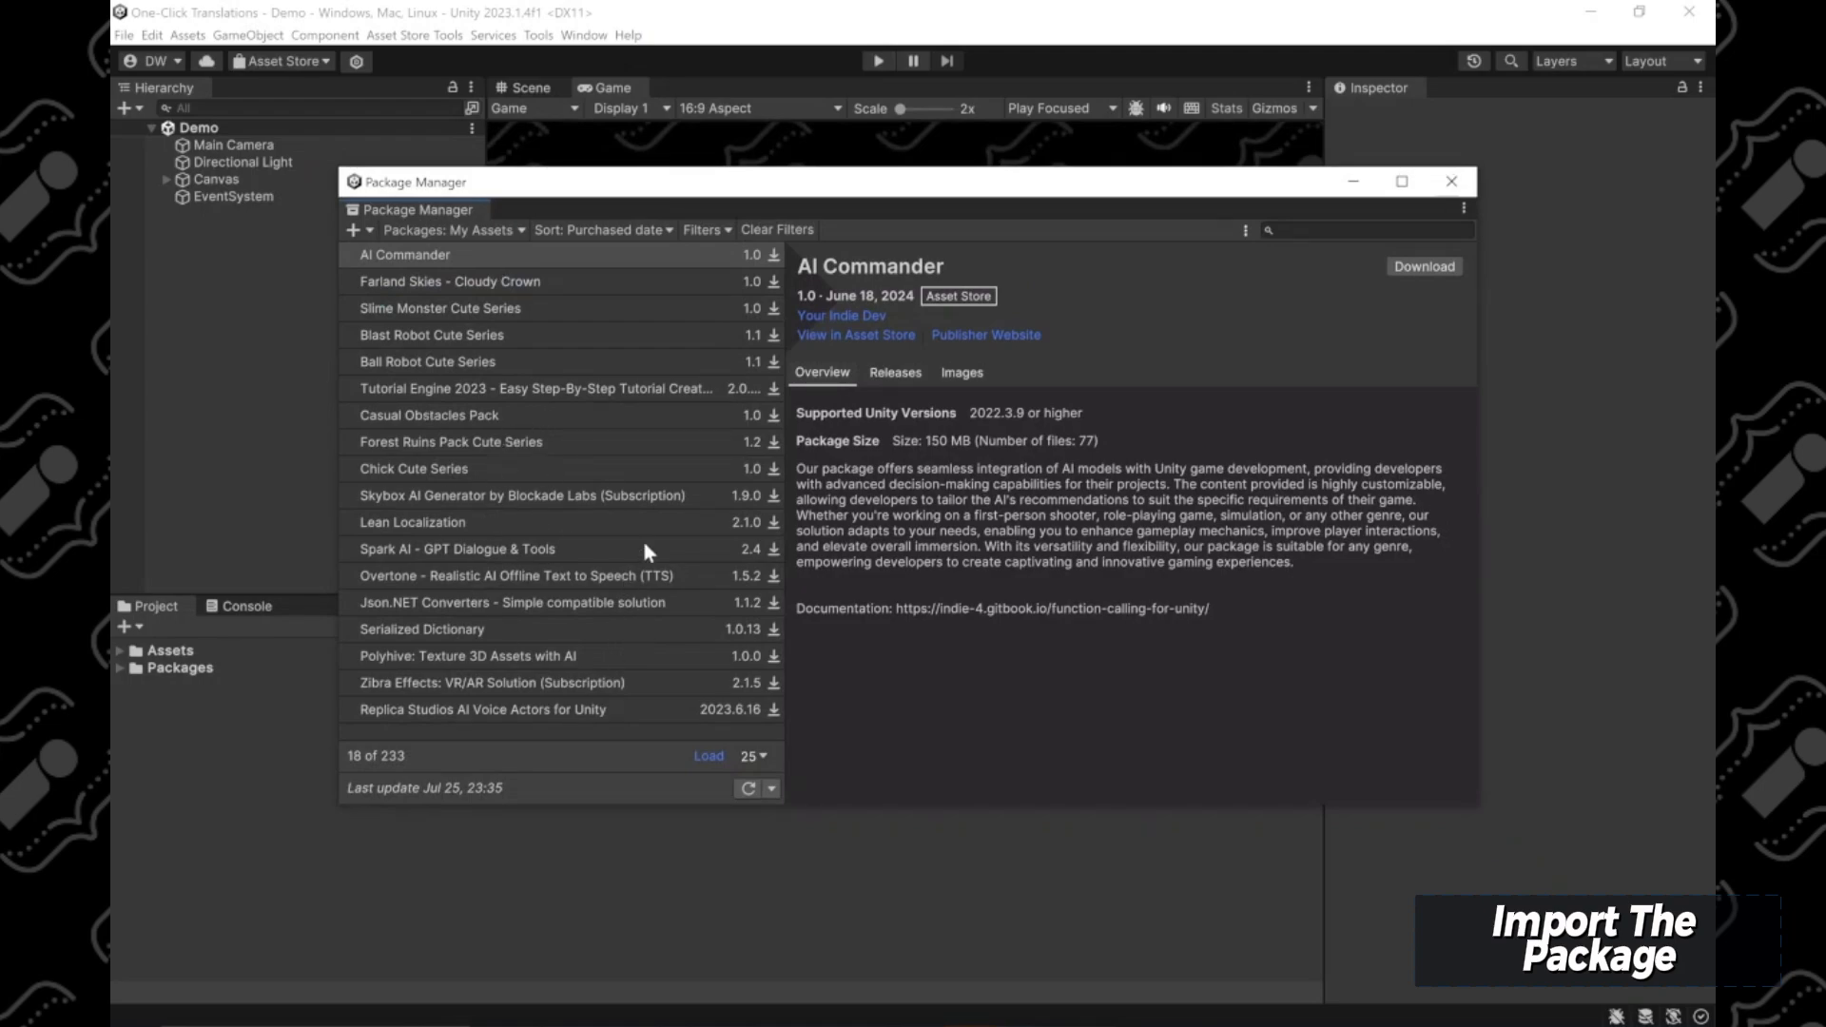
click(1367, 230)
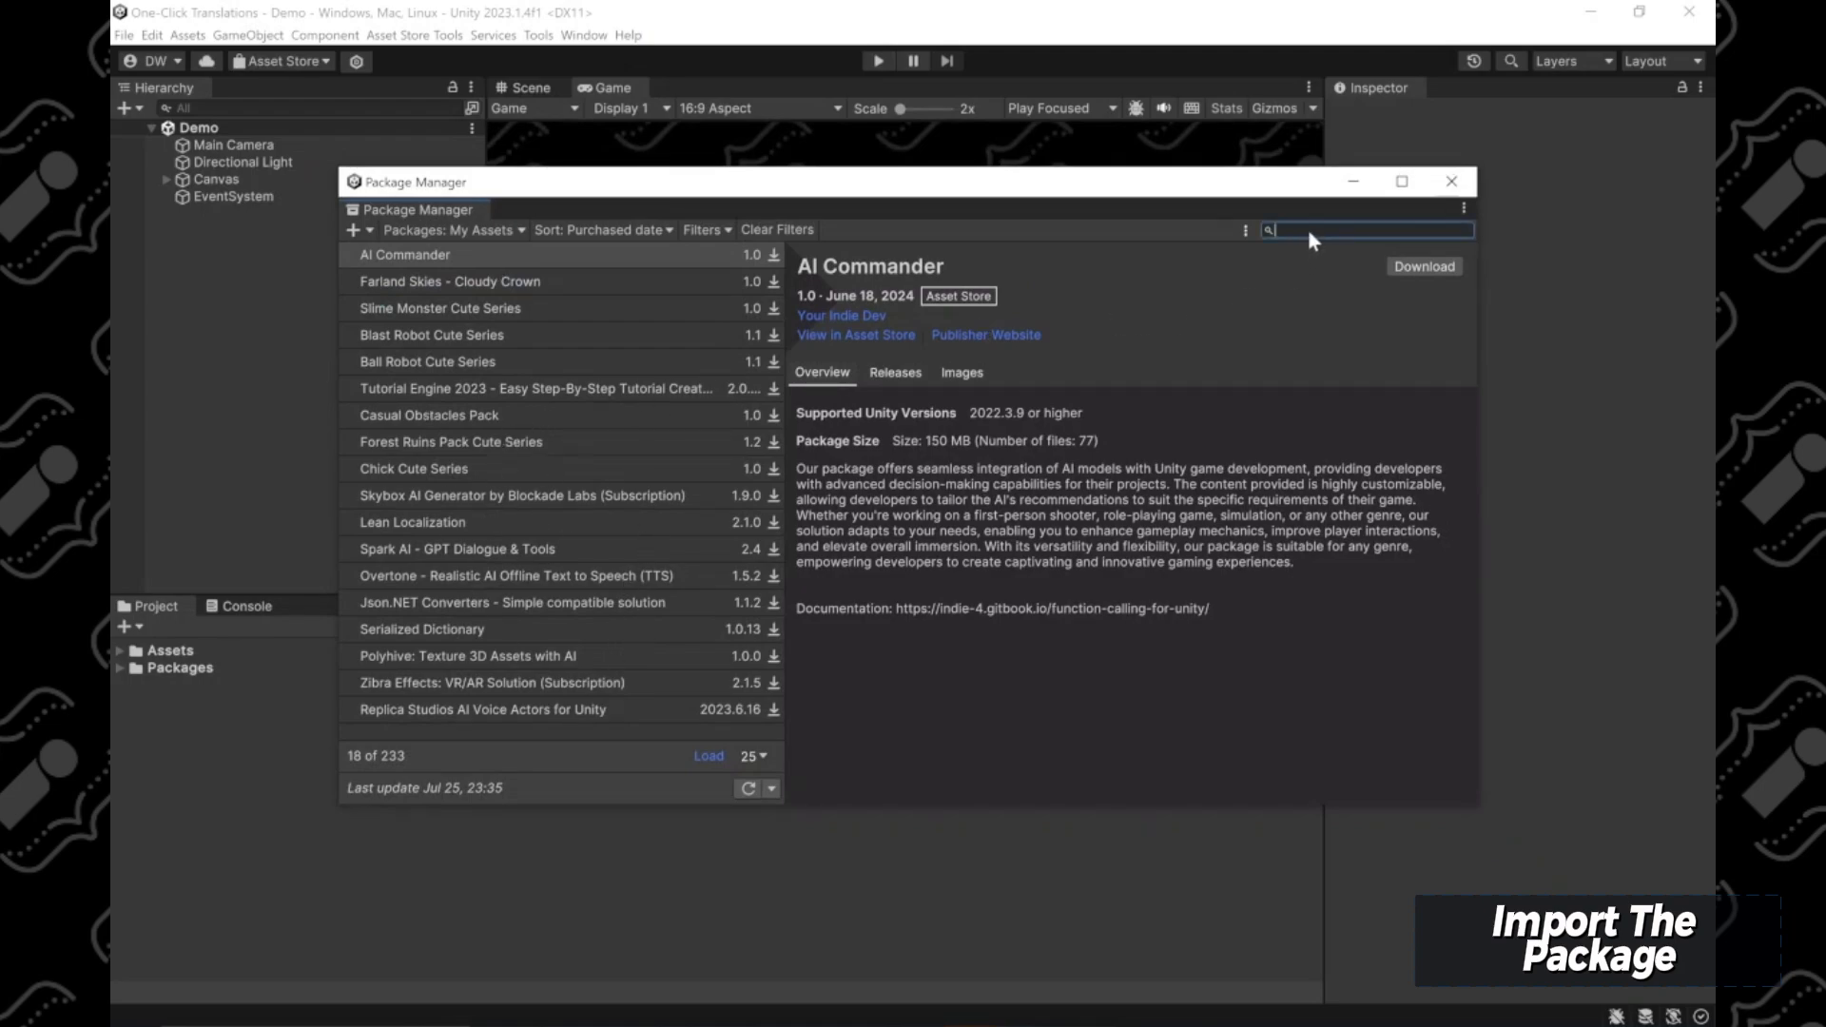
text(On)
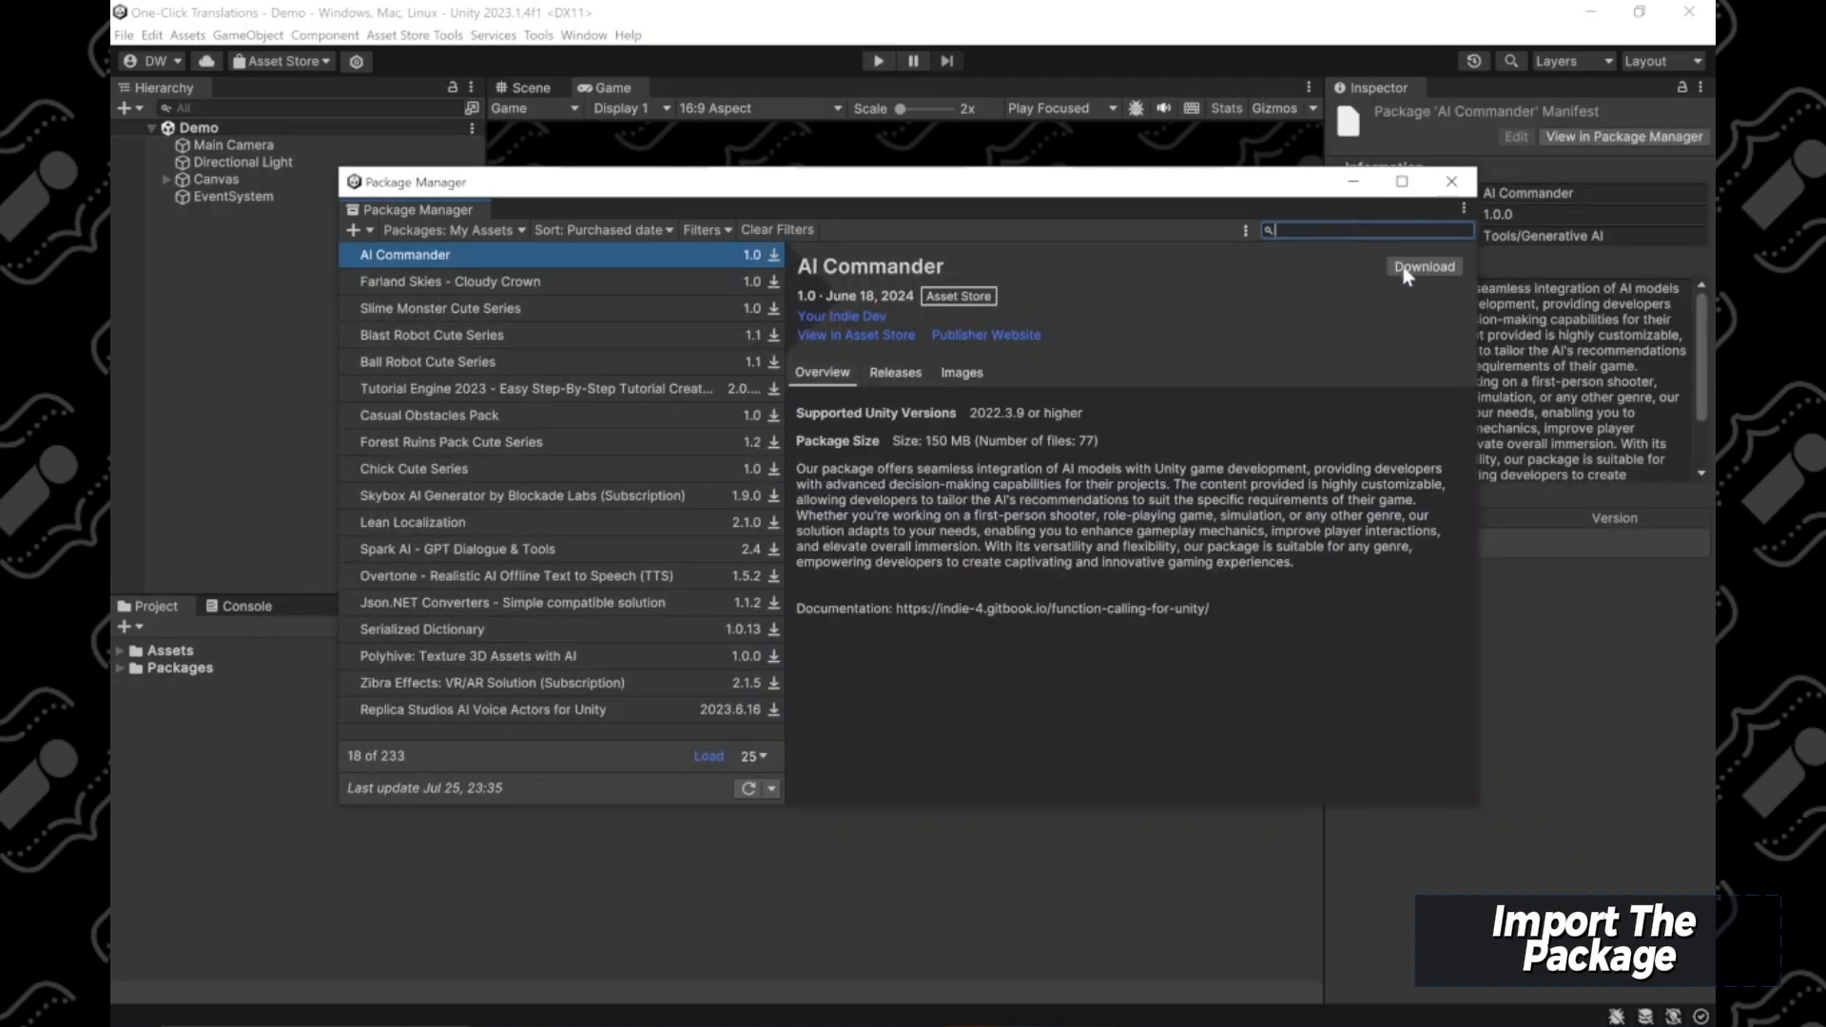
mouse_move(1419, 274)
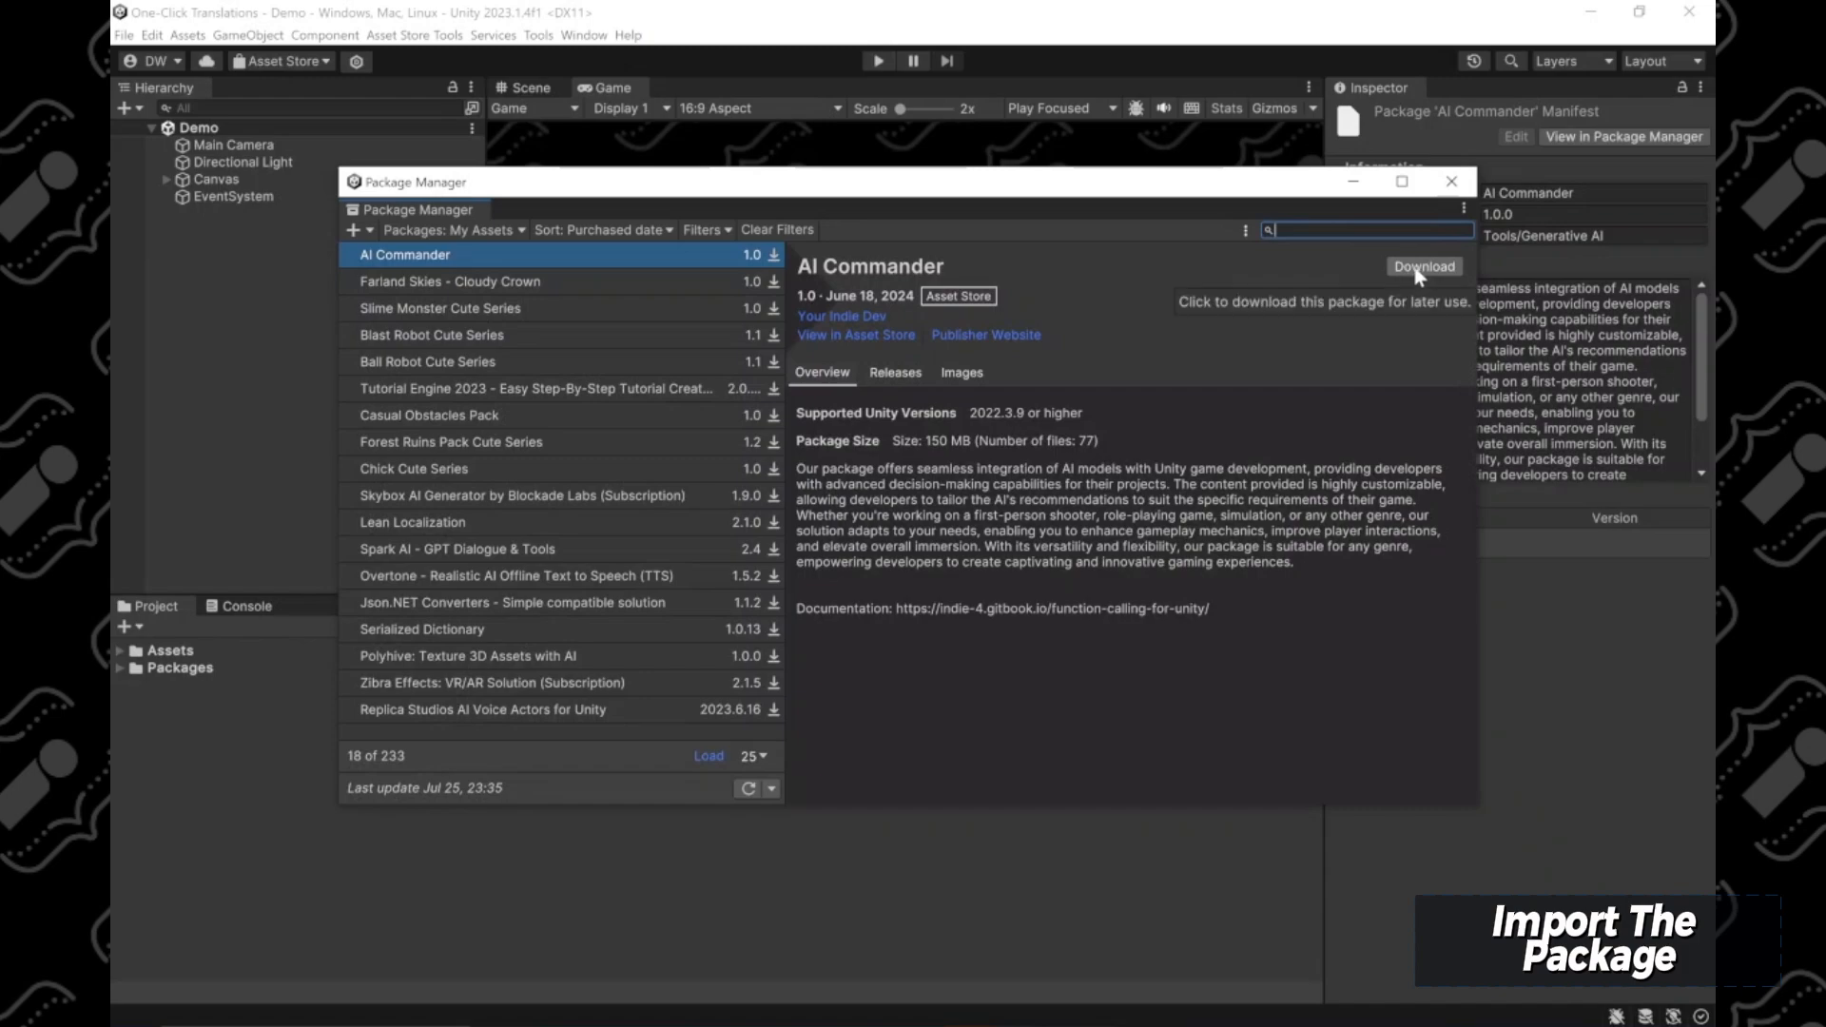
mouse_move(1266, 201)
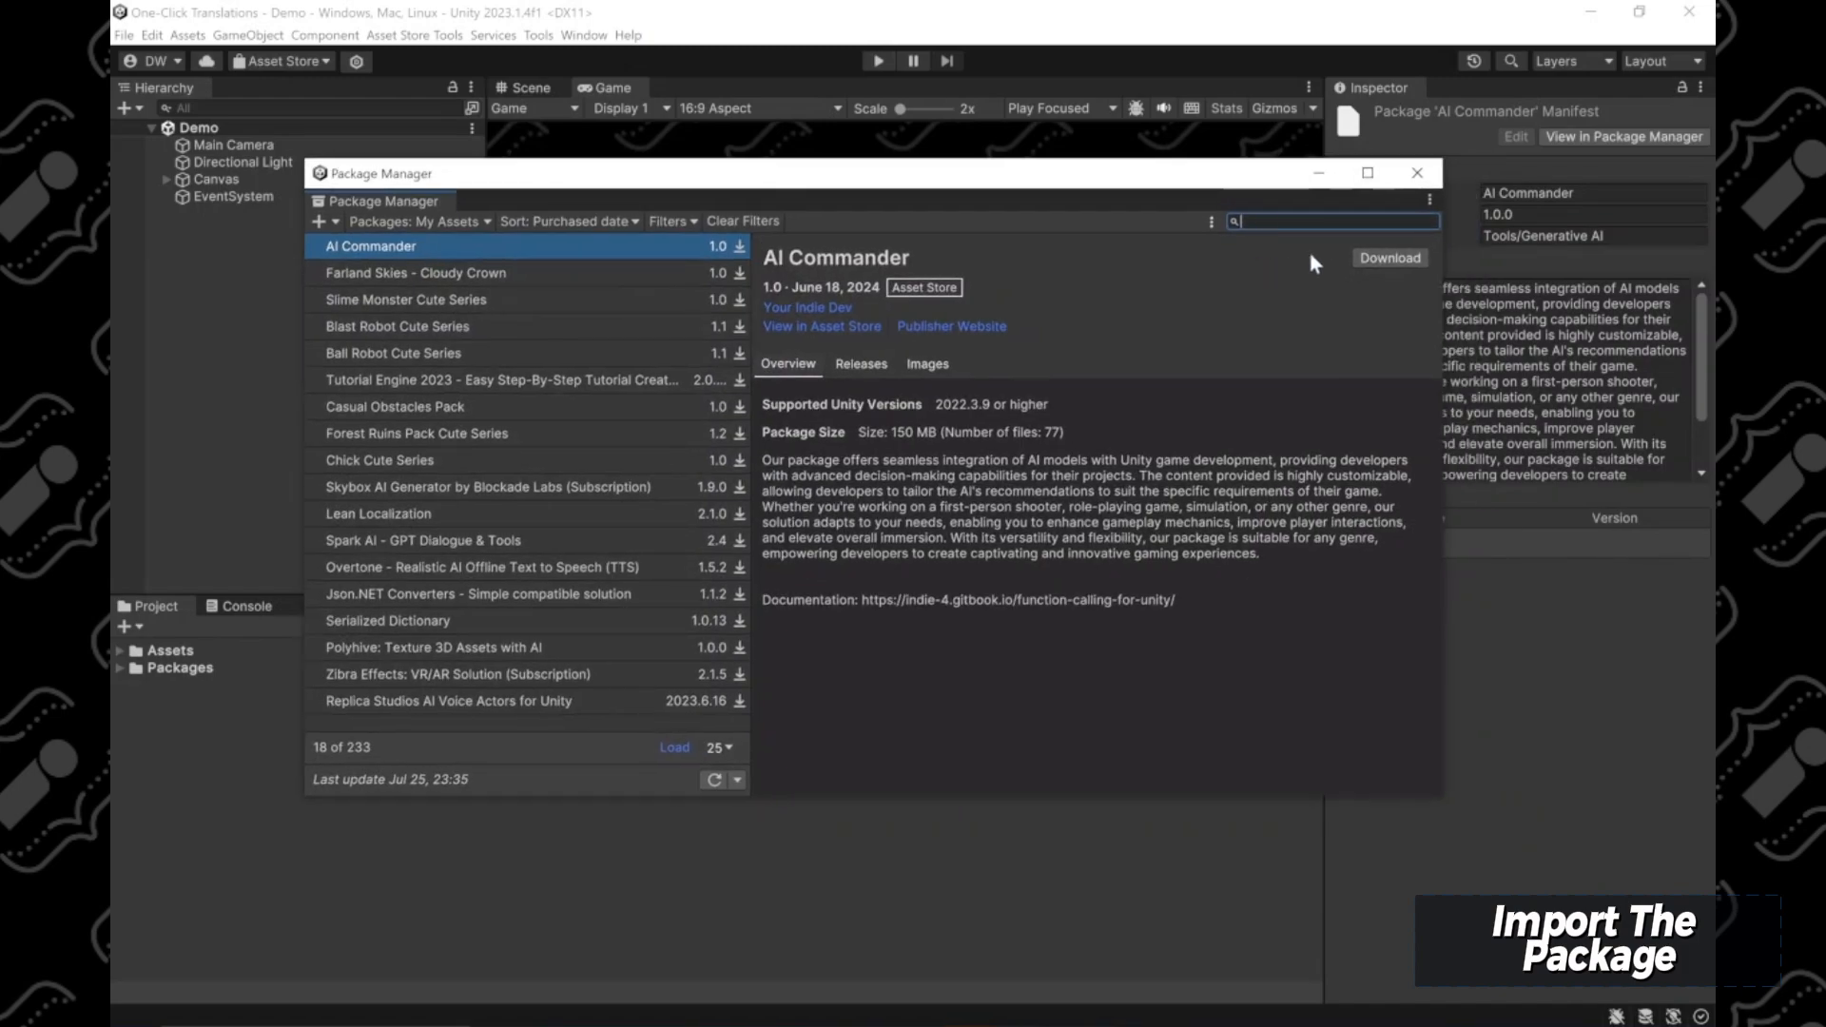
click(1417, 172)
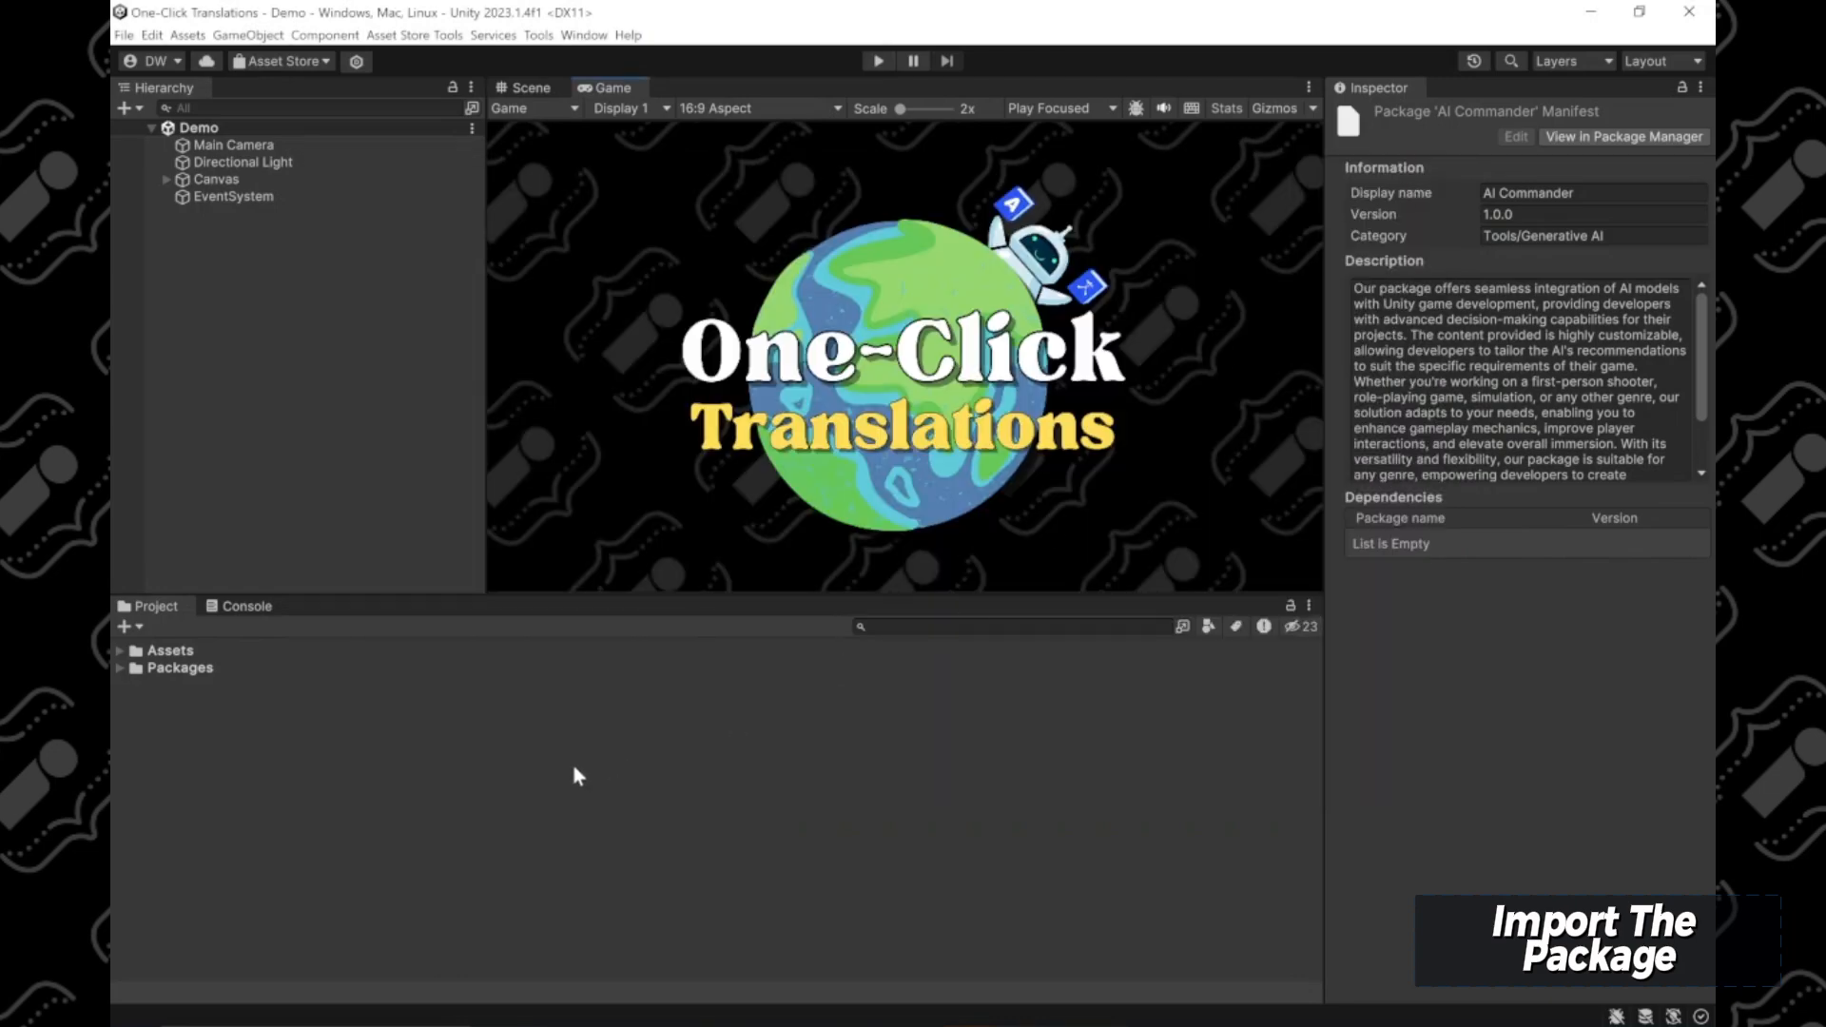
mouse_move(627, 839)
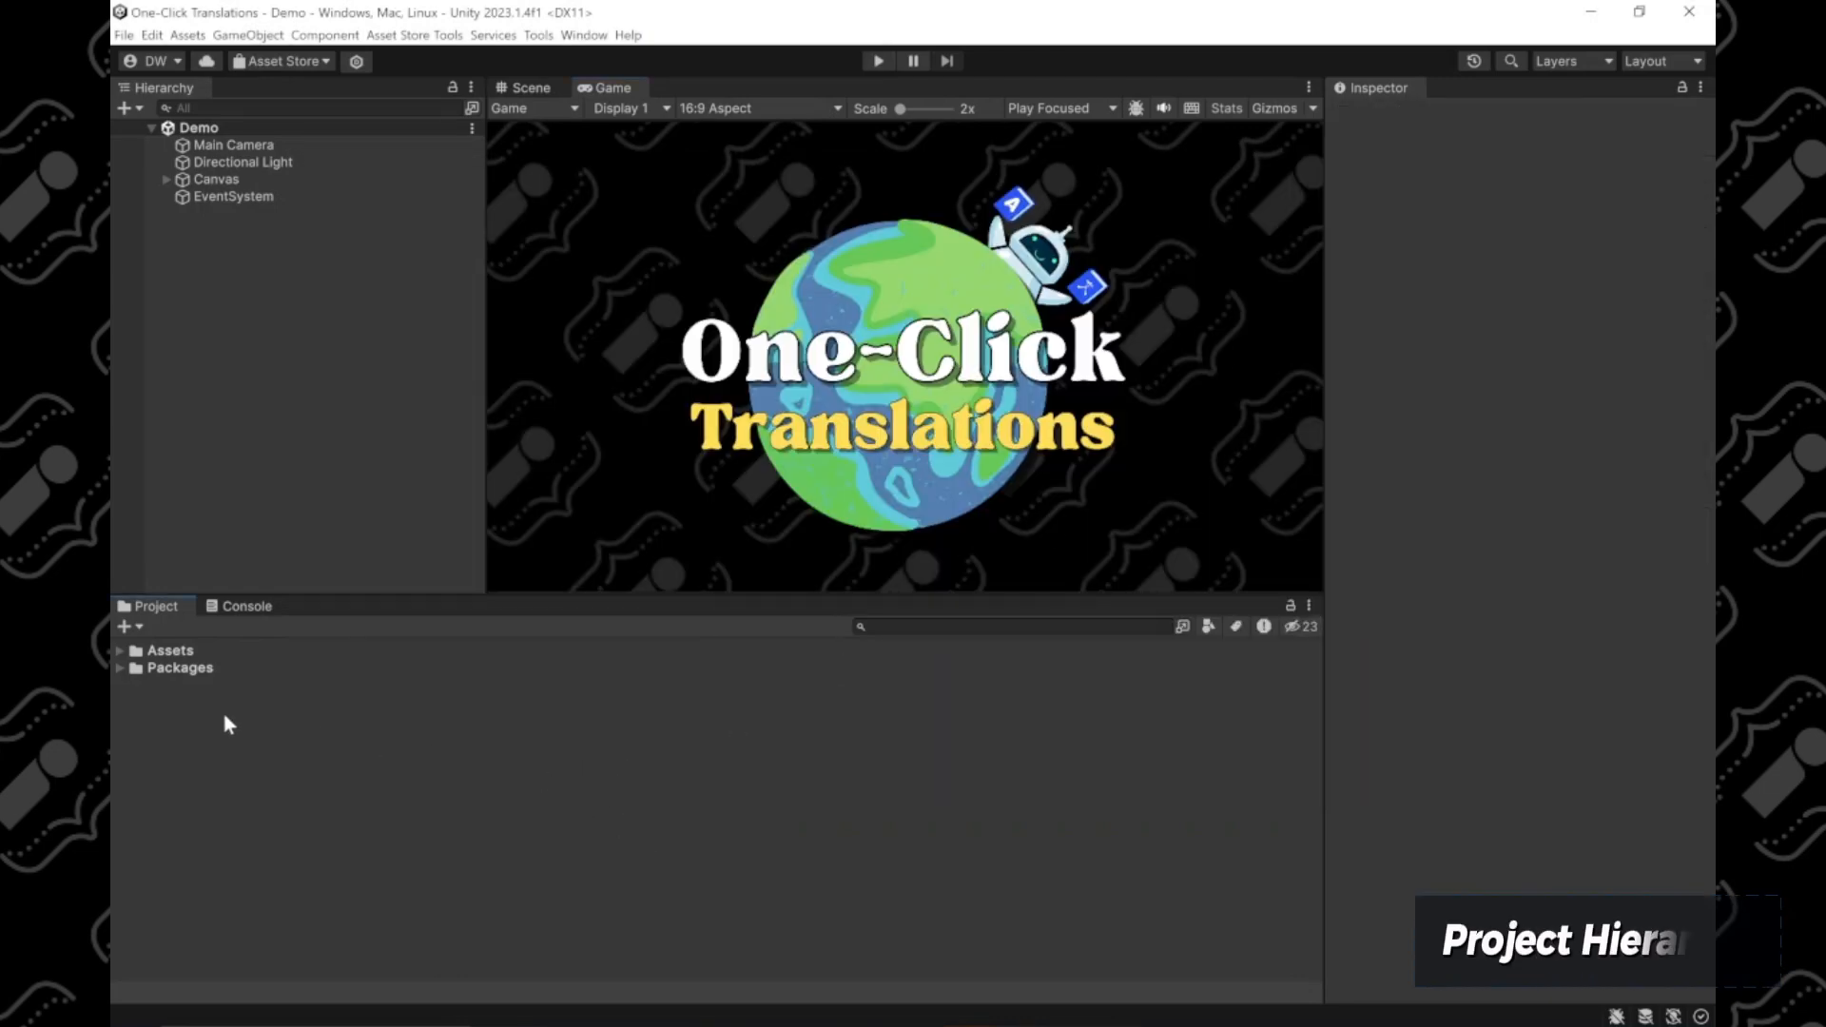
Step: Expand Assets > Indie > One-Click Translations > Resources in the Project panel
click(118, 650)
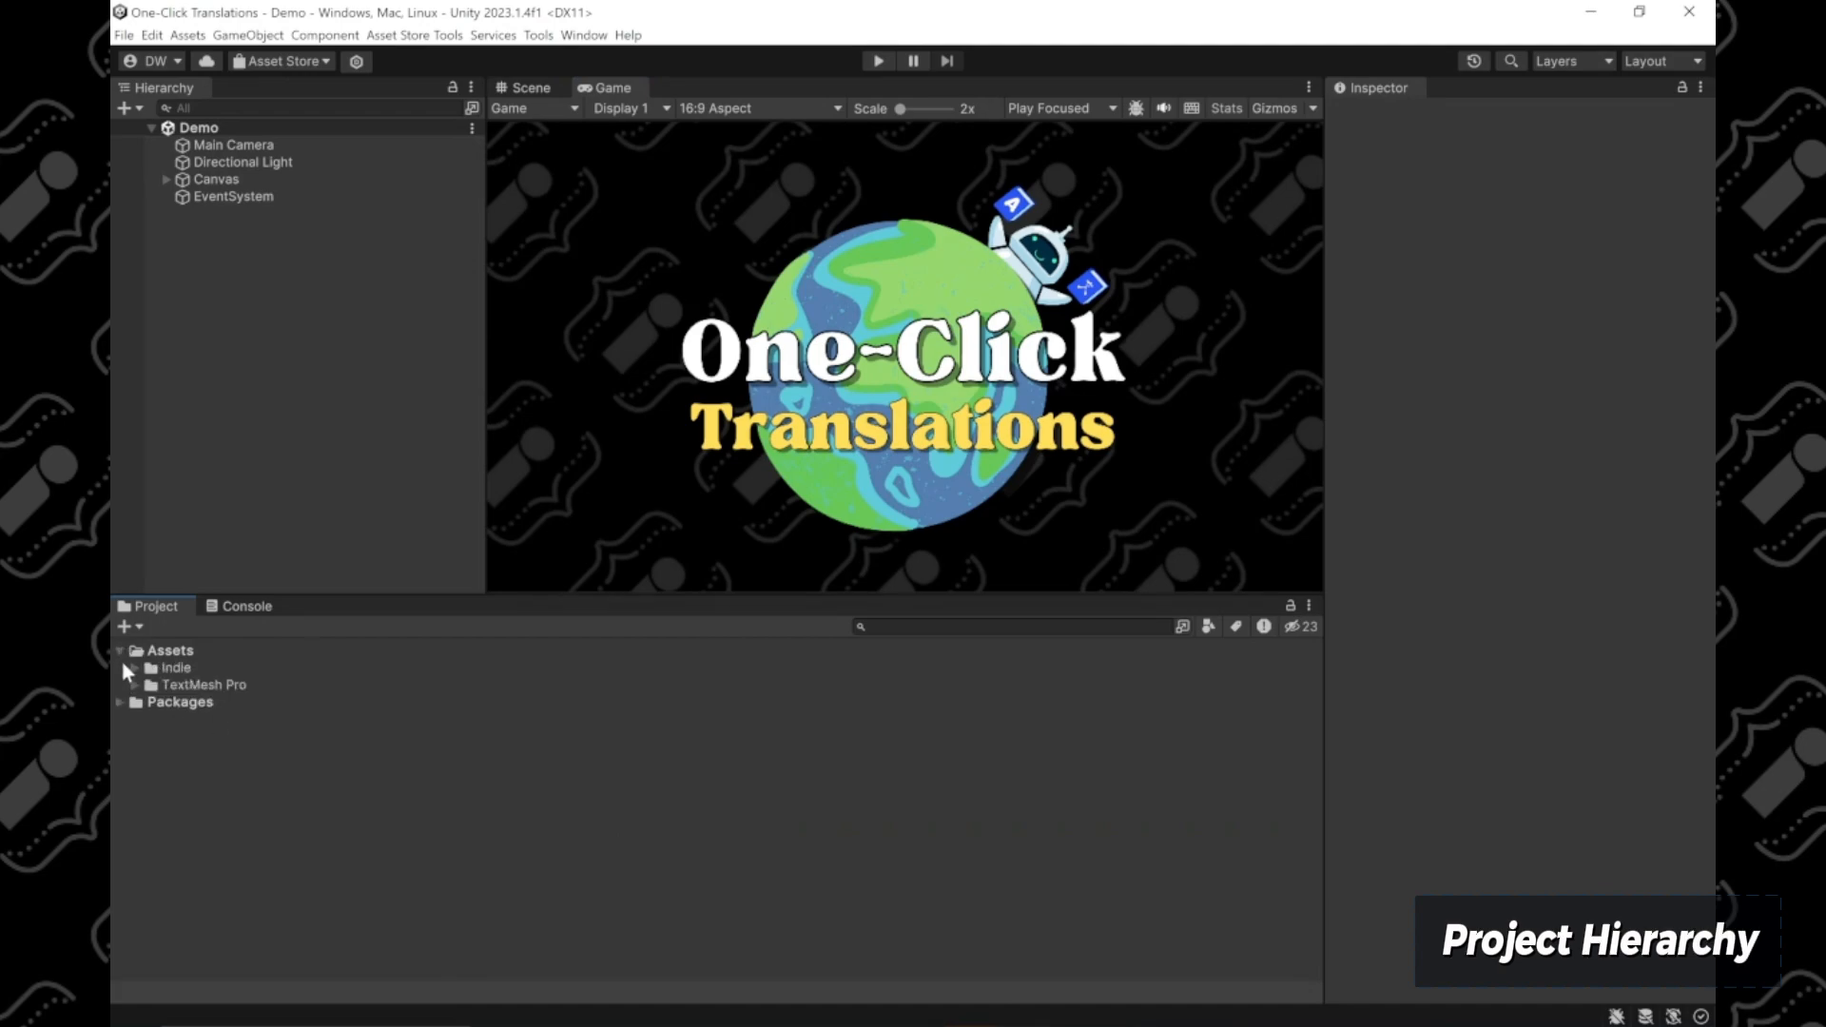
click(175, 667)
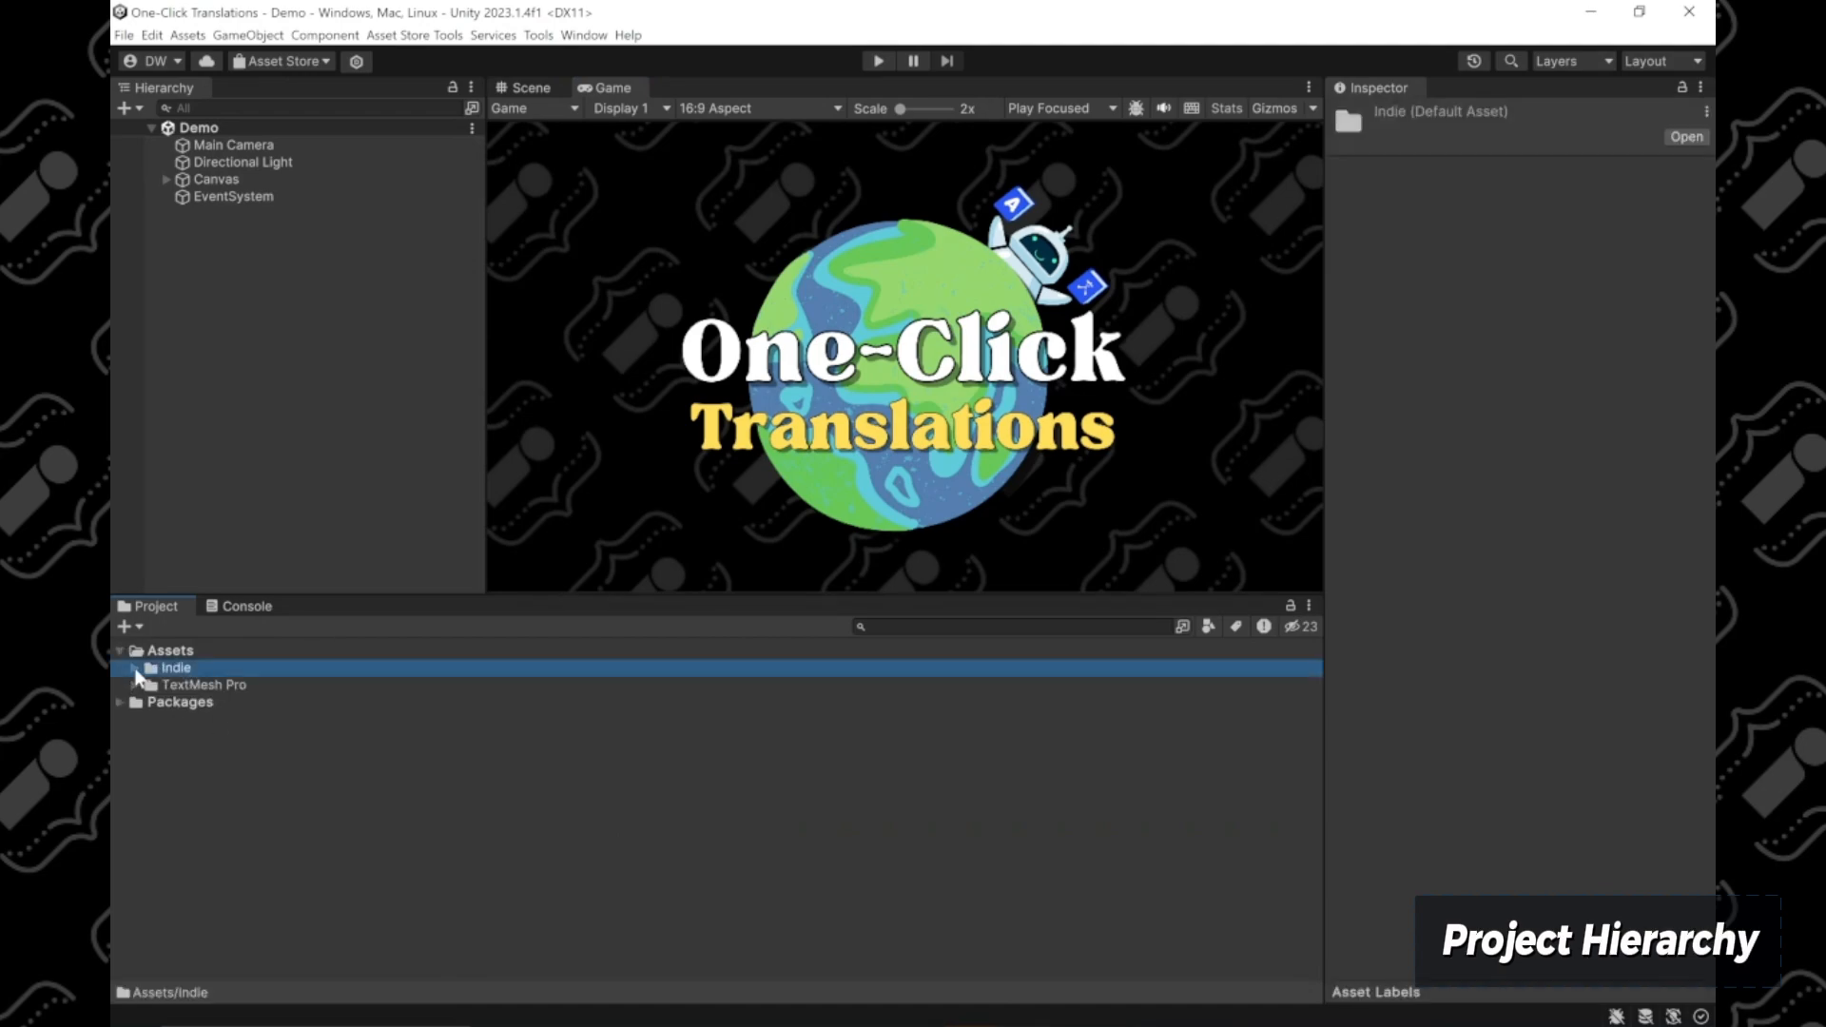
click(137, 668)
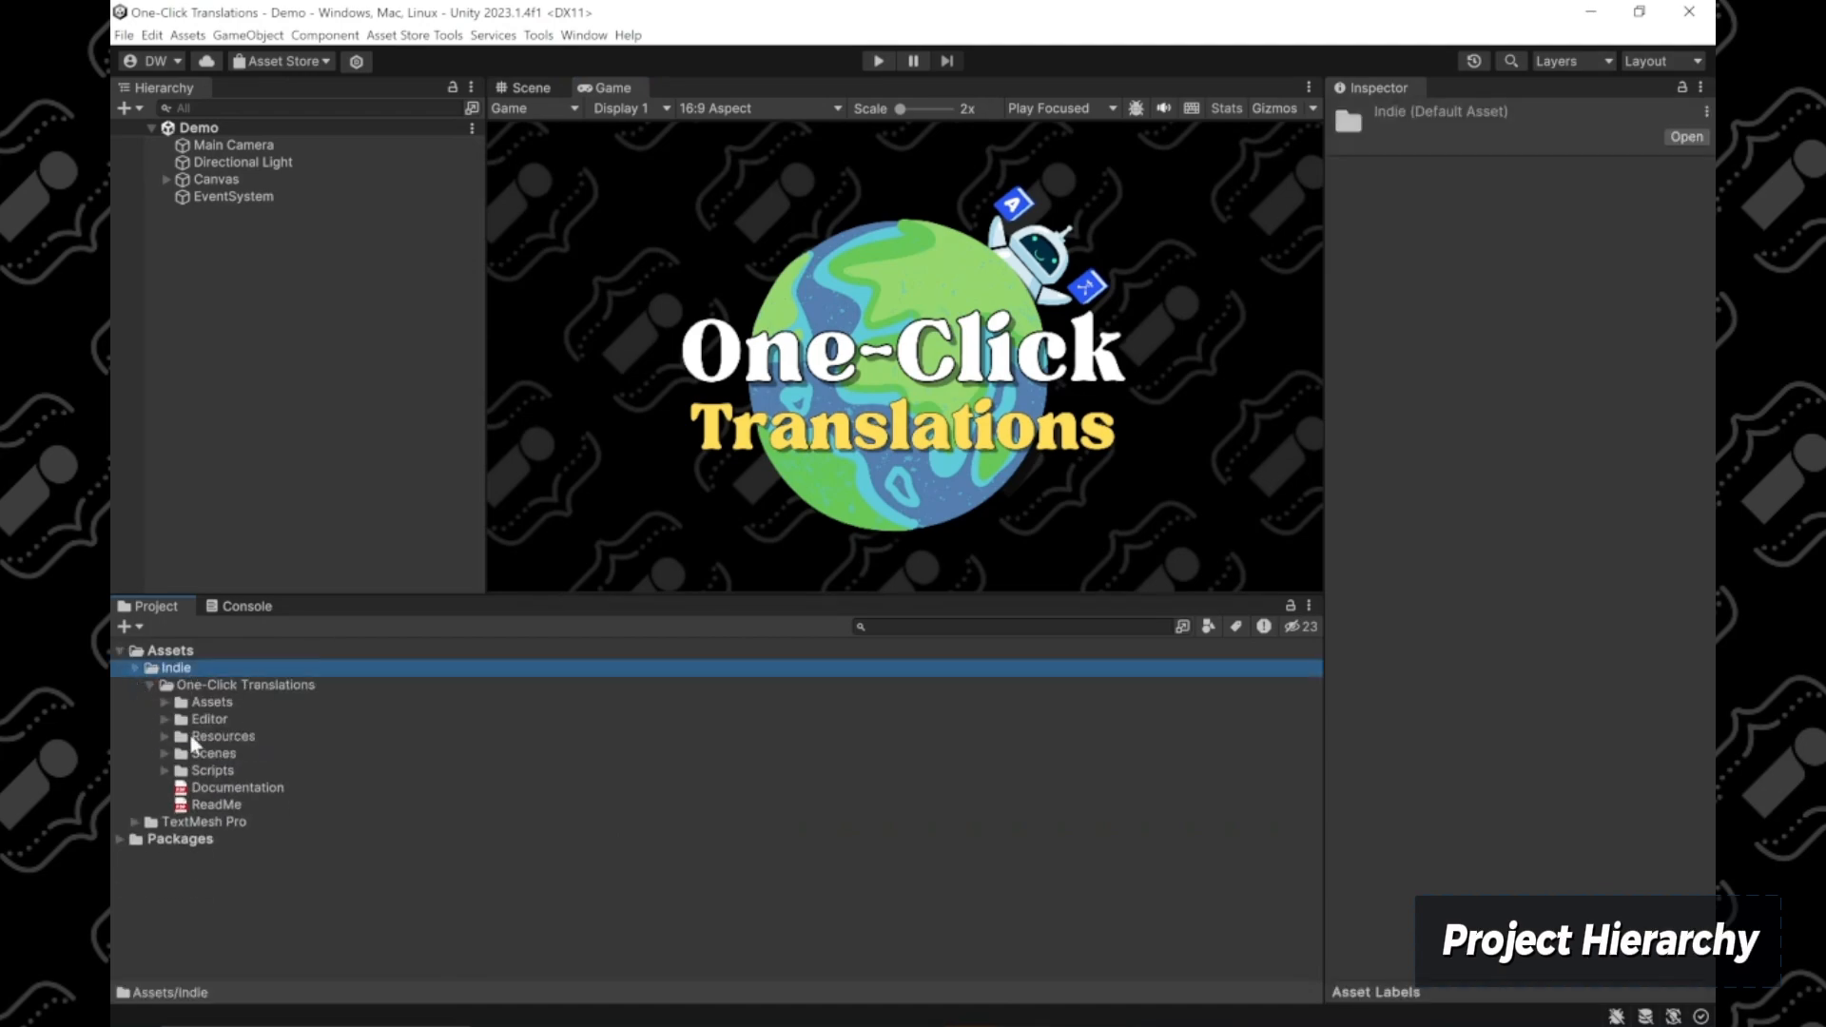
mouse_move(202, 774)
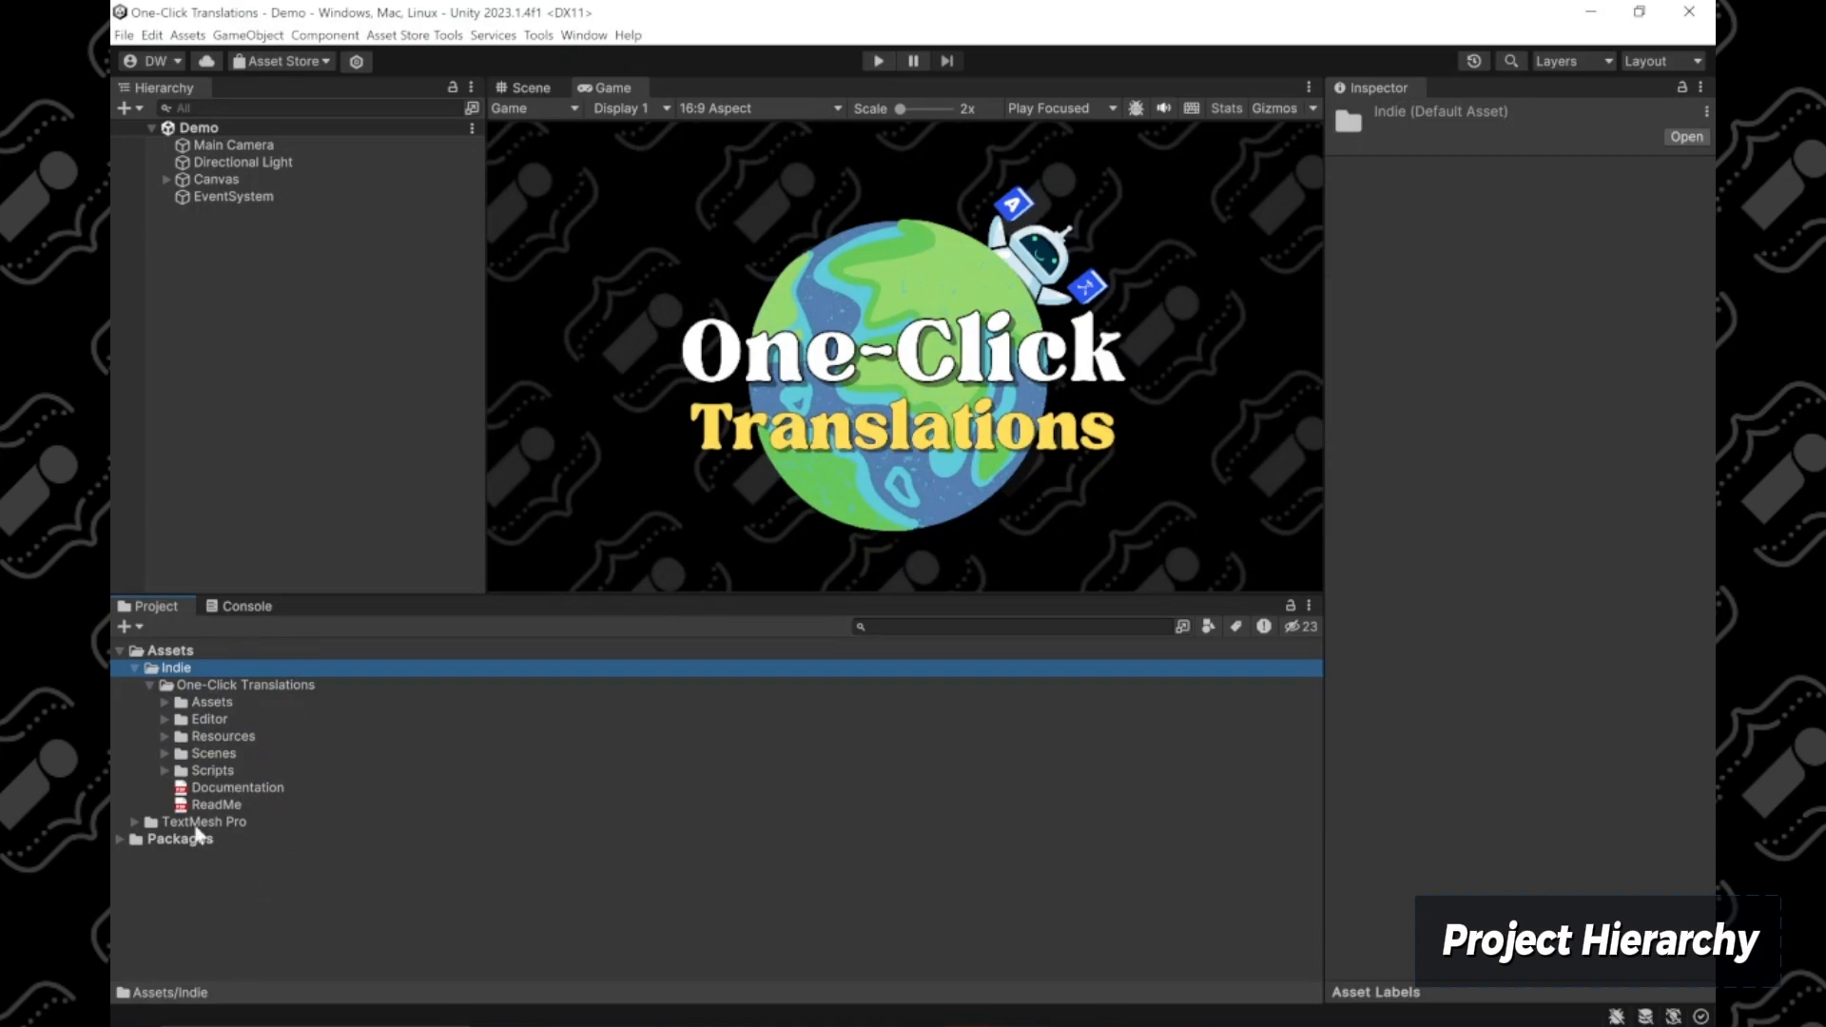
click(165, 736)
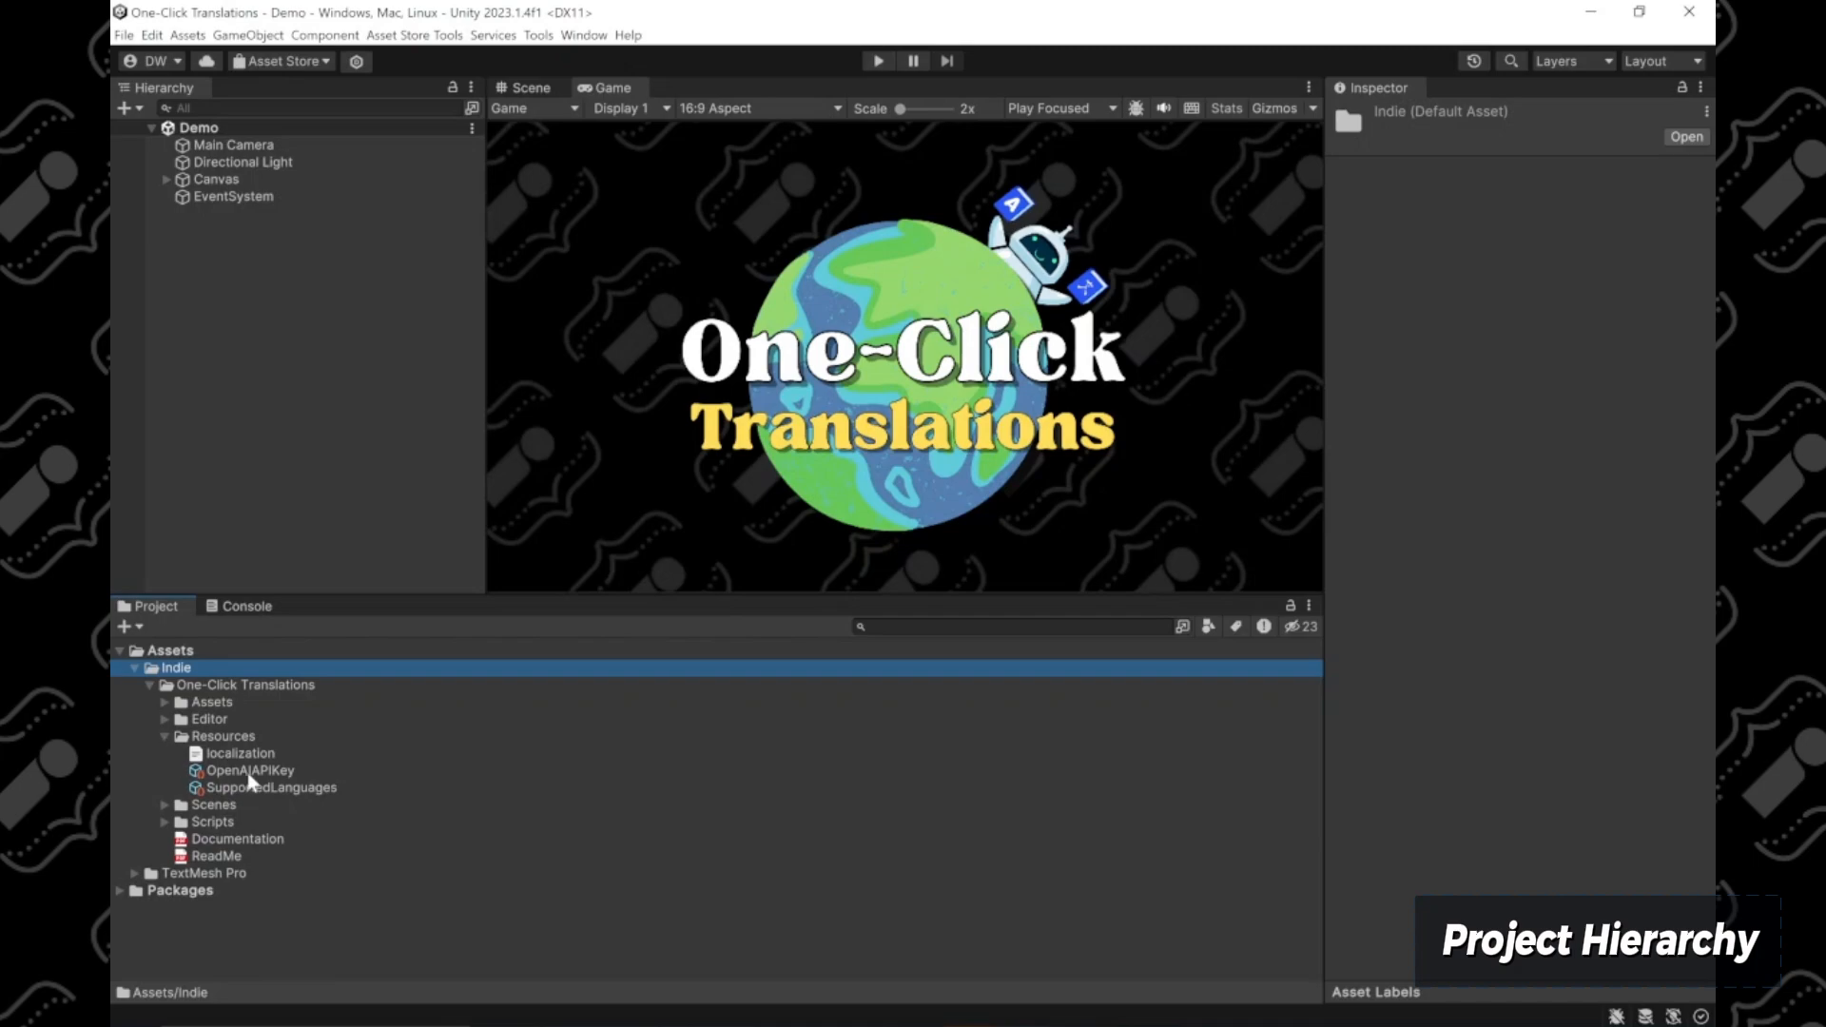
Step: Inspect the OpenAIAPIKey asset, then scroll through the SupportedLanguages list of 57 entries
click(249, 771)
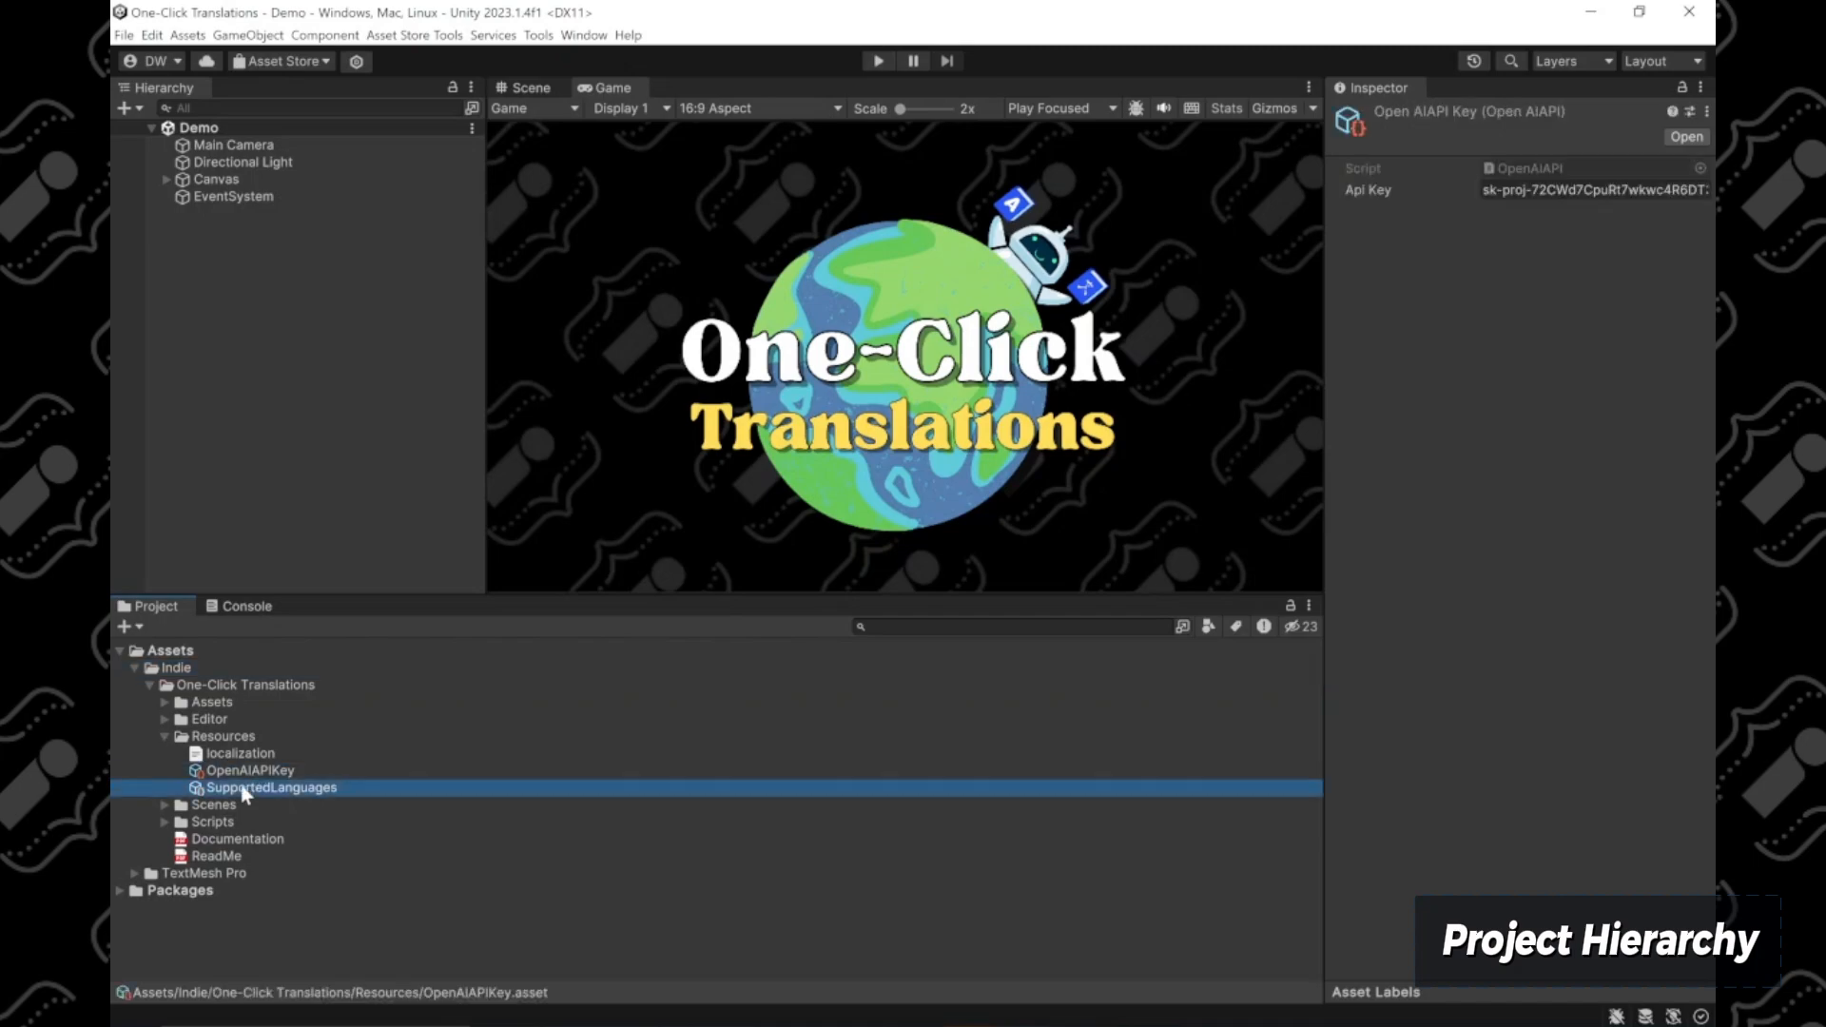
click(251, 770)
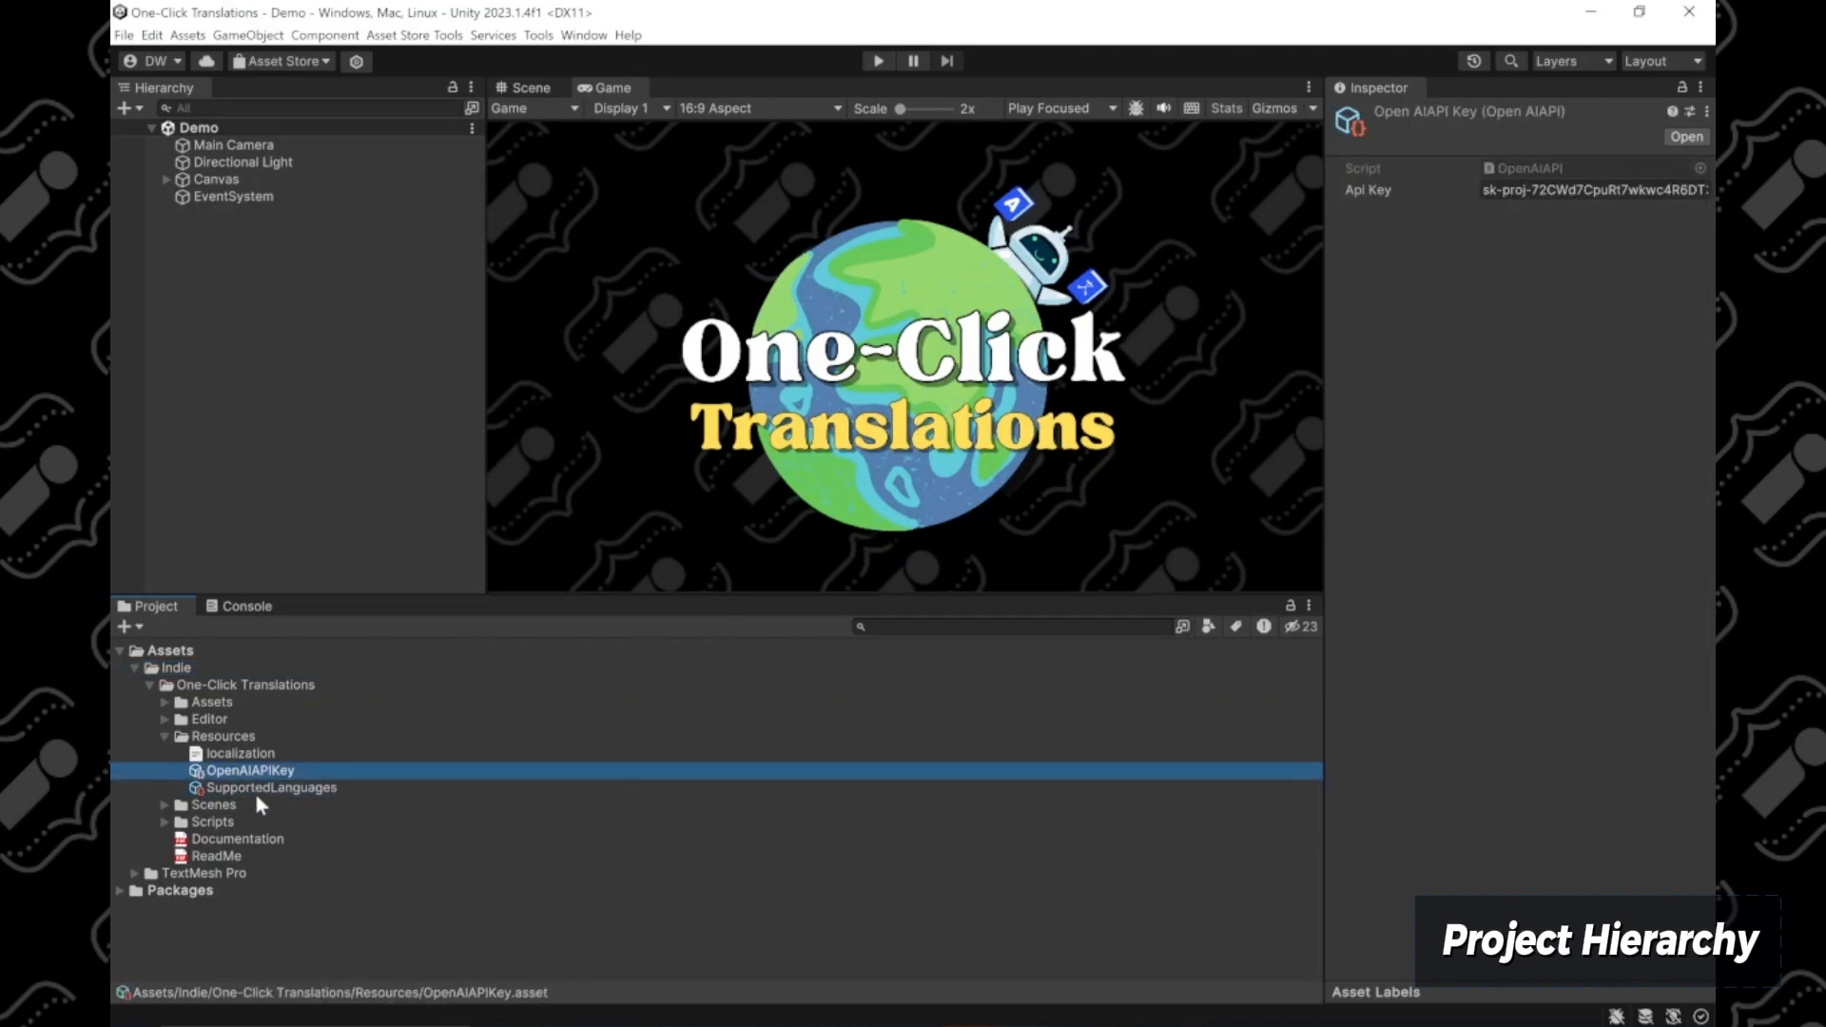
click(270, 788)
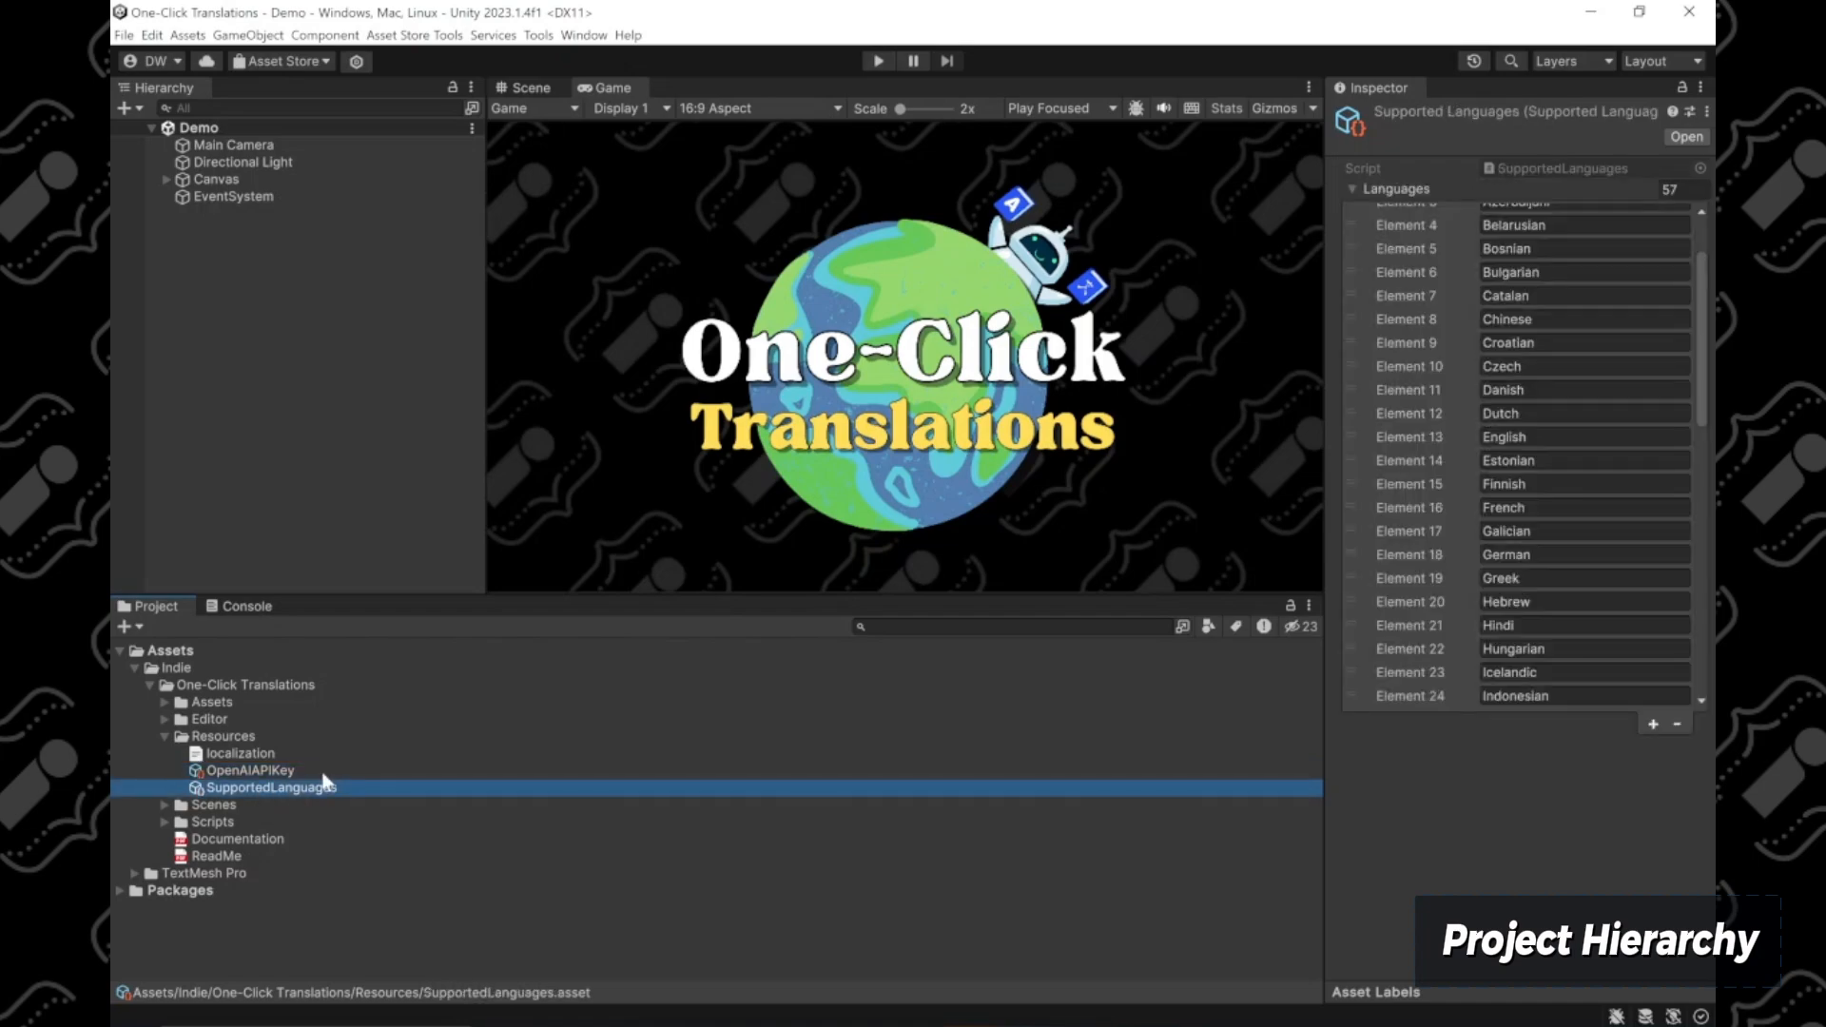
mouse_move(365, 799)
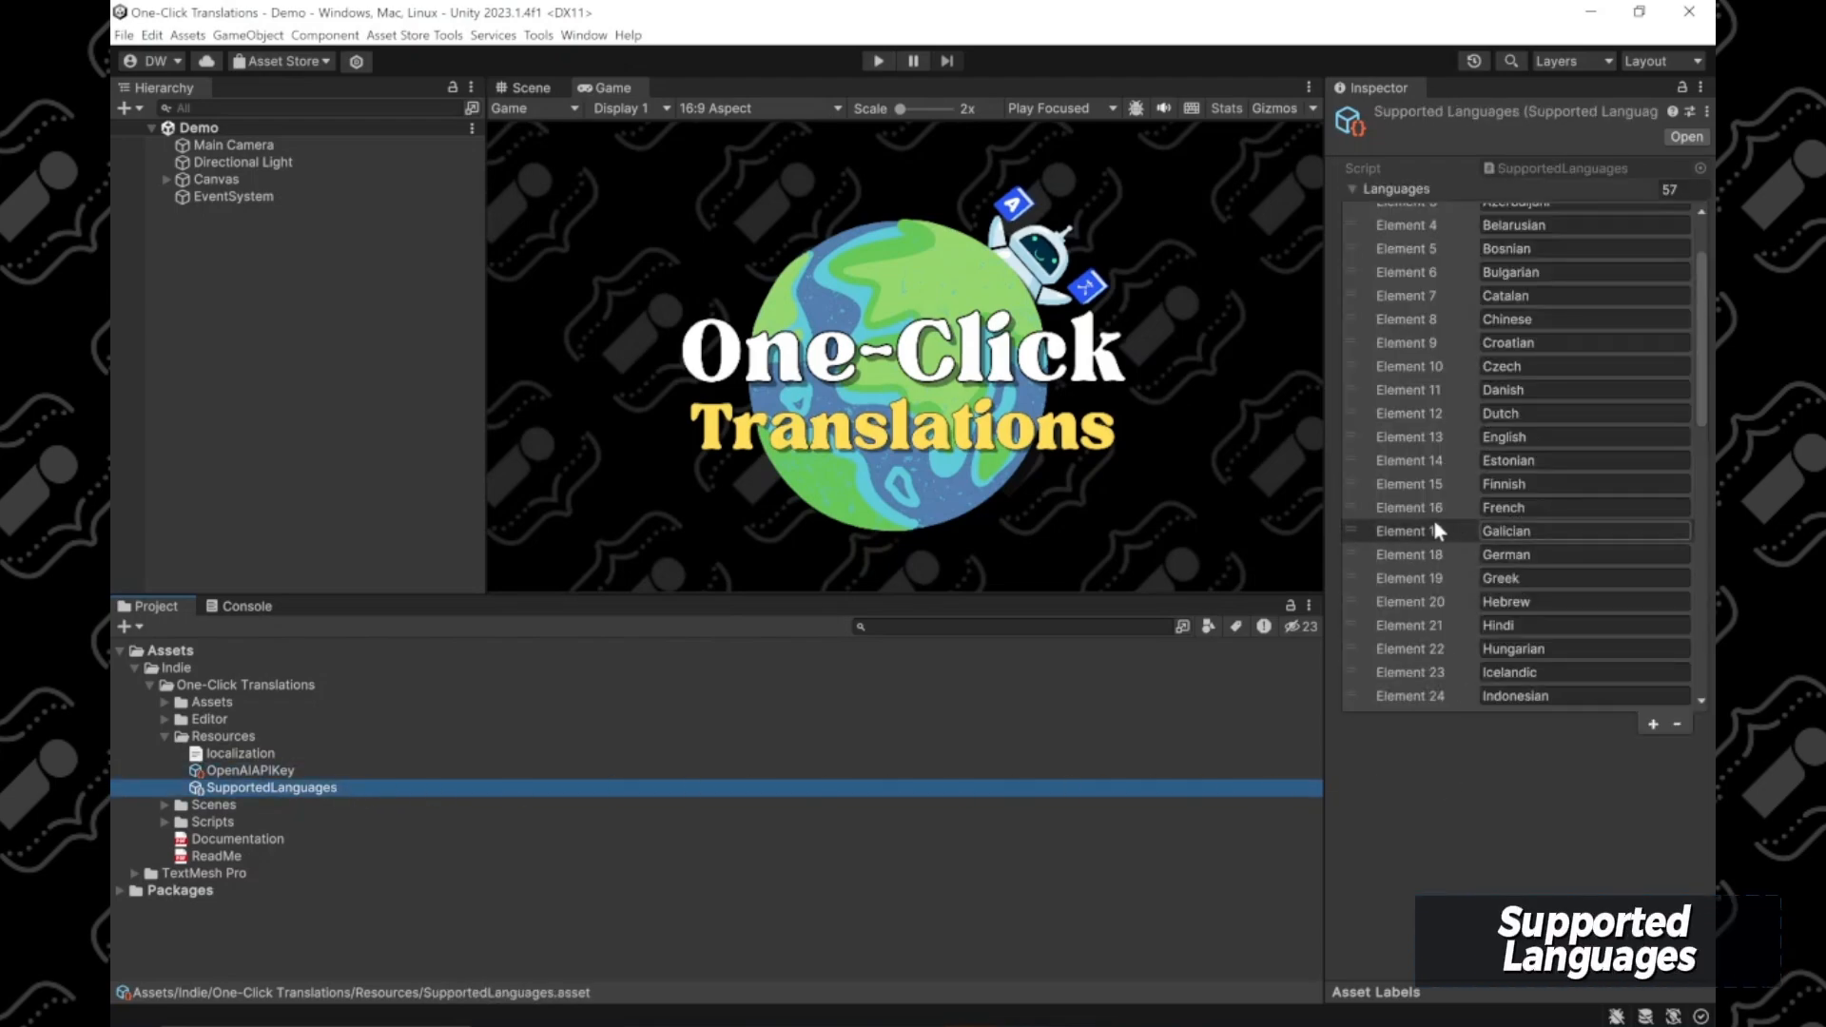
scroll(down, 3)
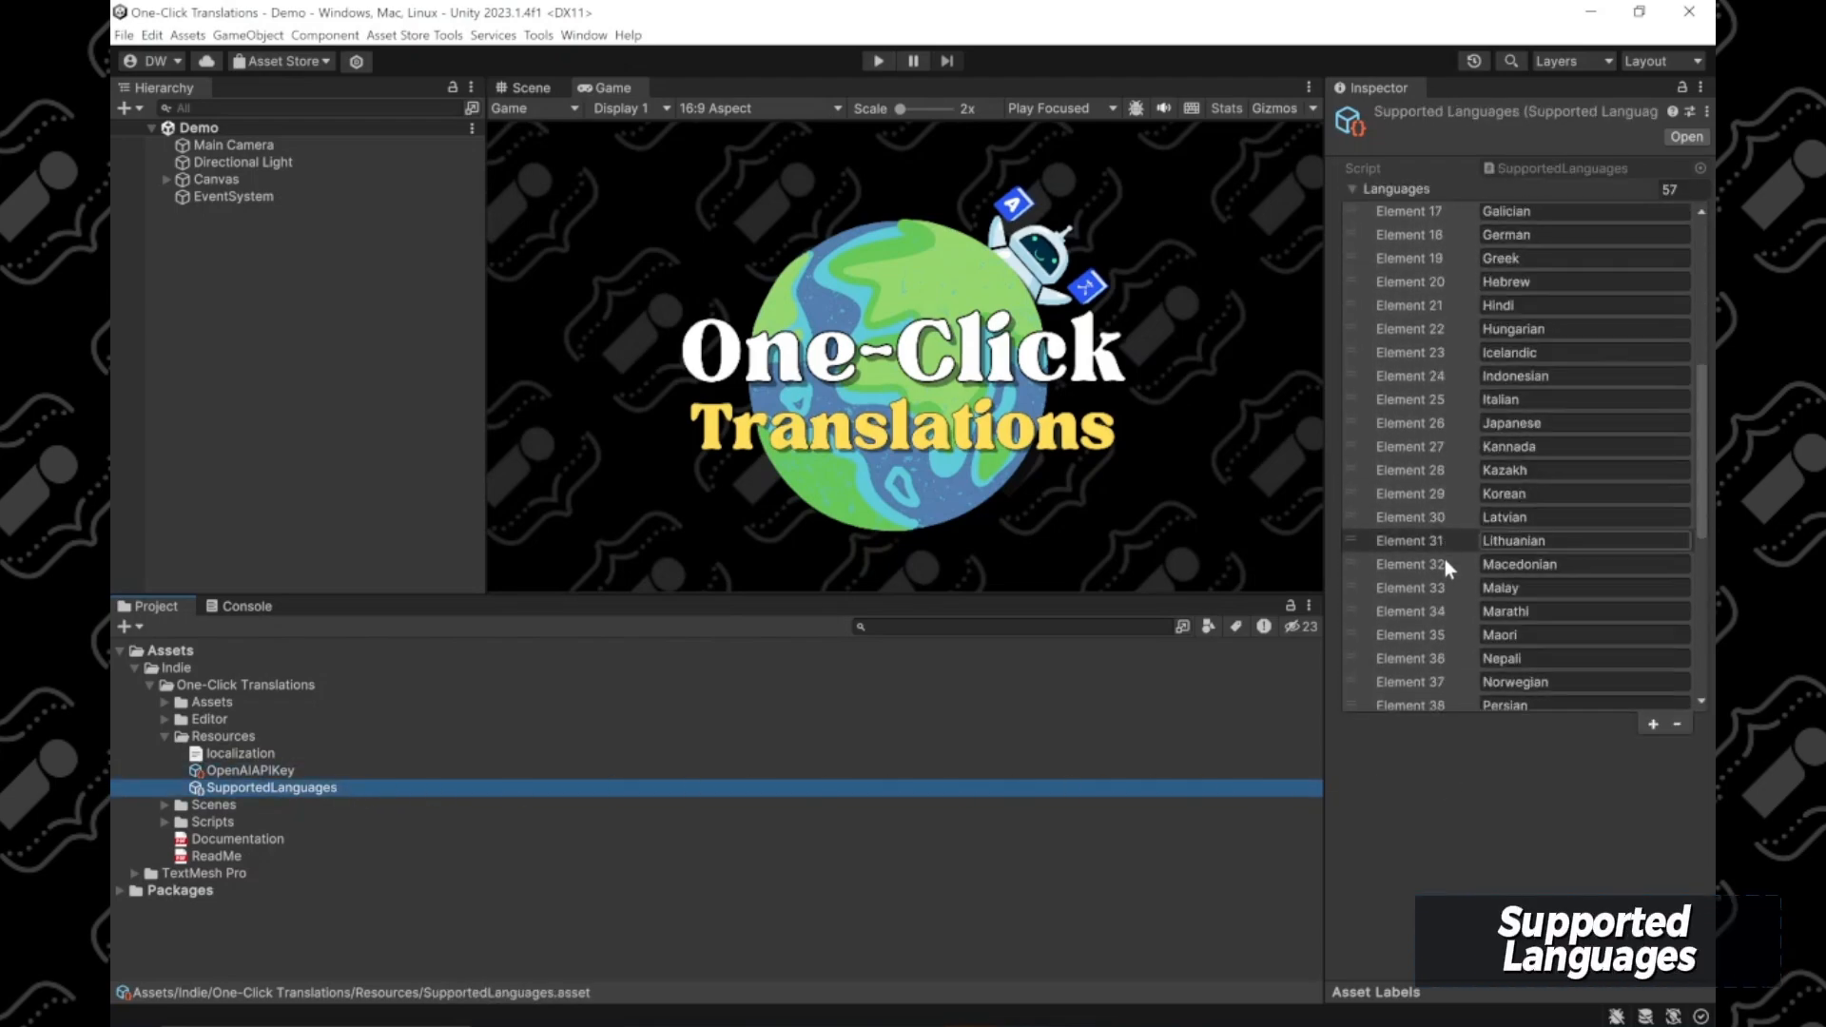
scroll(down, 3)
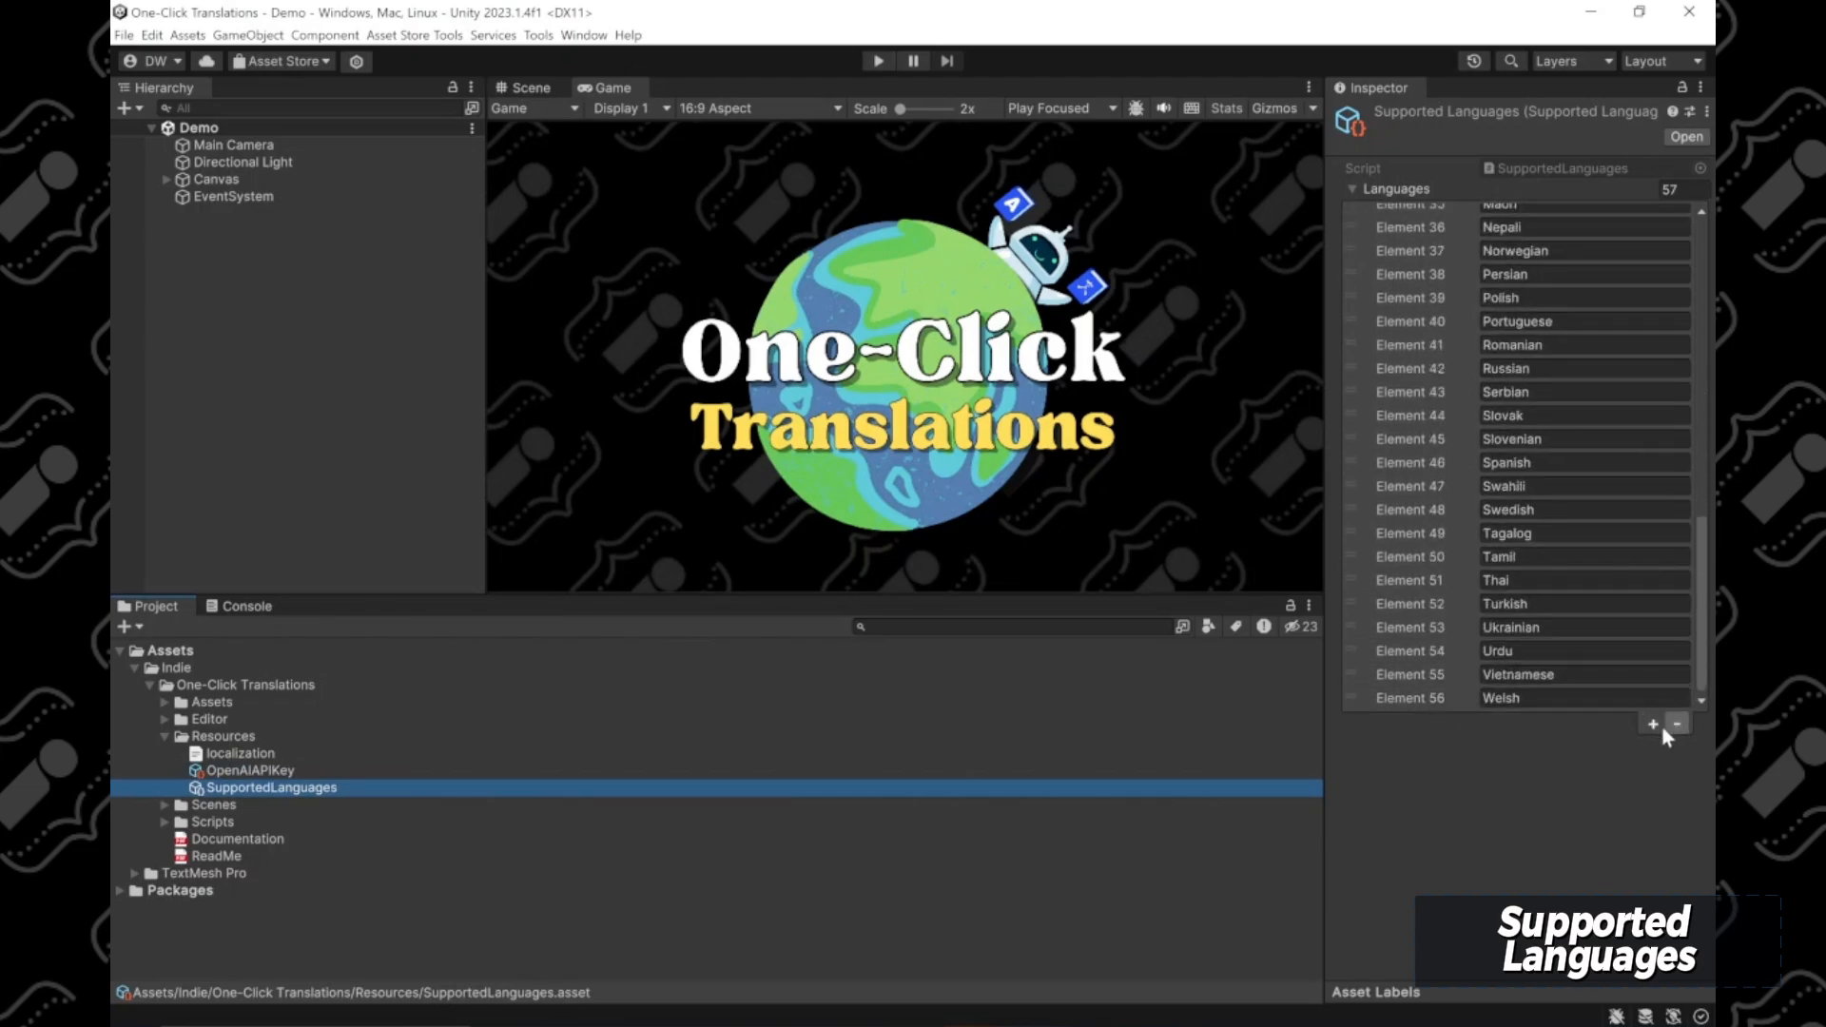
Step: Select the OpenAIAPIKey asset to show its Api Key field for the key
click(246, 770)
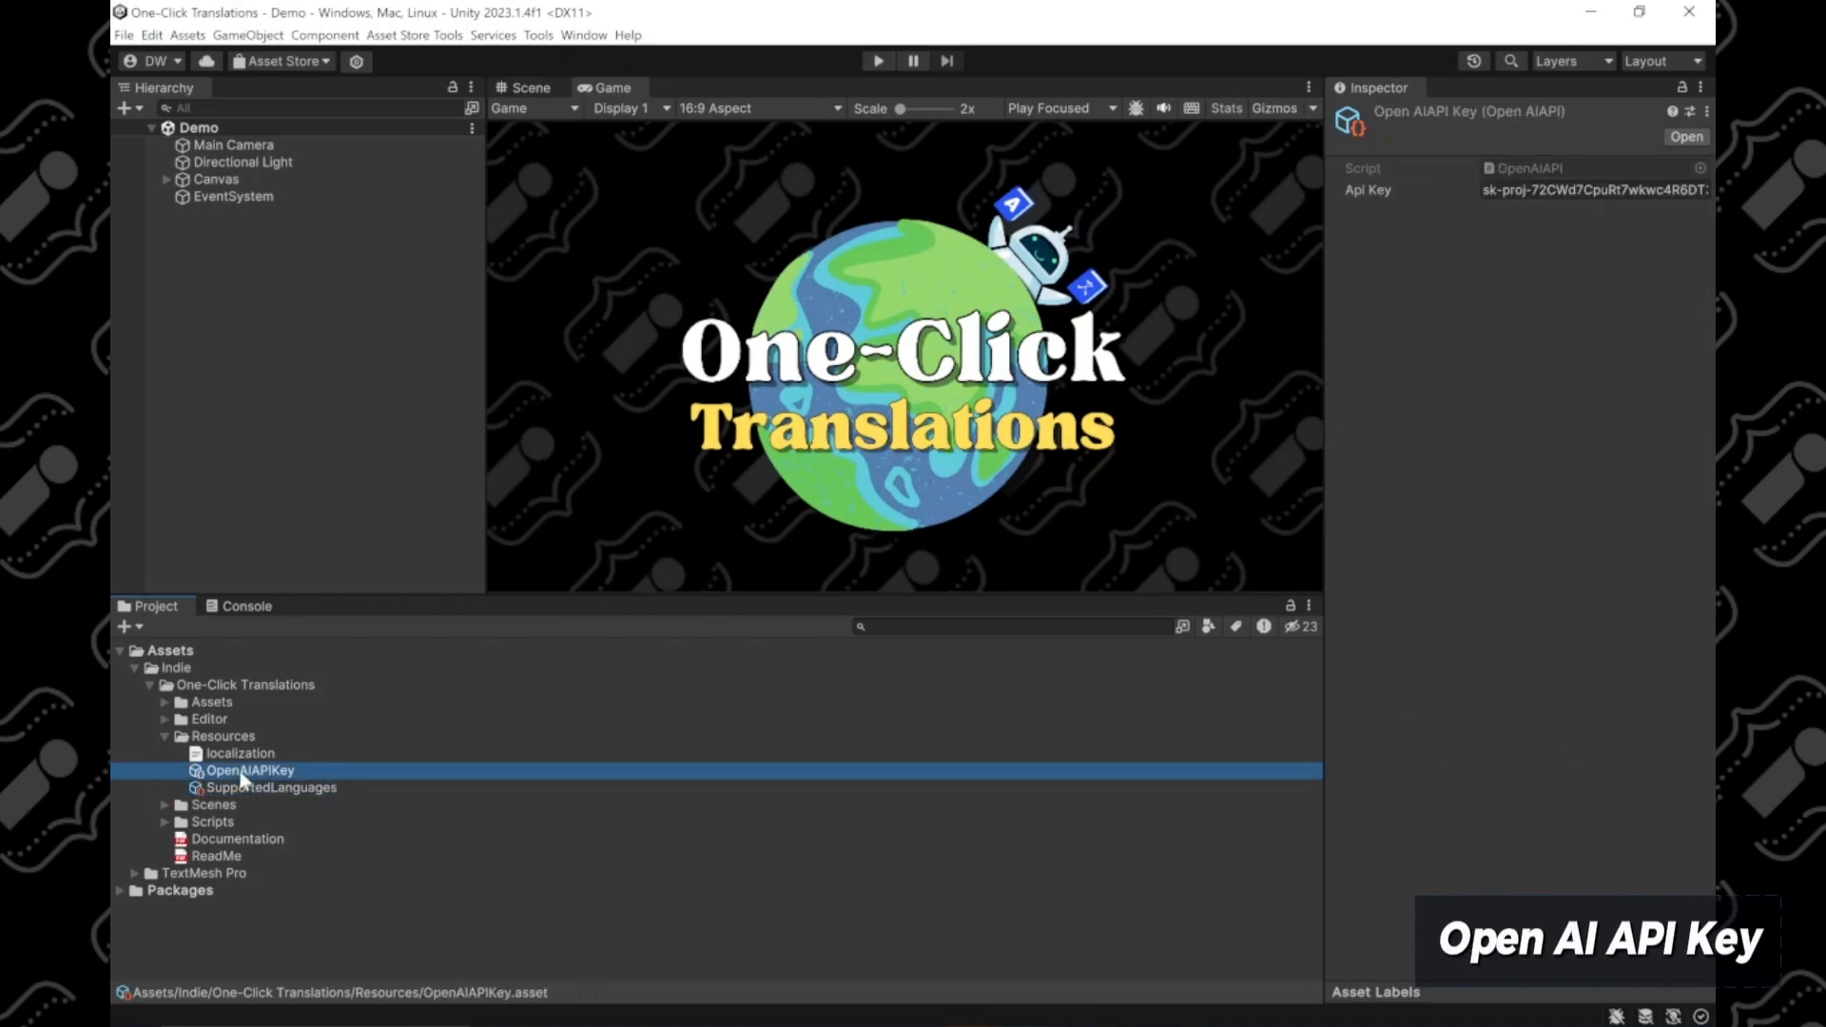
mouse_move(1492, 235)
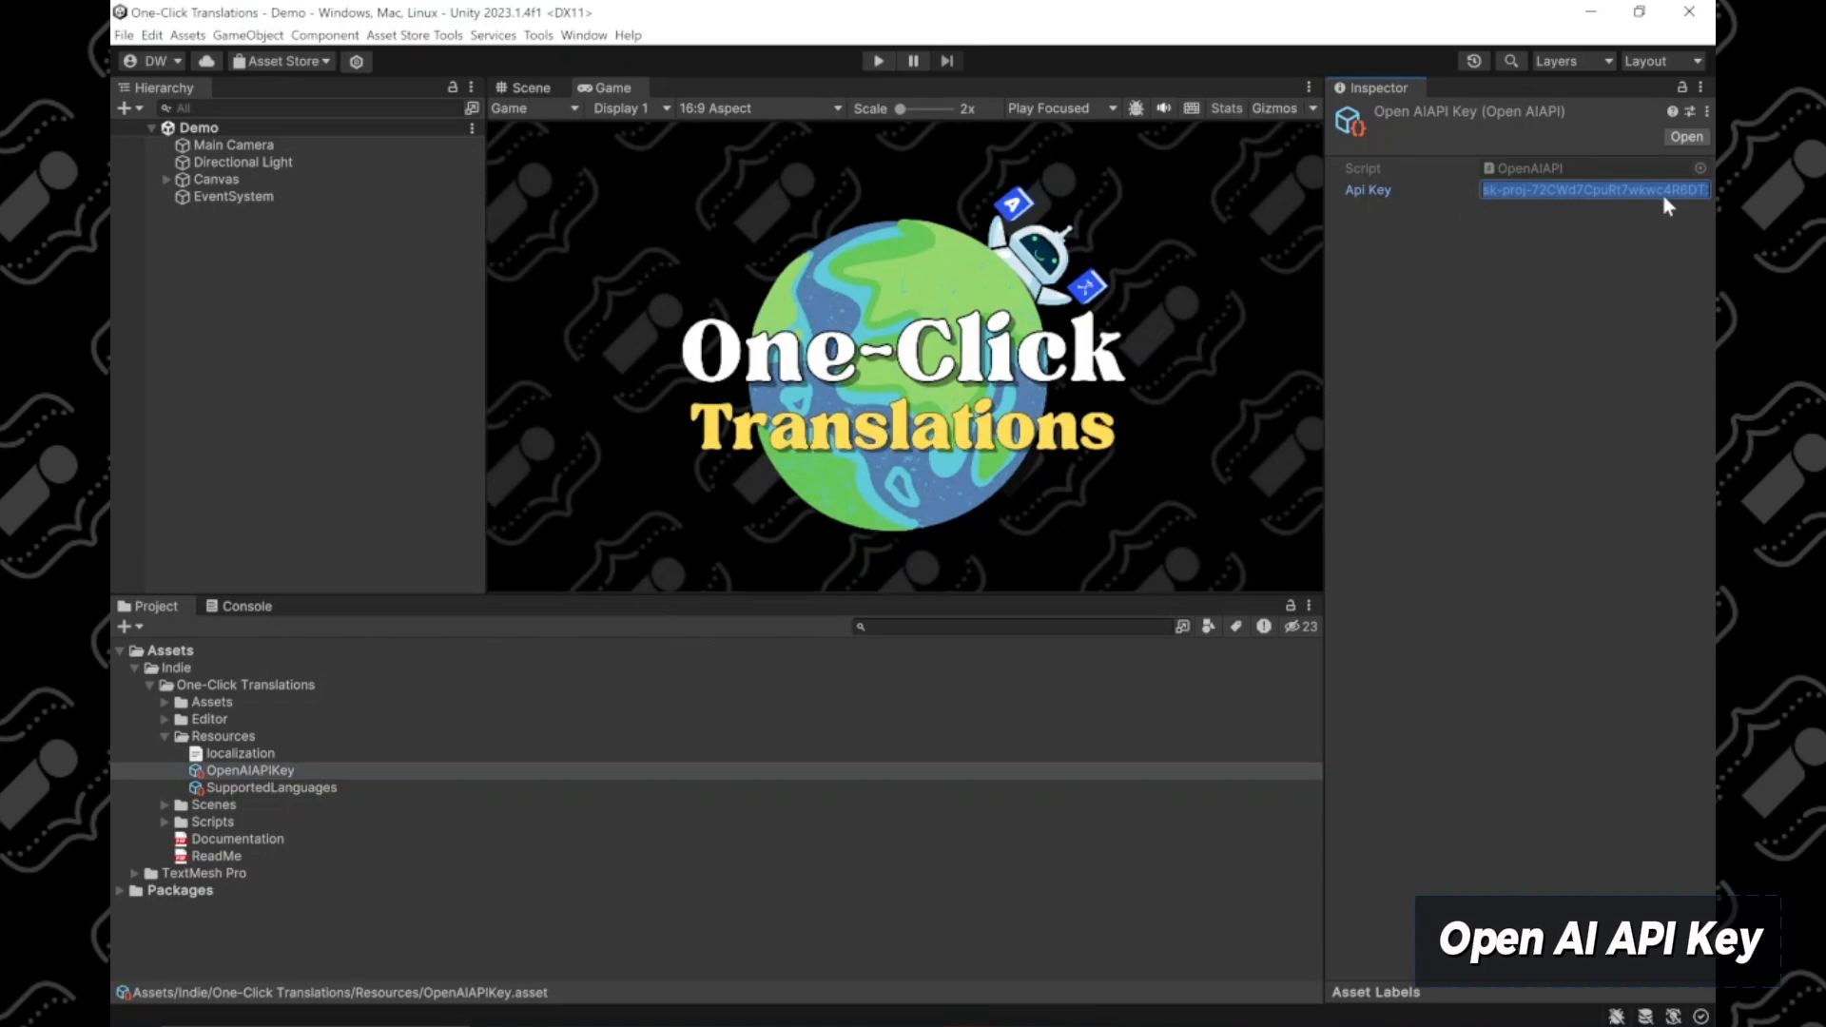
mouse_move(1661, 213)
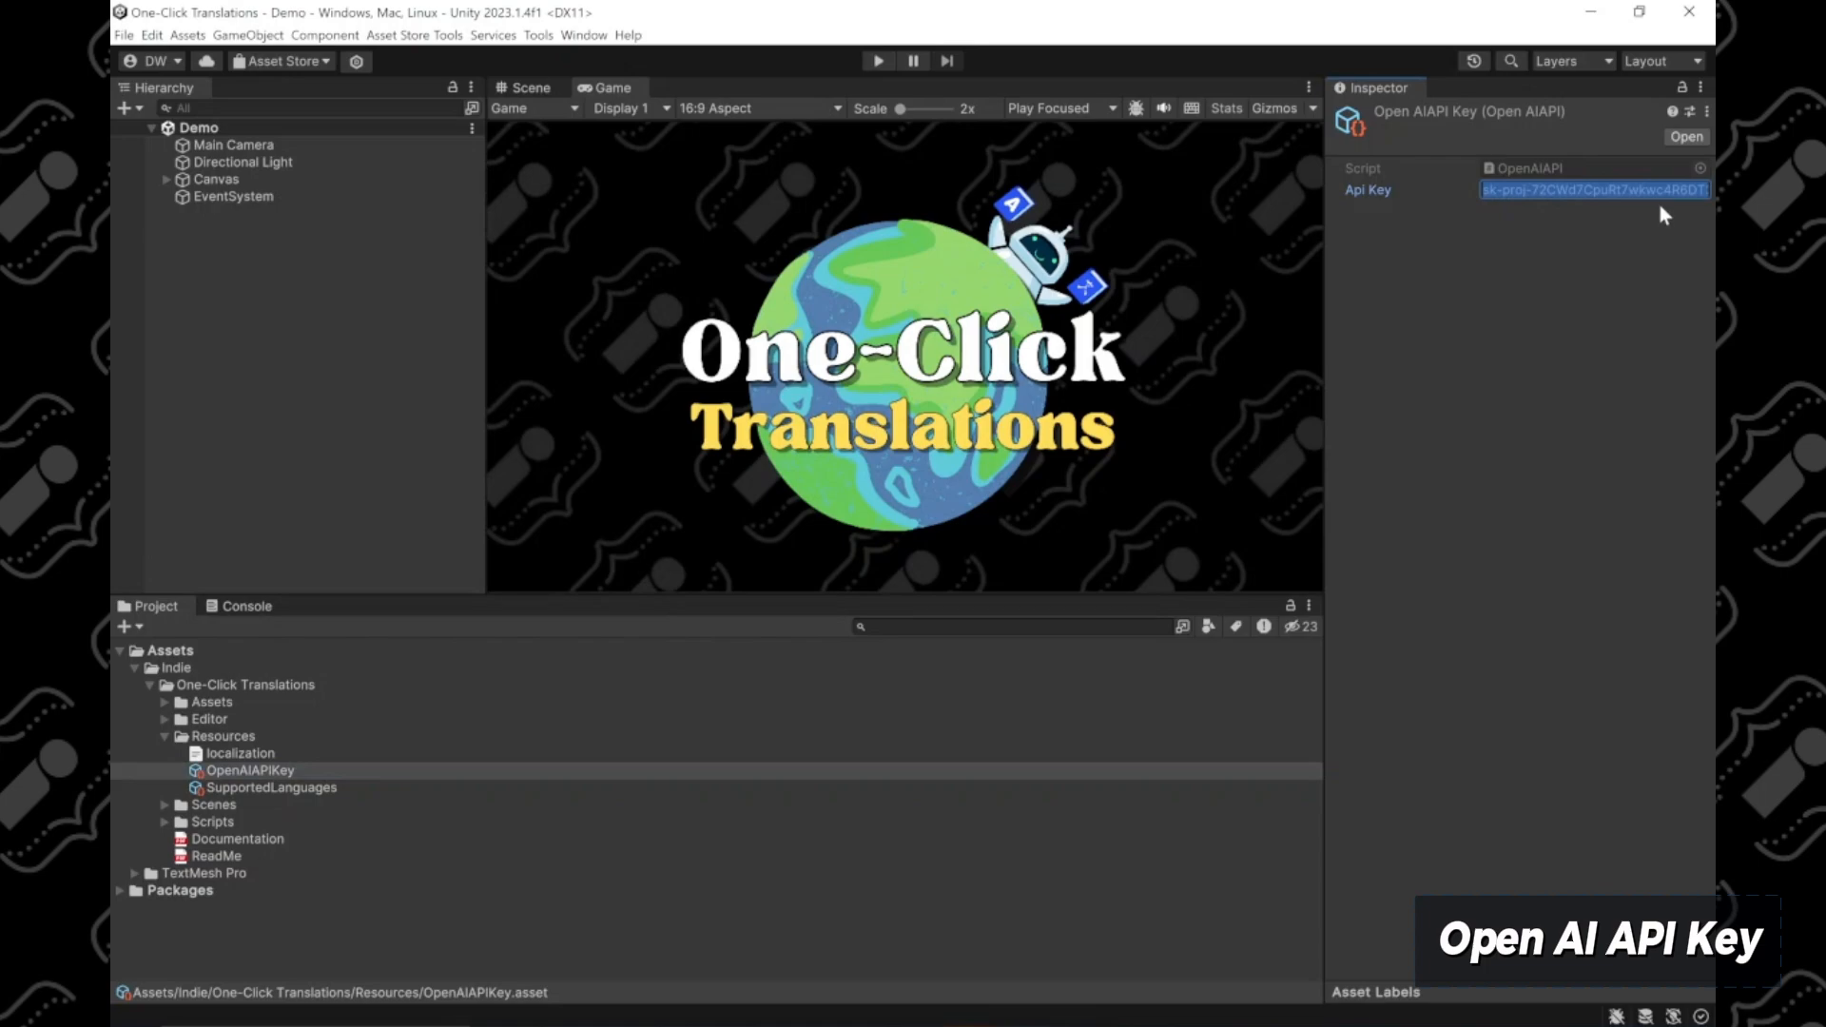
mouse_move(1510, 207)
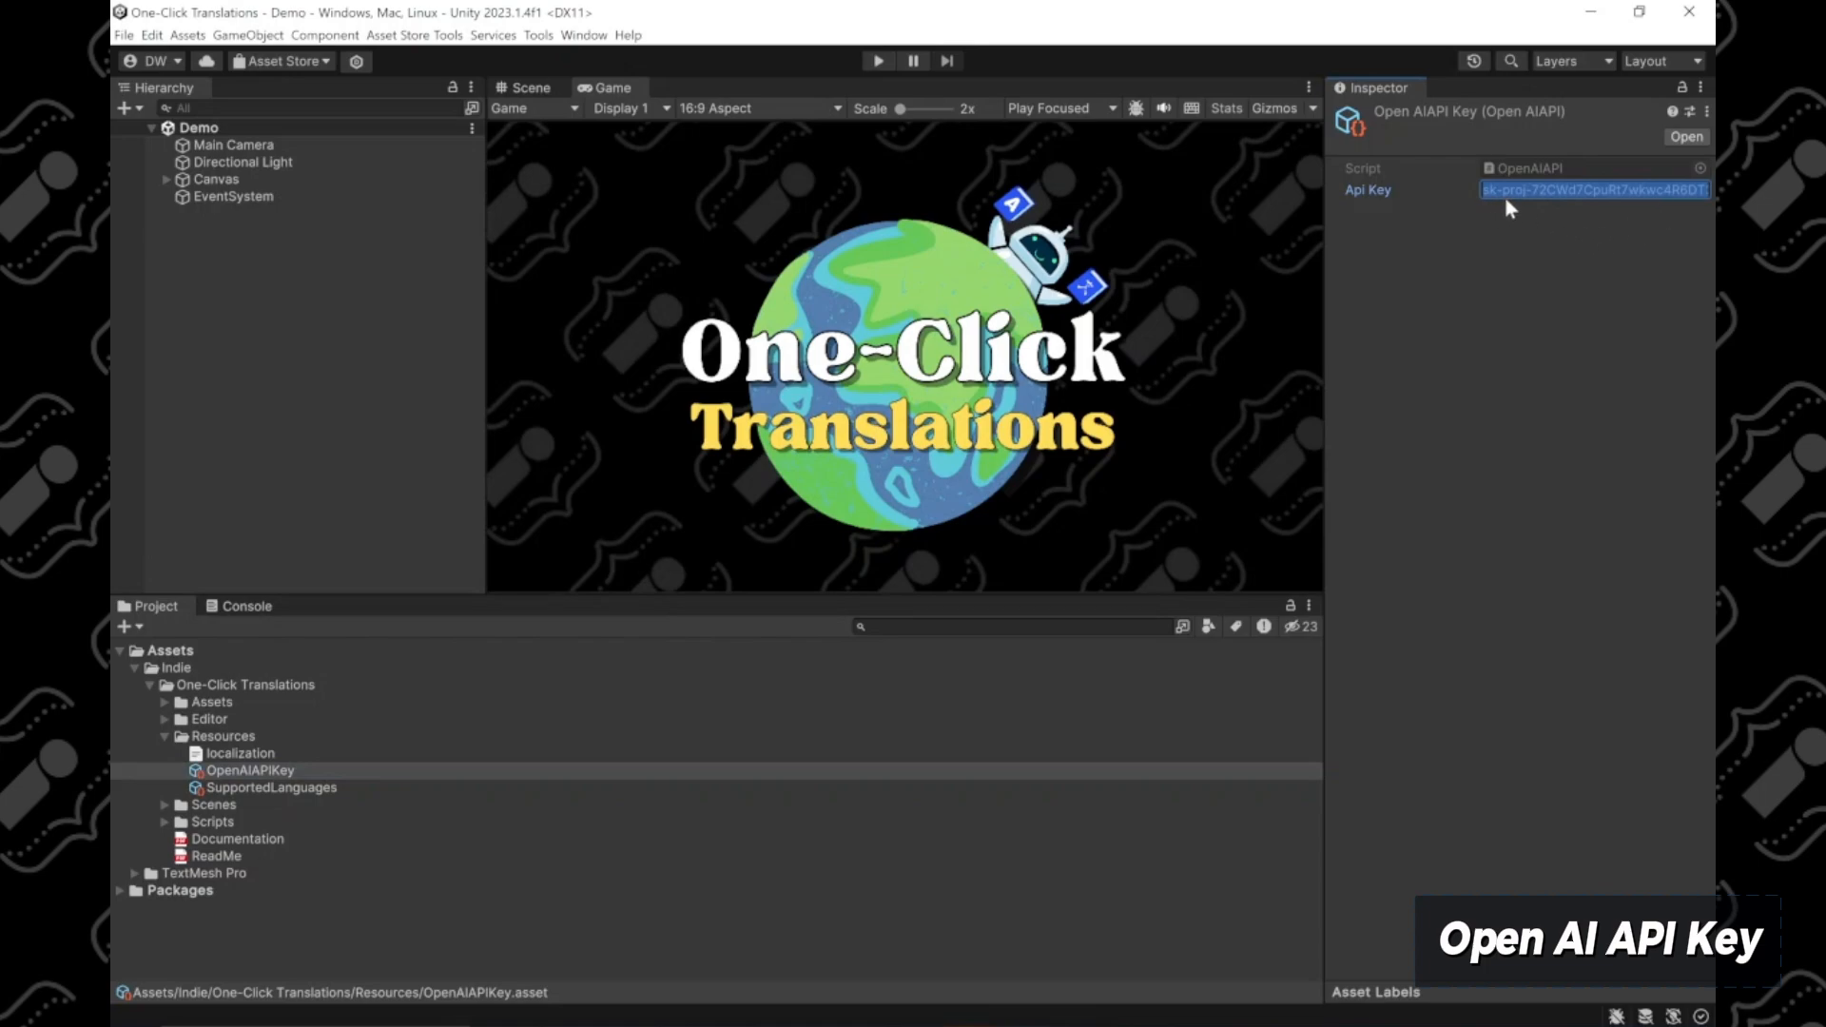
mouse_move(1628, 232)
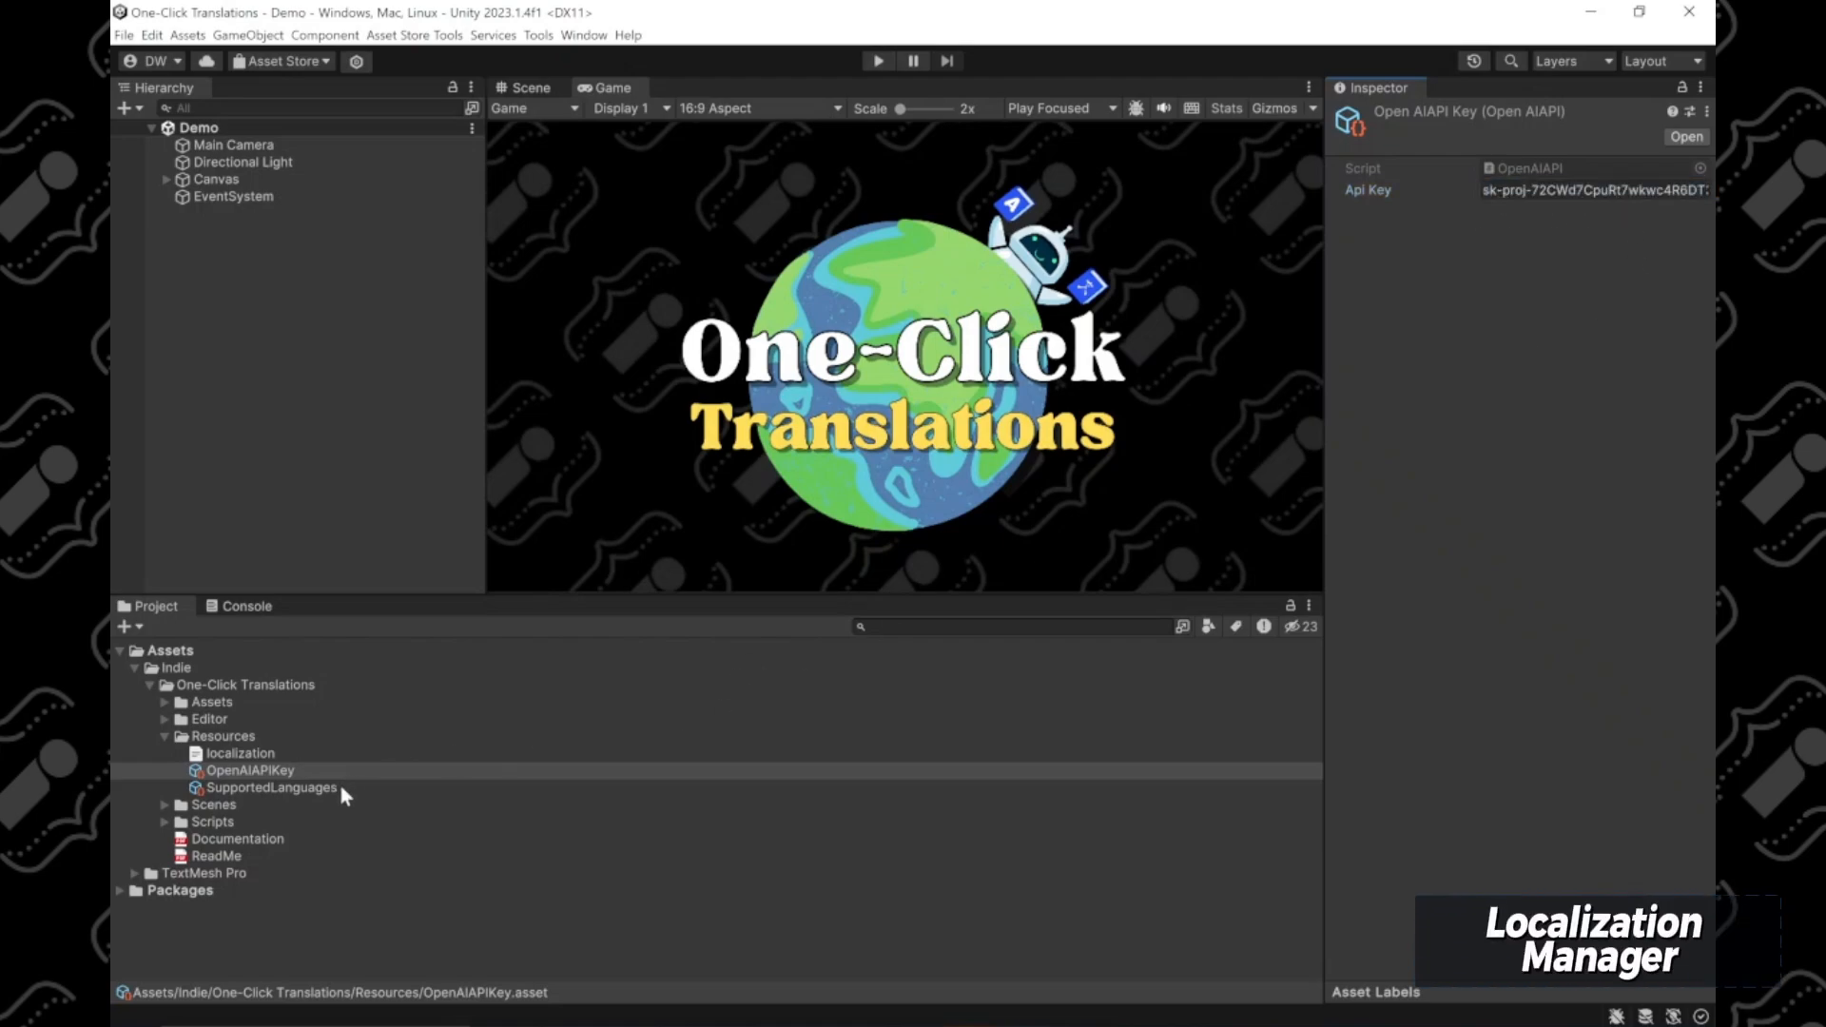
Step: Collapse the Resources folder and launch Tools > Localization Manager
click(238, 753)
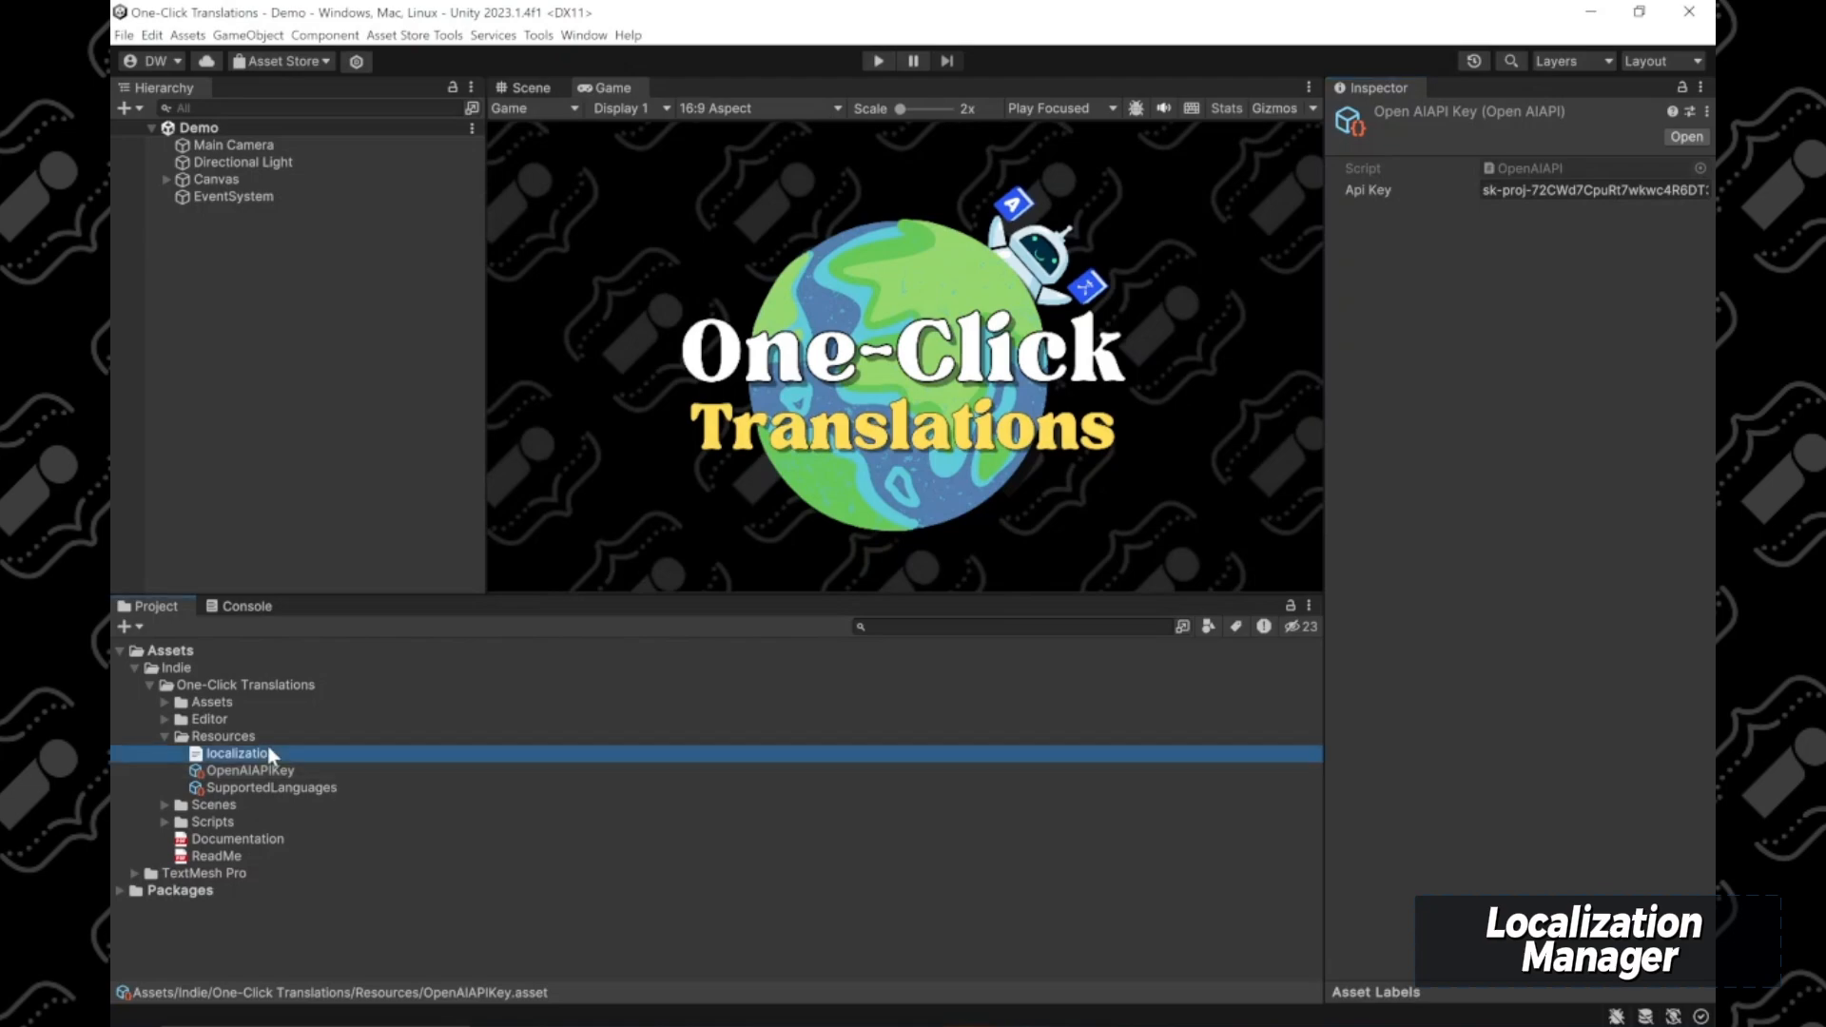
click(222, 736)
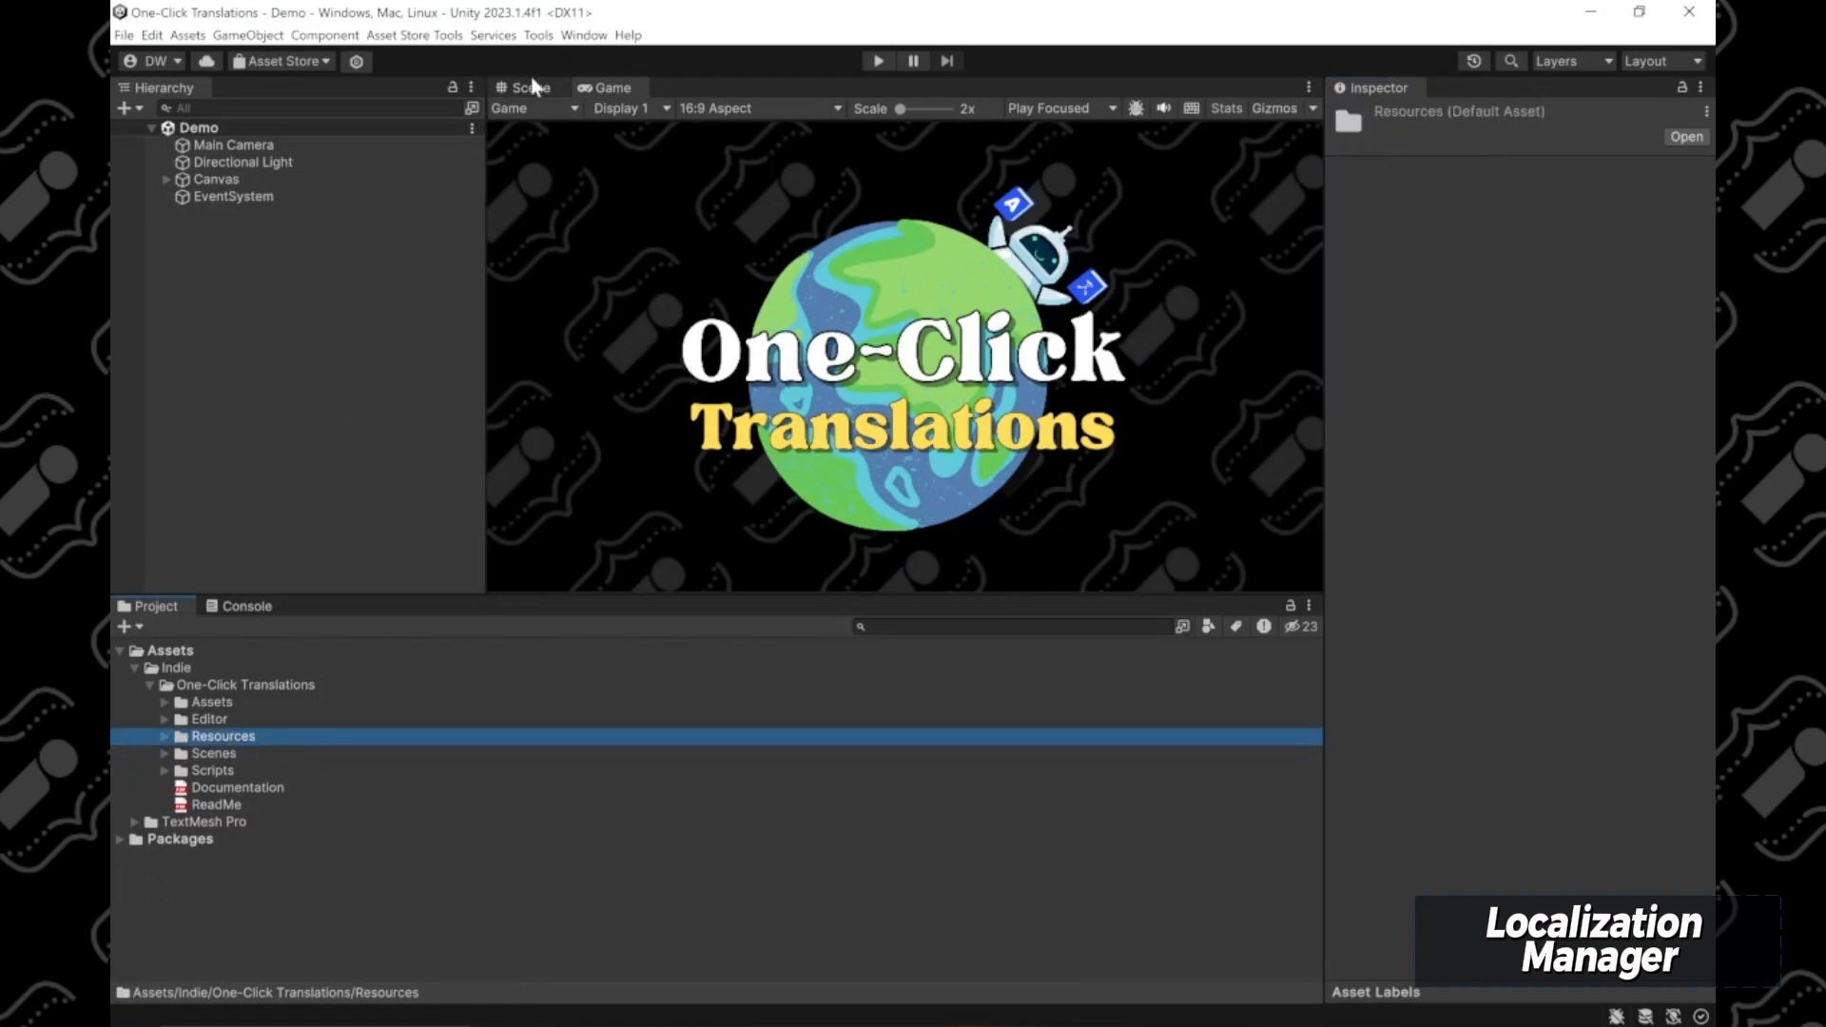
click(538, 34)
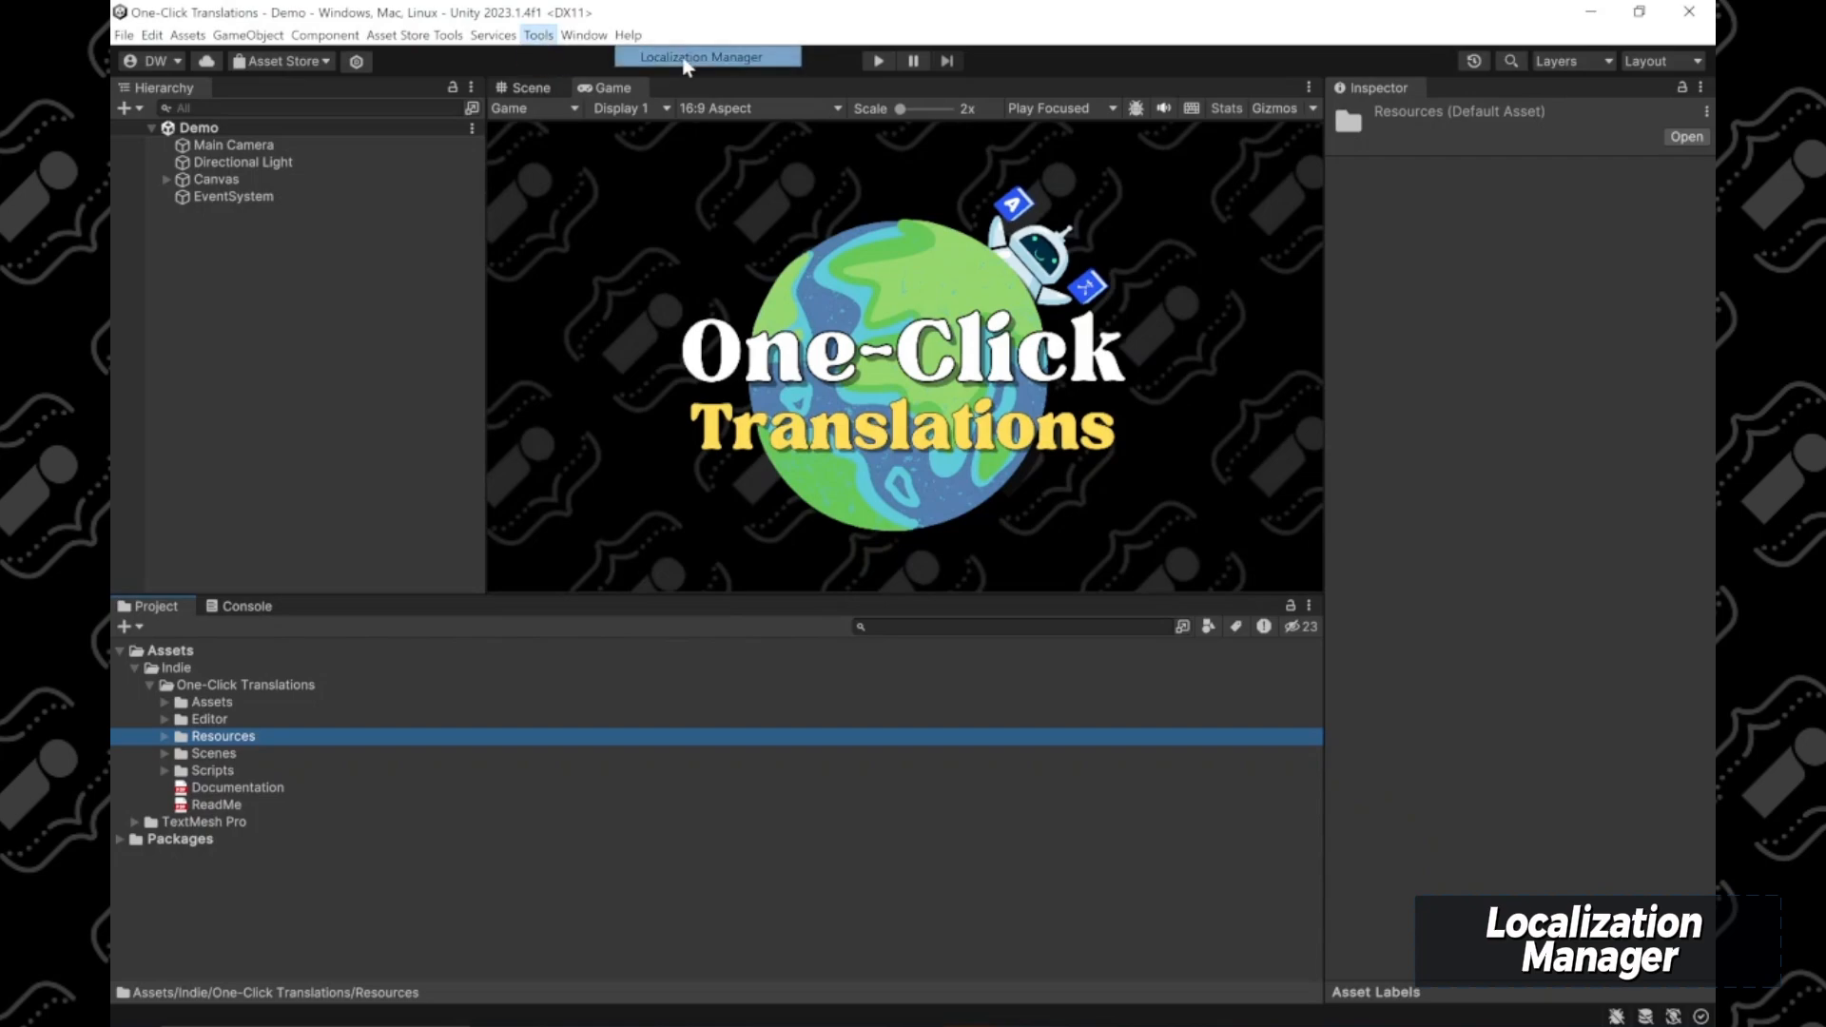
click(708, 55)
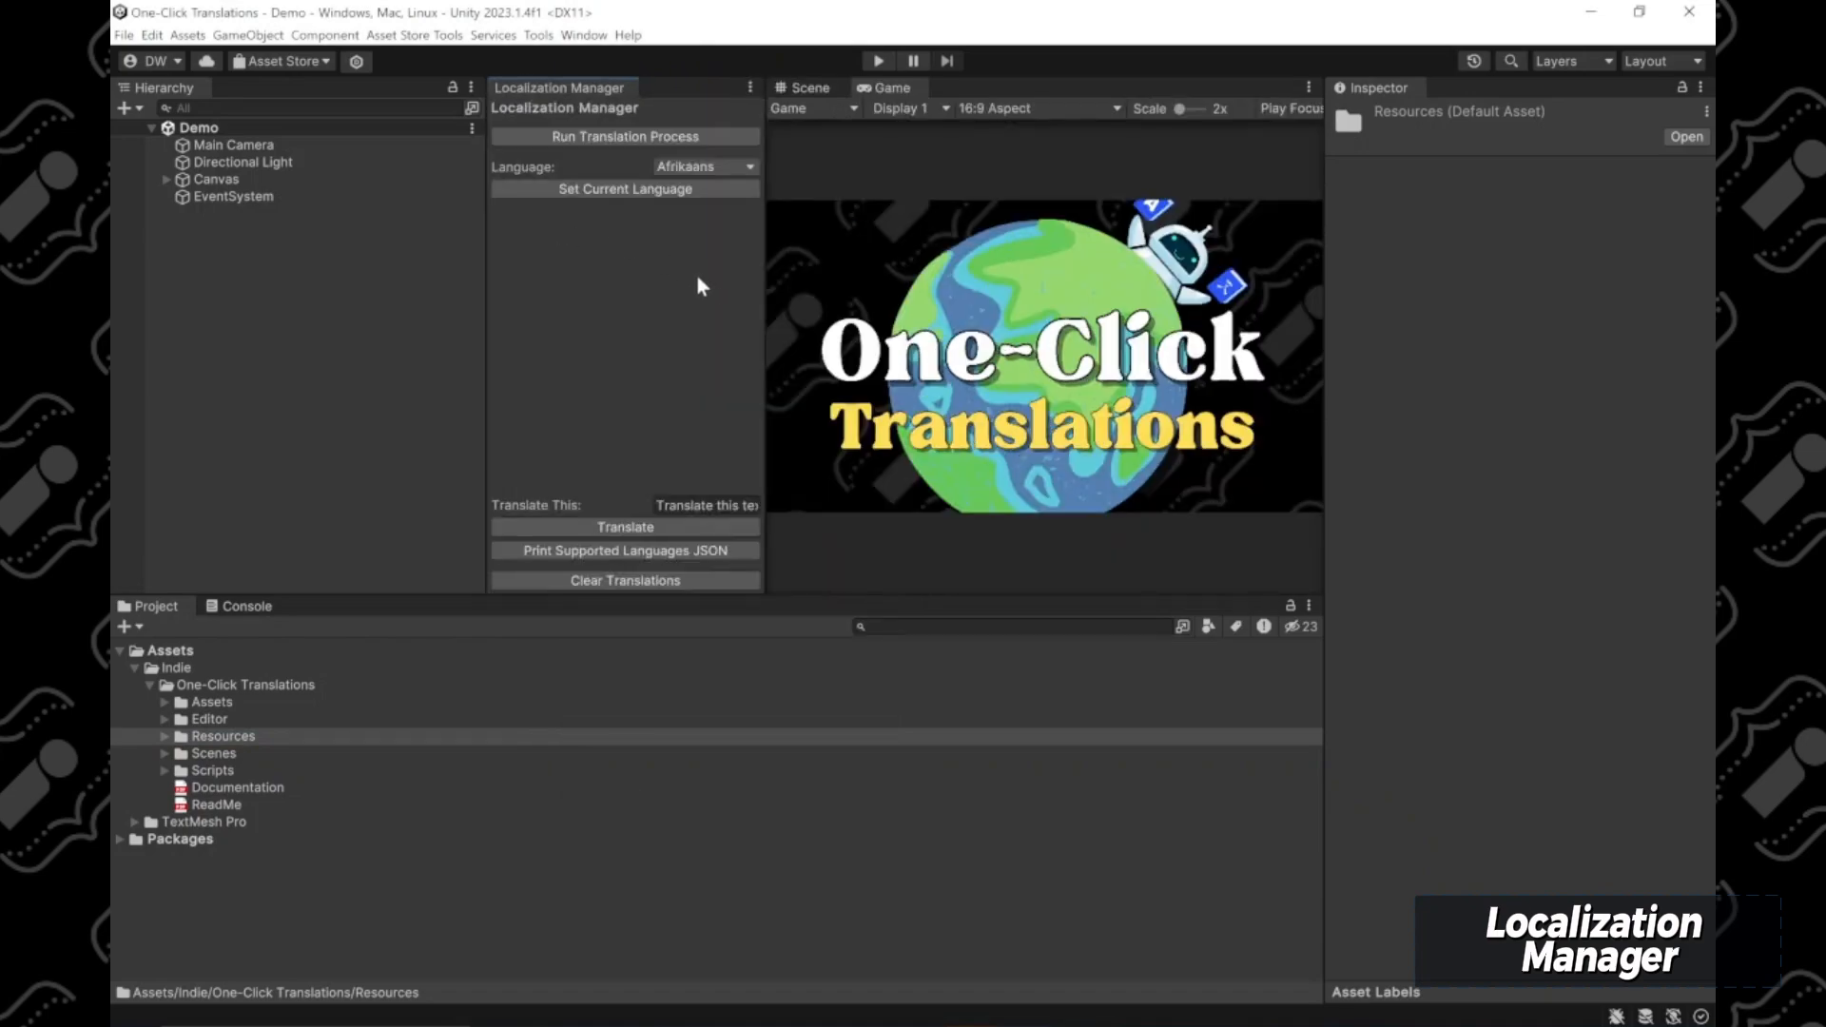
mouse_move(704, 377)
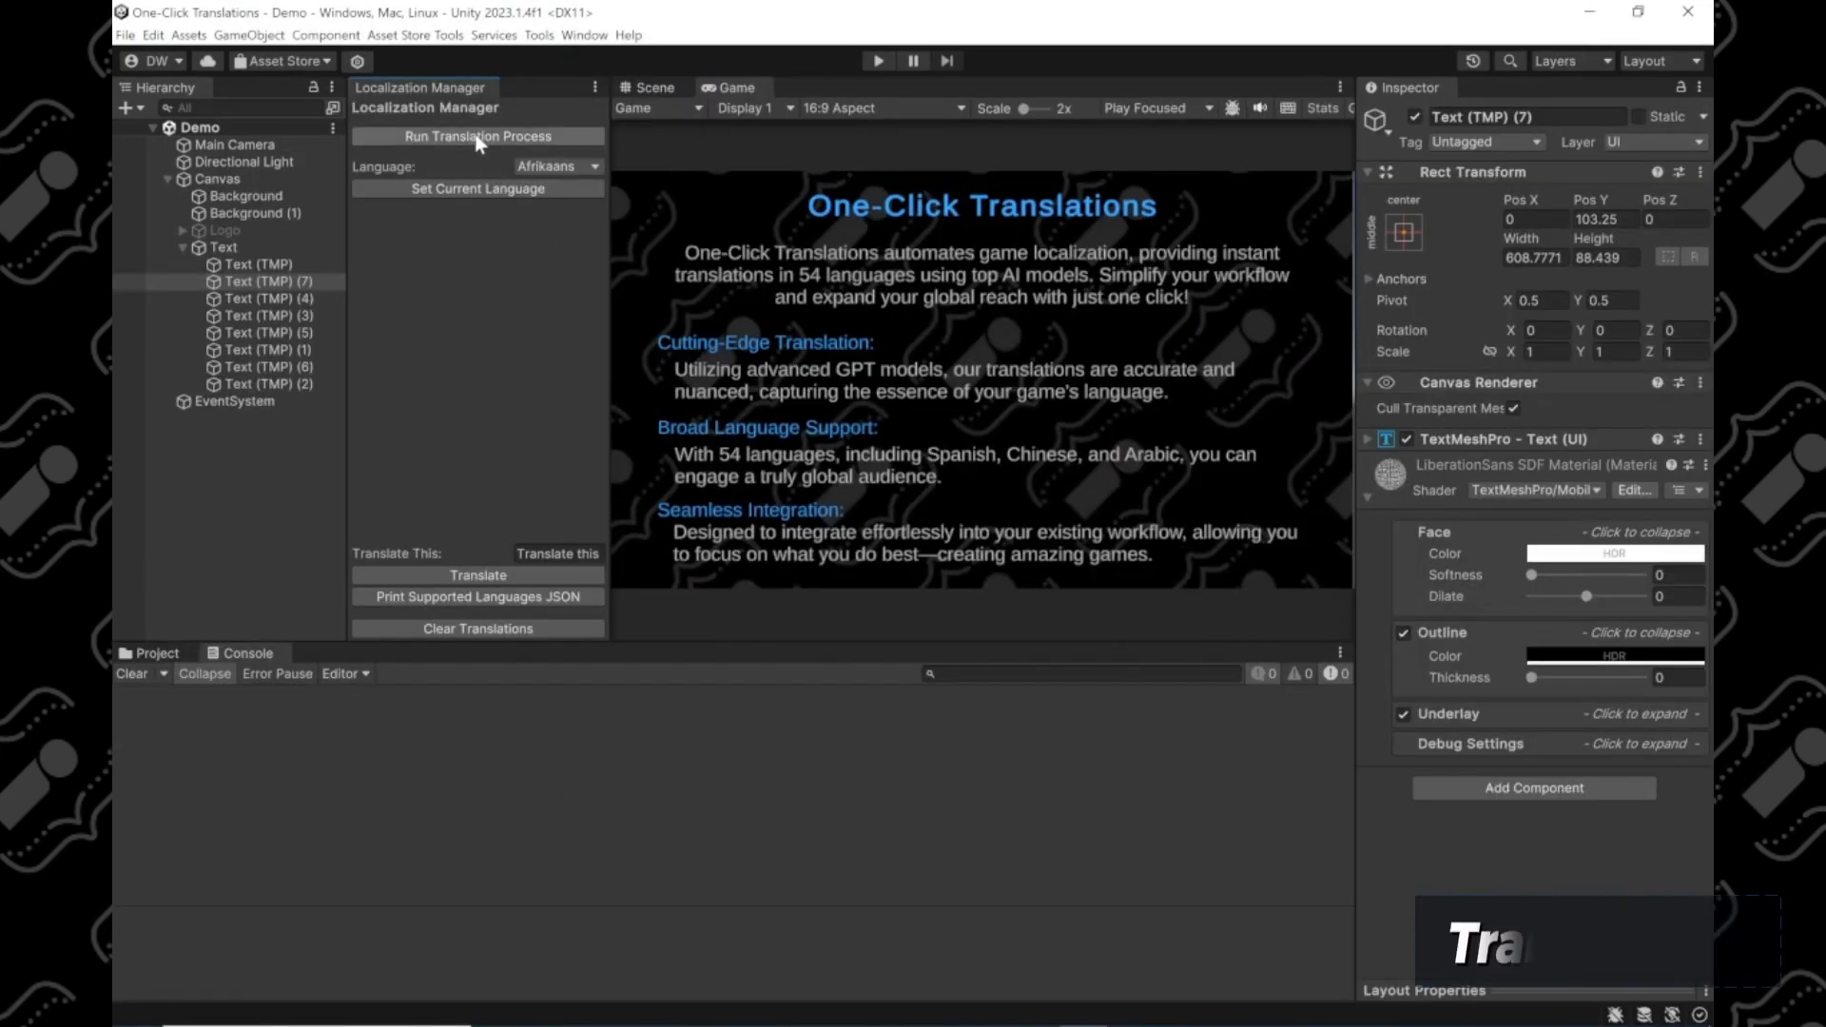
Step: Run the translation process, confirm it, and check the Seamless Integration console log entry
click(478, 137)
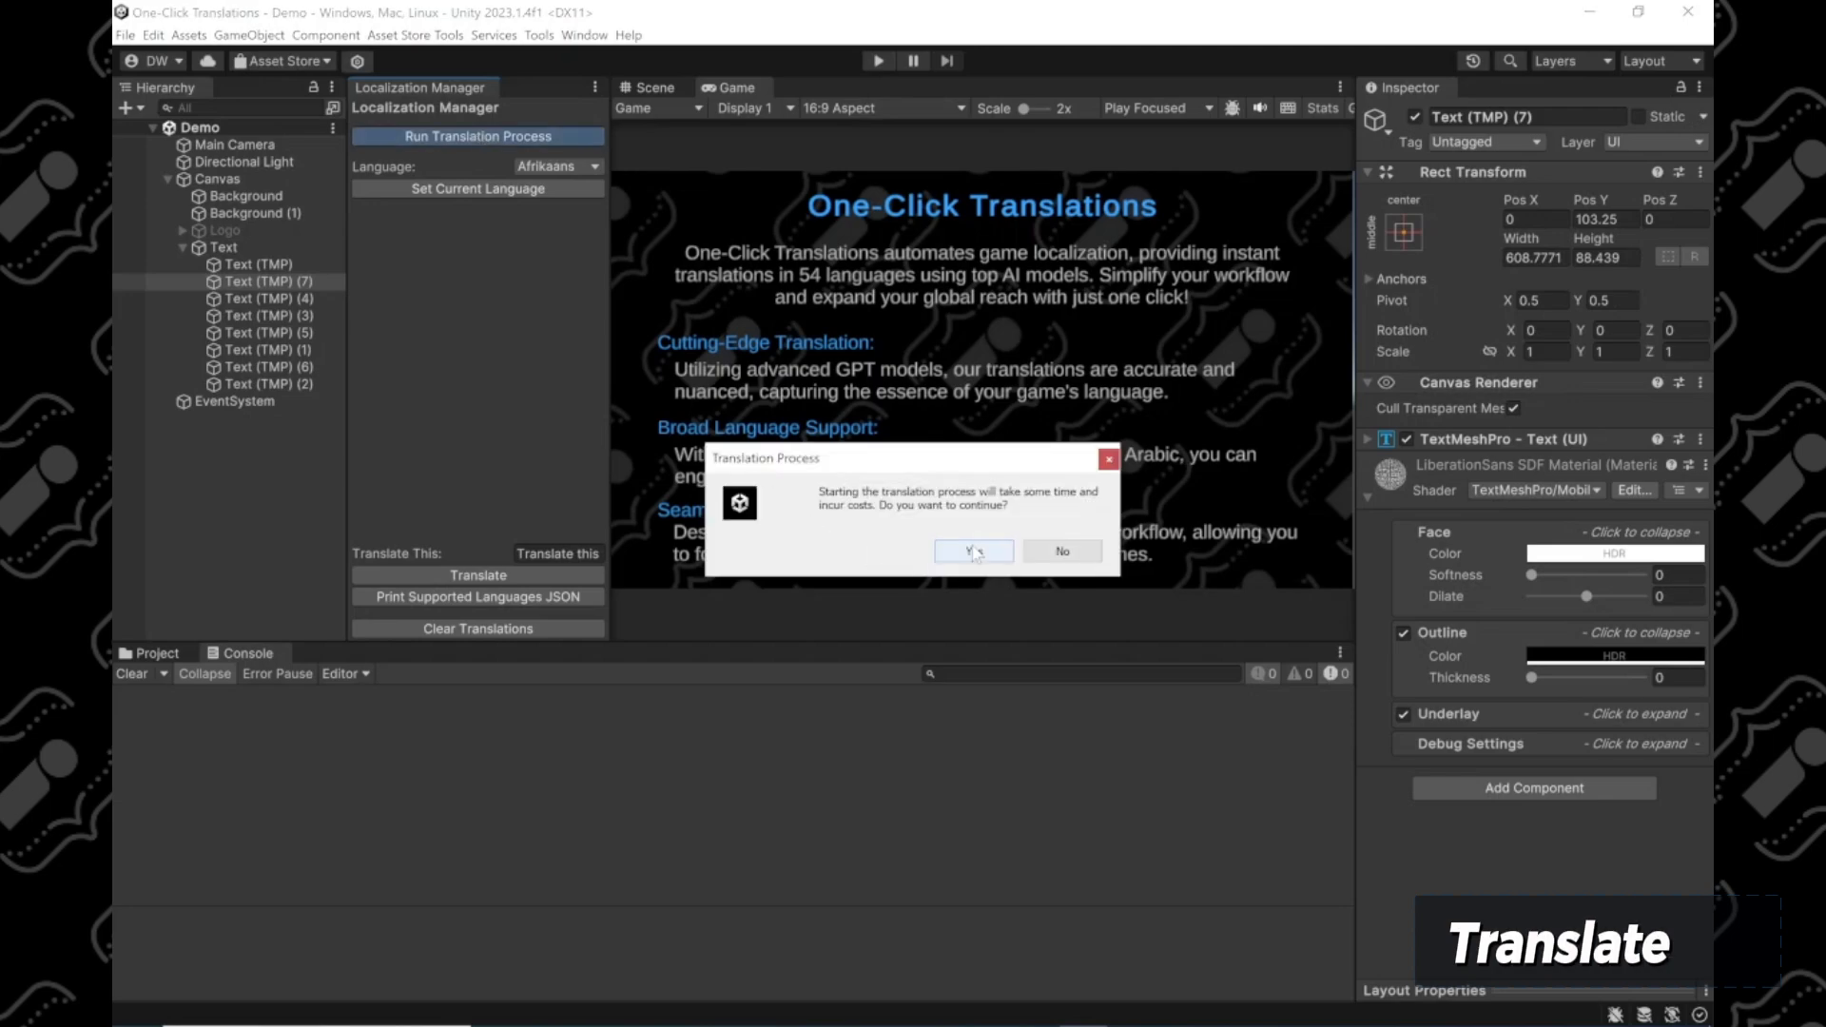
click(974, 551)
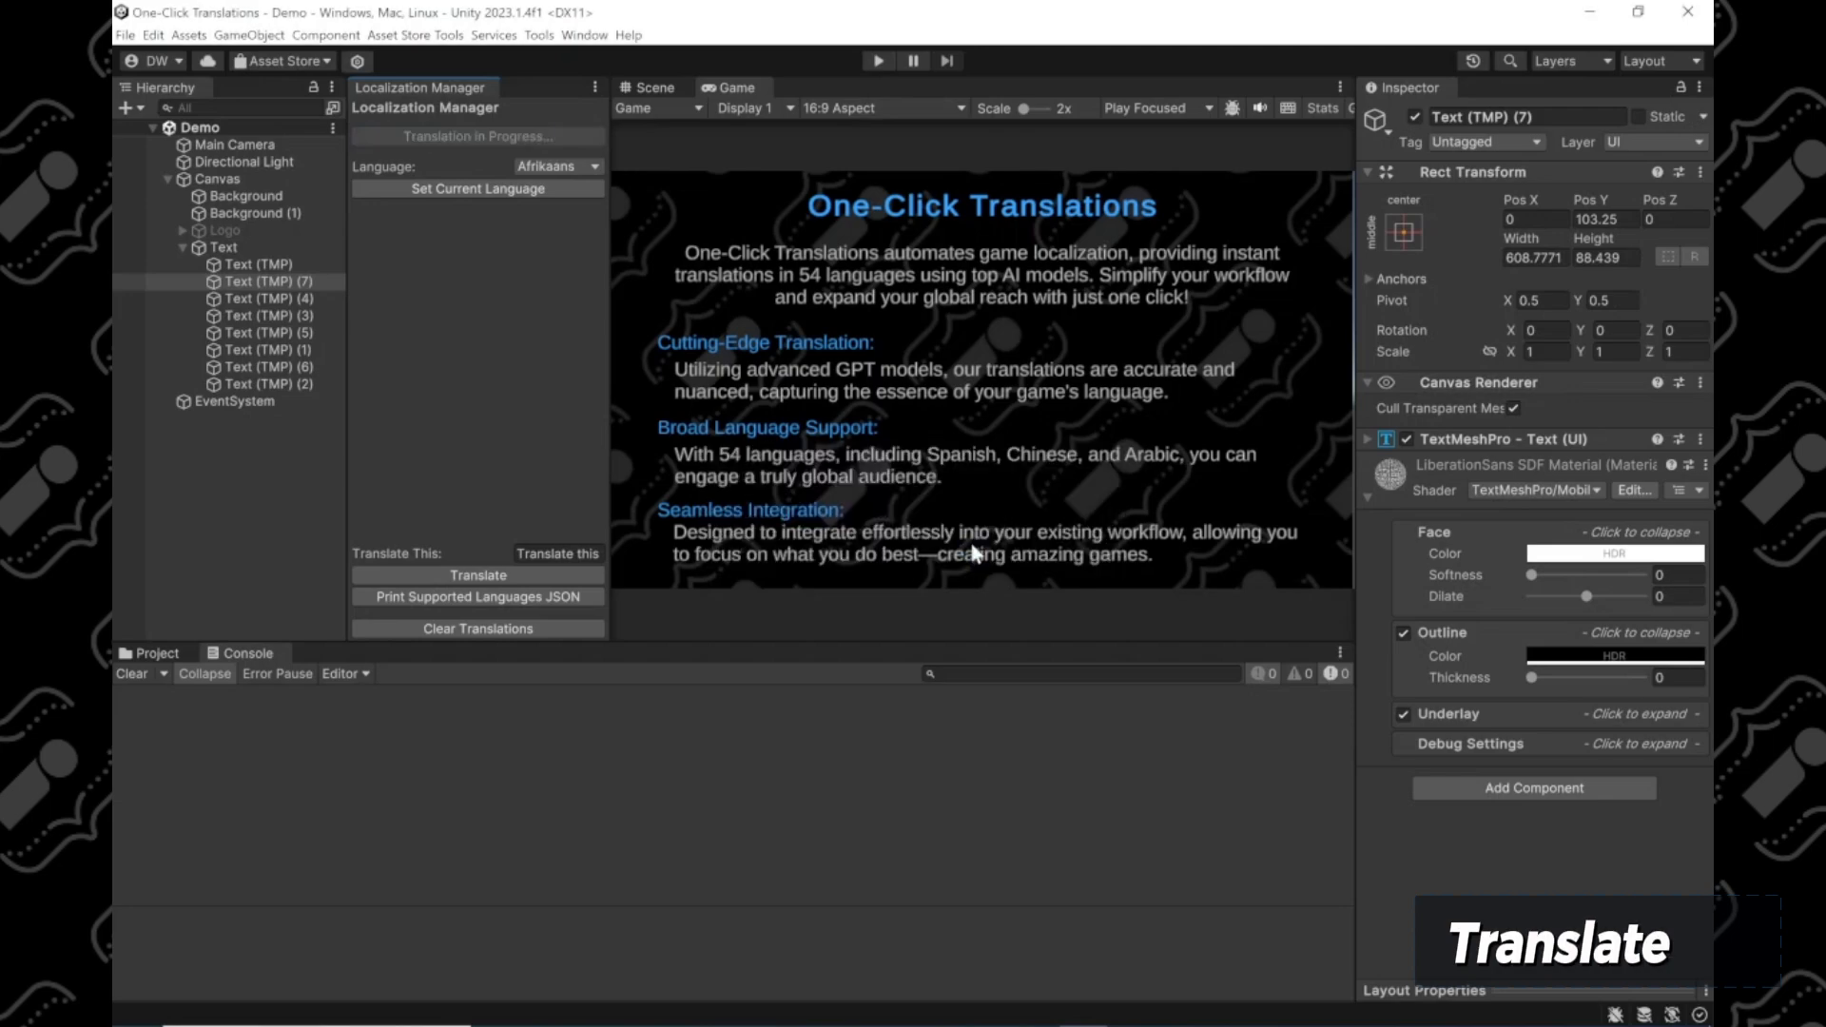
mouse_move(955, 571)
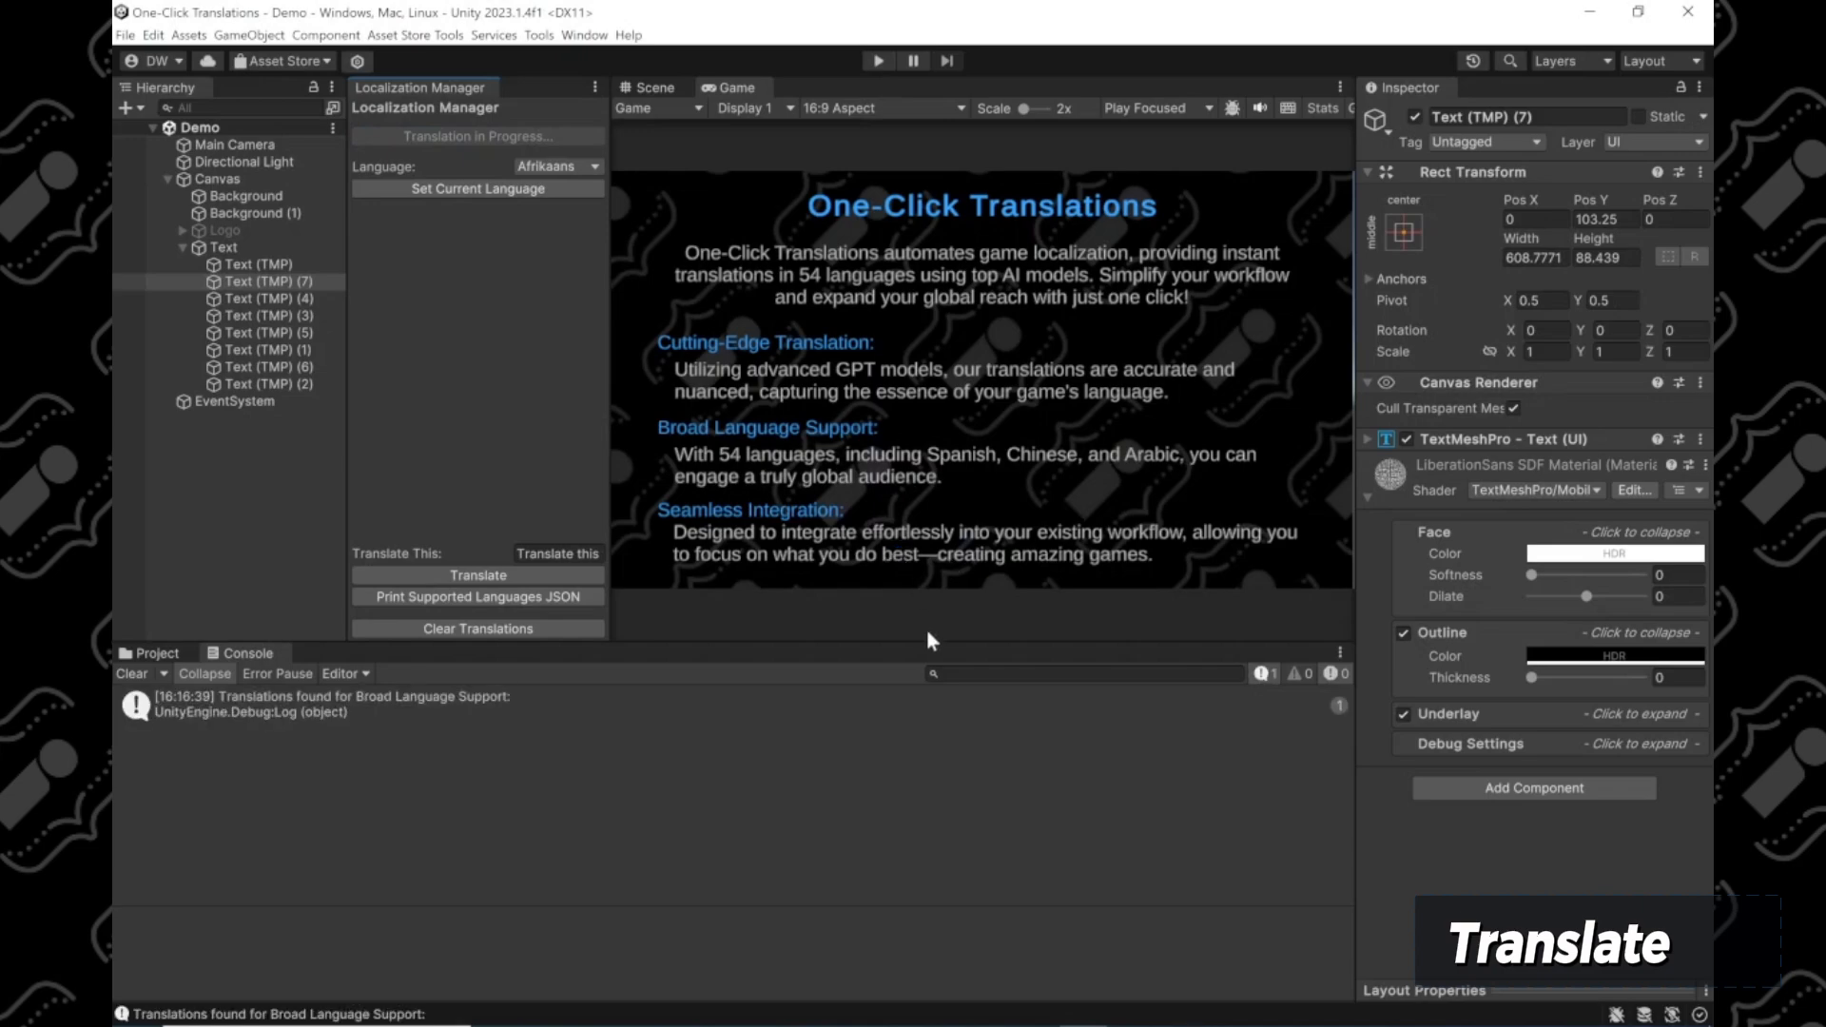
mouse_move(910, 720)
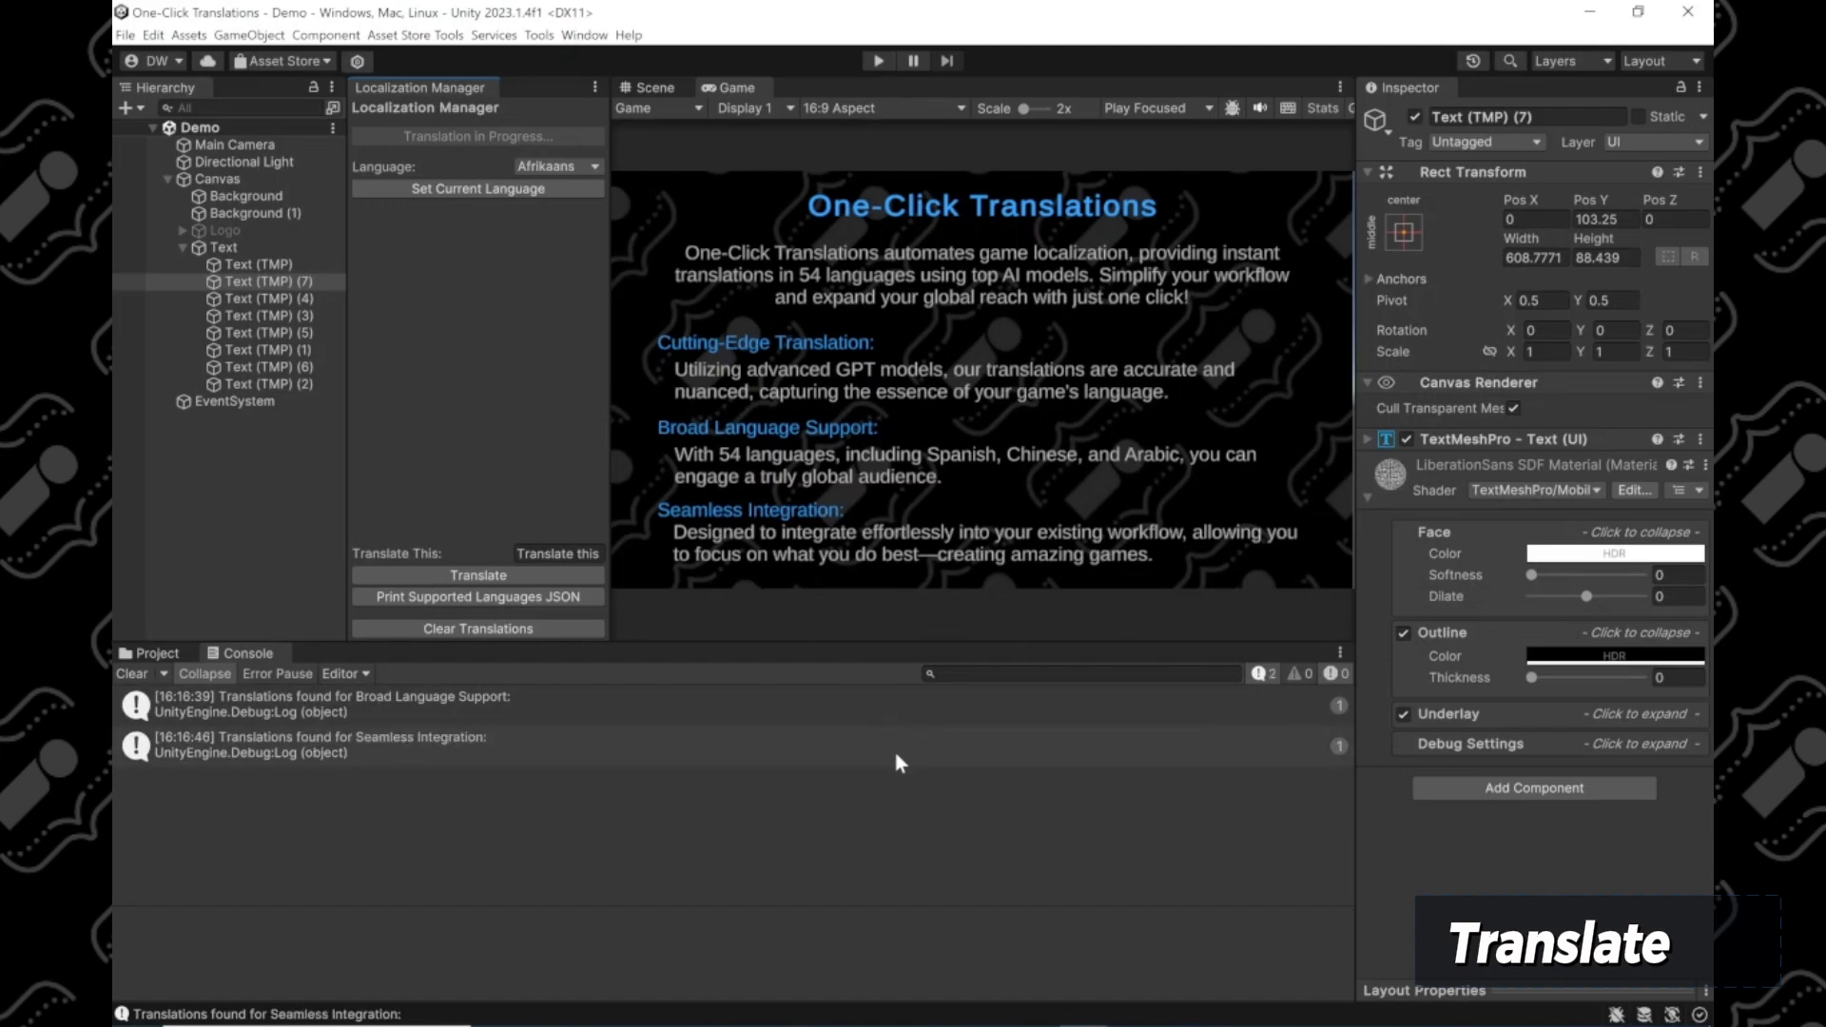
click(312, 743)
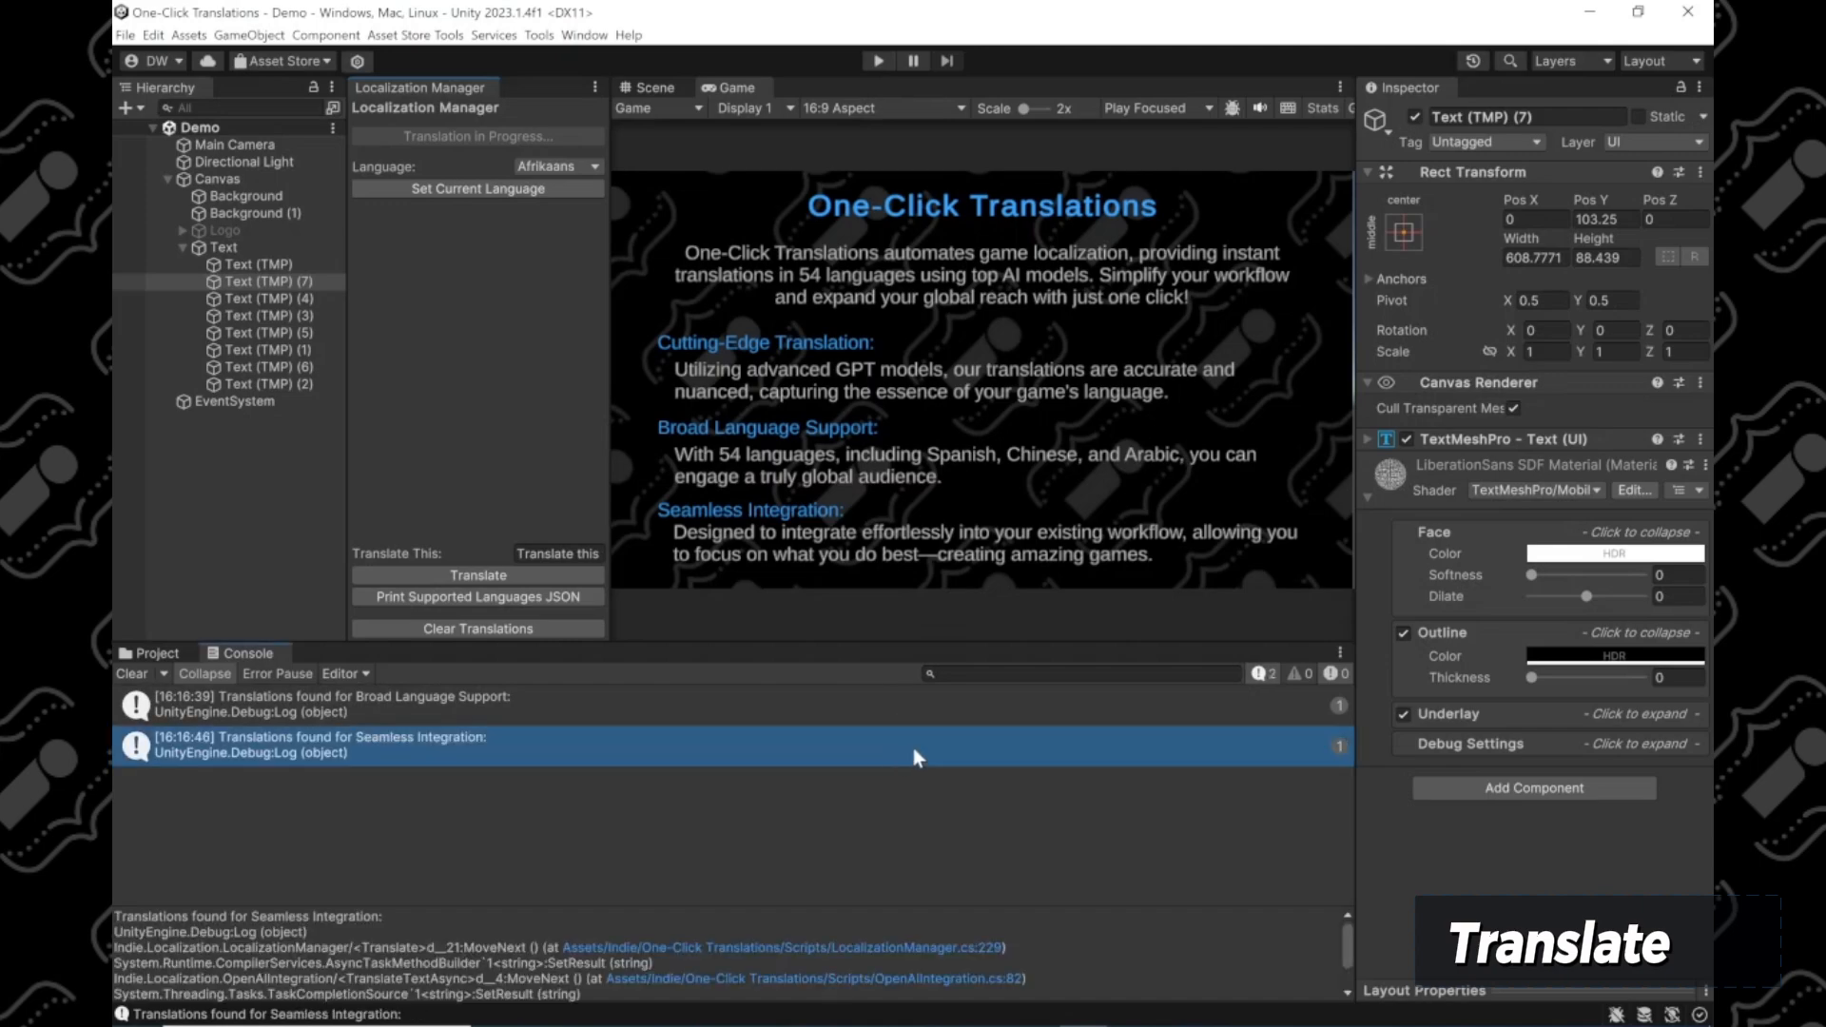
mouse_move(1223, 795)
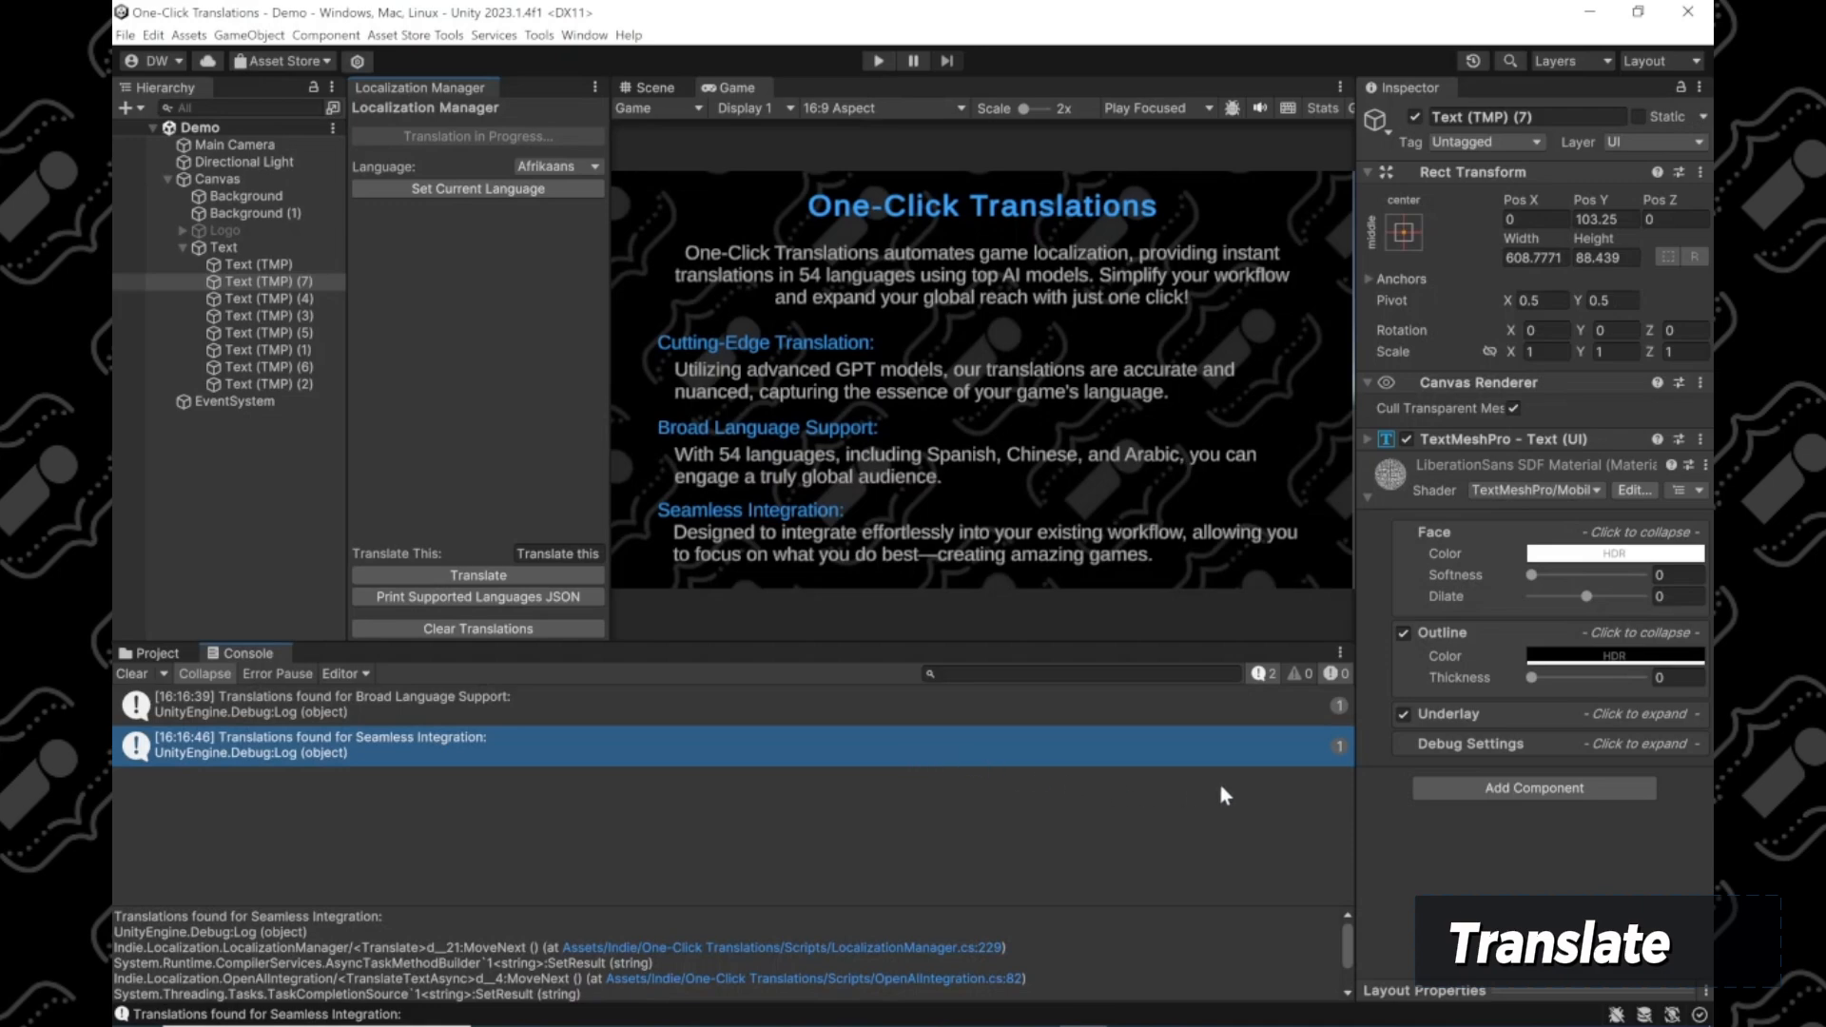
click(259, 263)
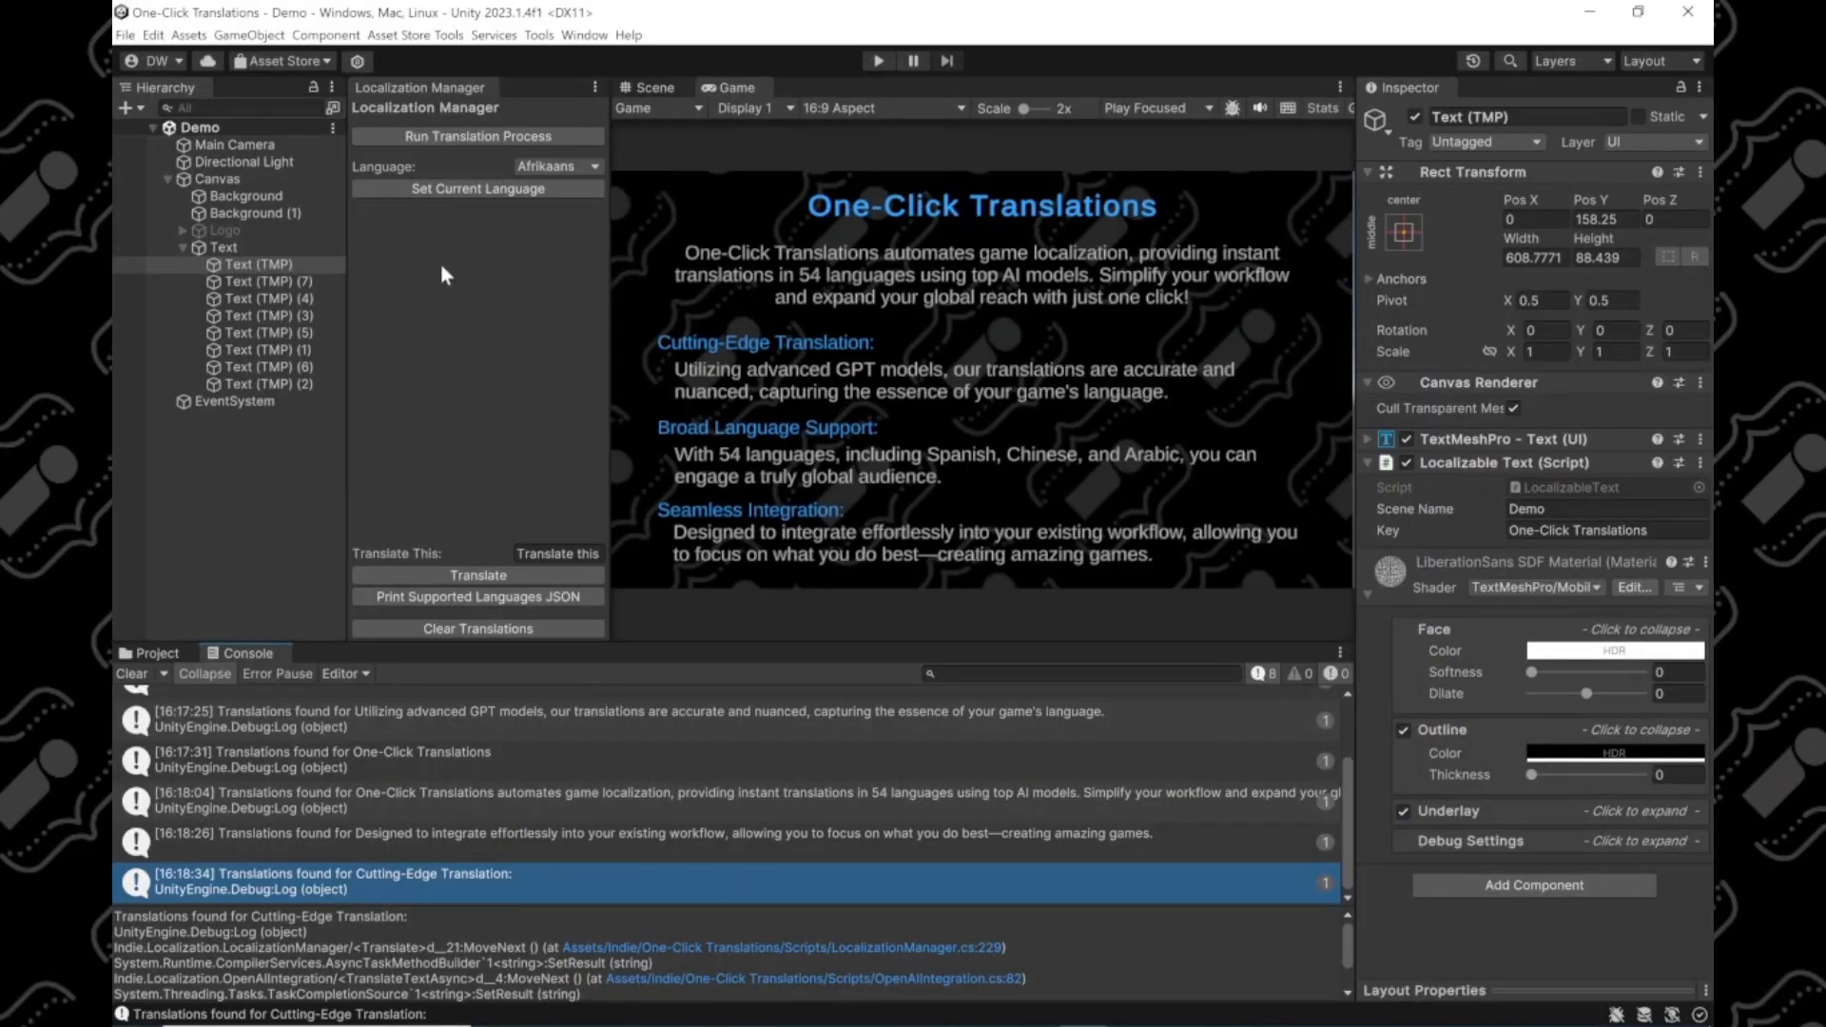
Step: Choose Czech in the Language dropdown and apply it as the current language
click(556, 166)
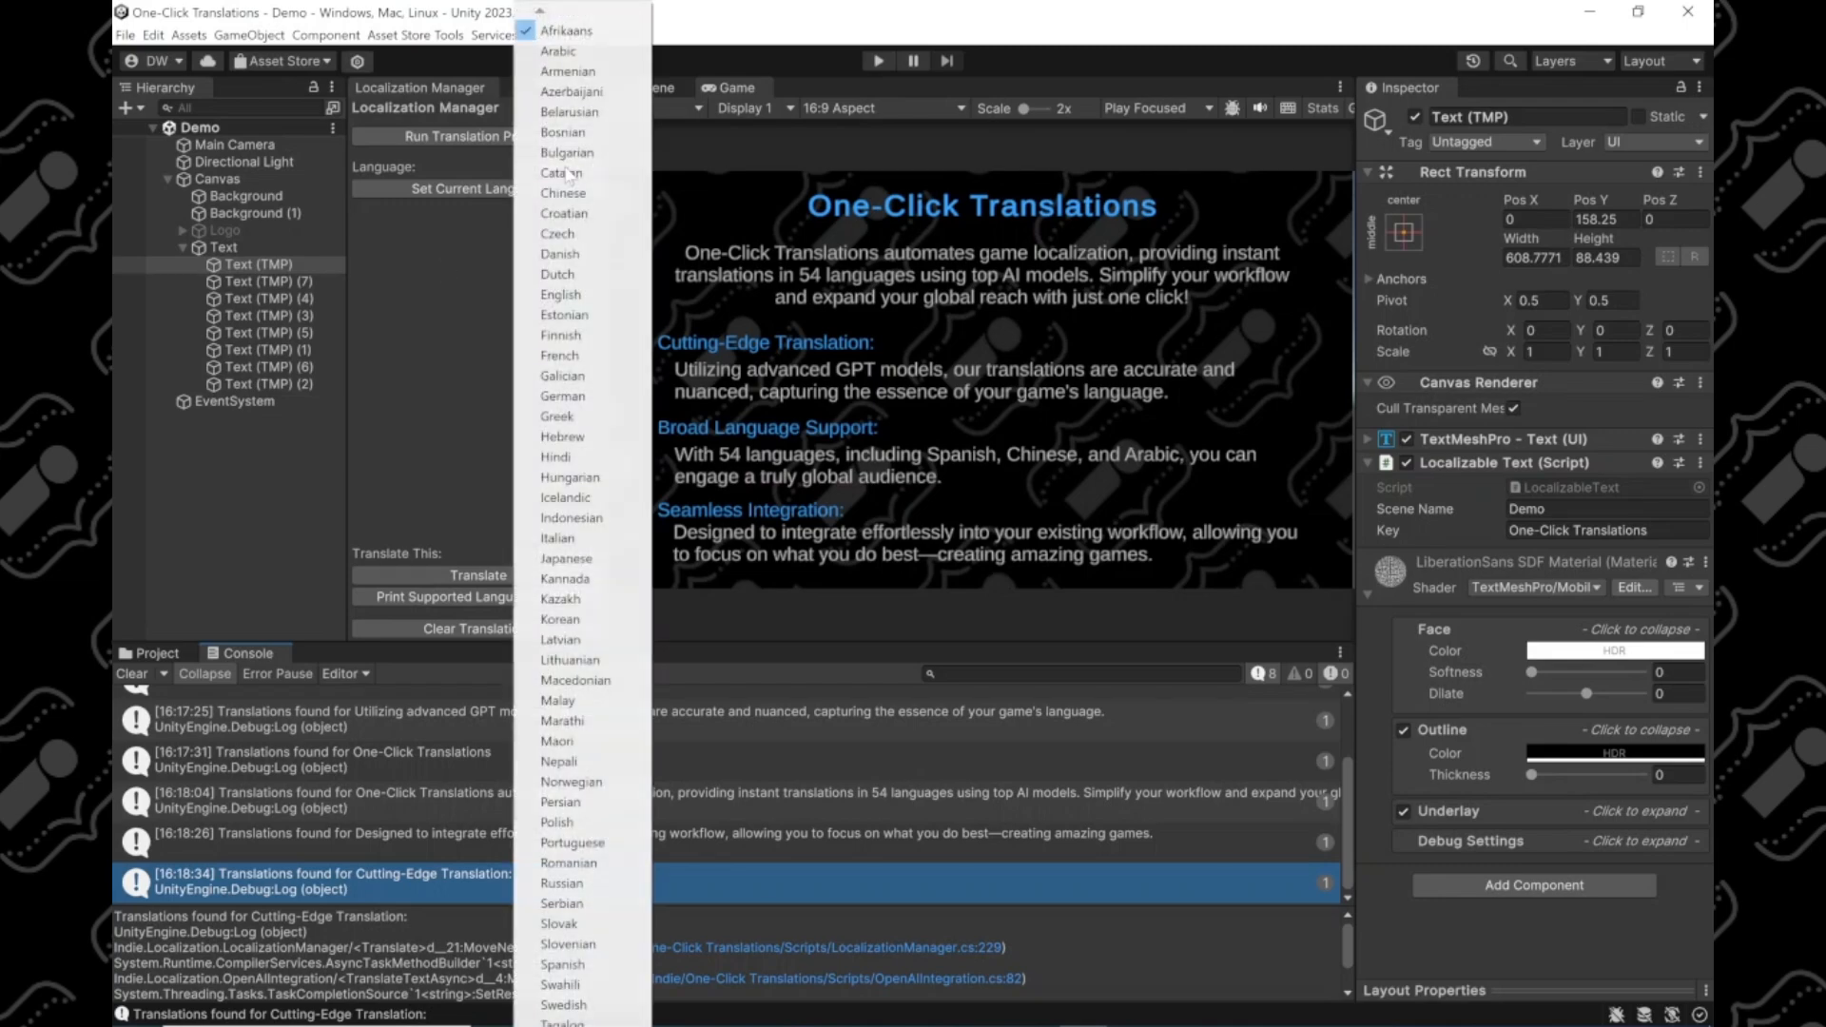
mouse_move(624, 239)
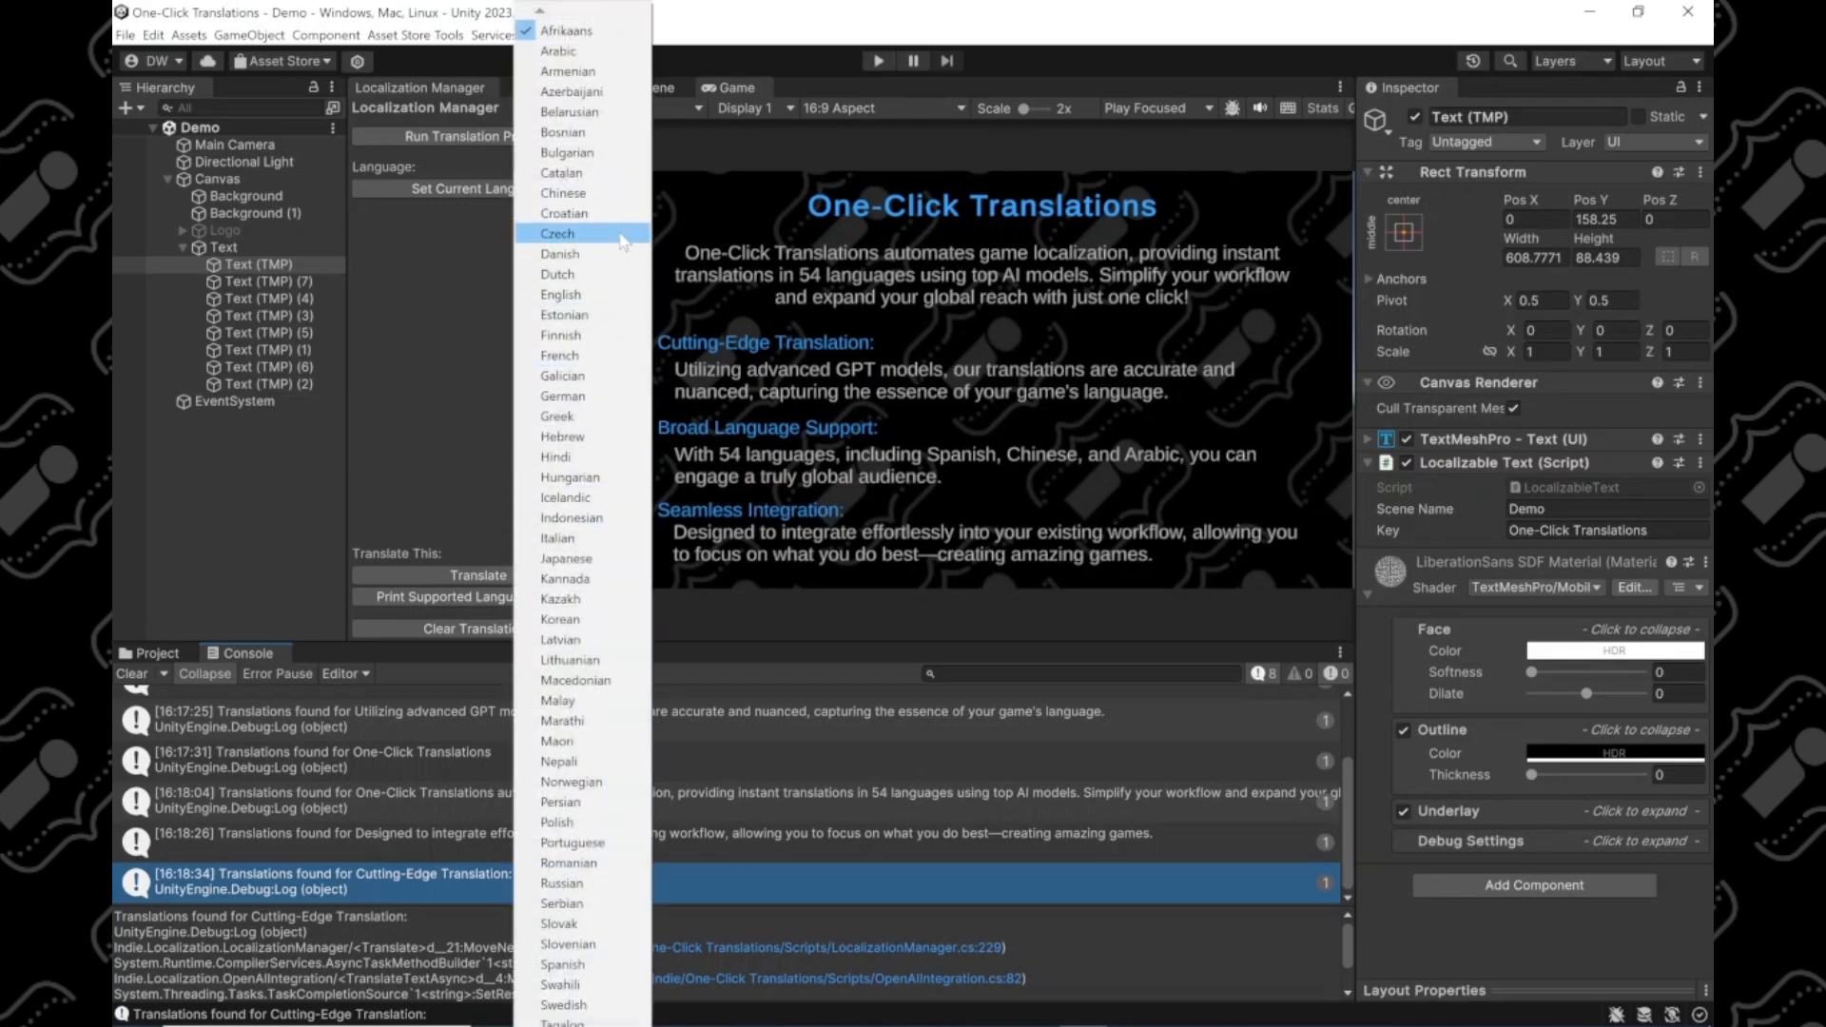
click(560, 232)
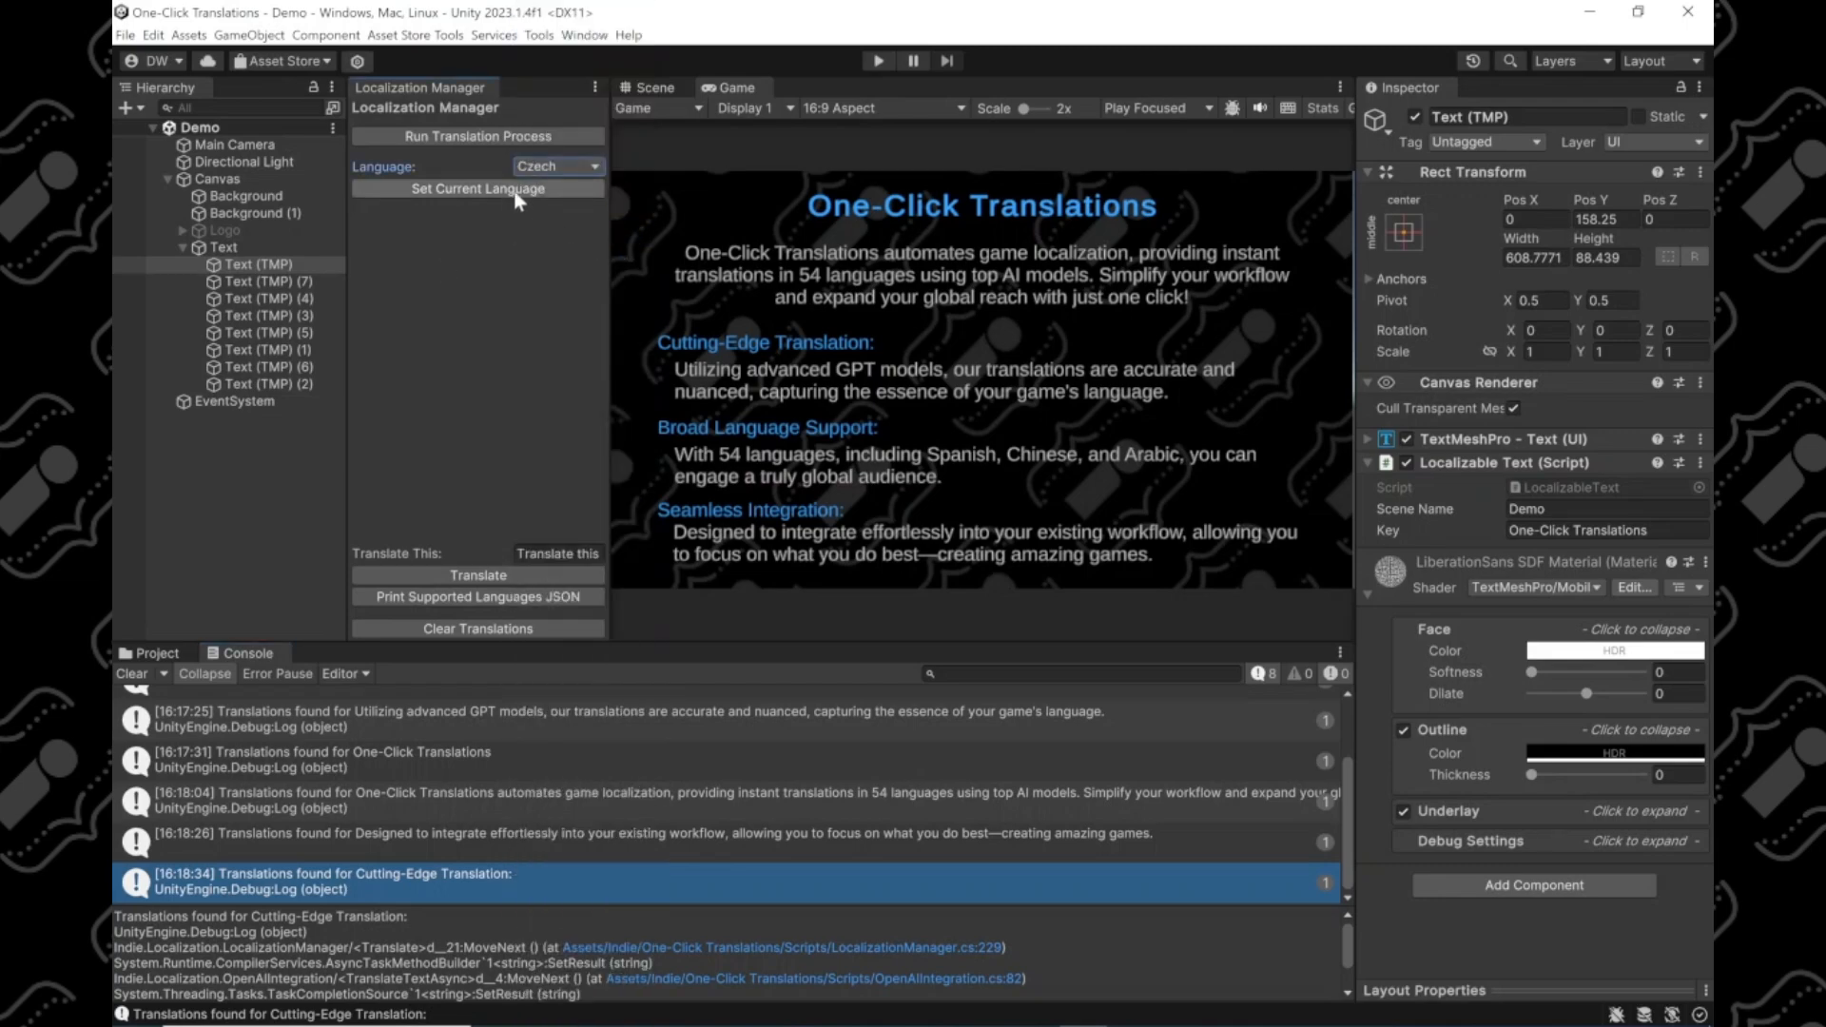
click(477, 188)
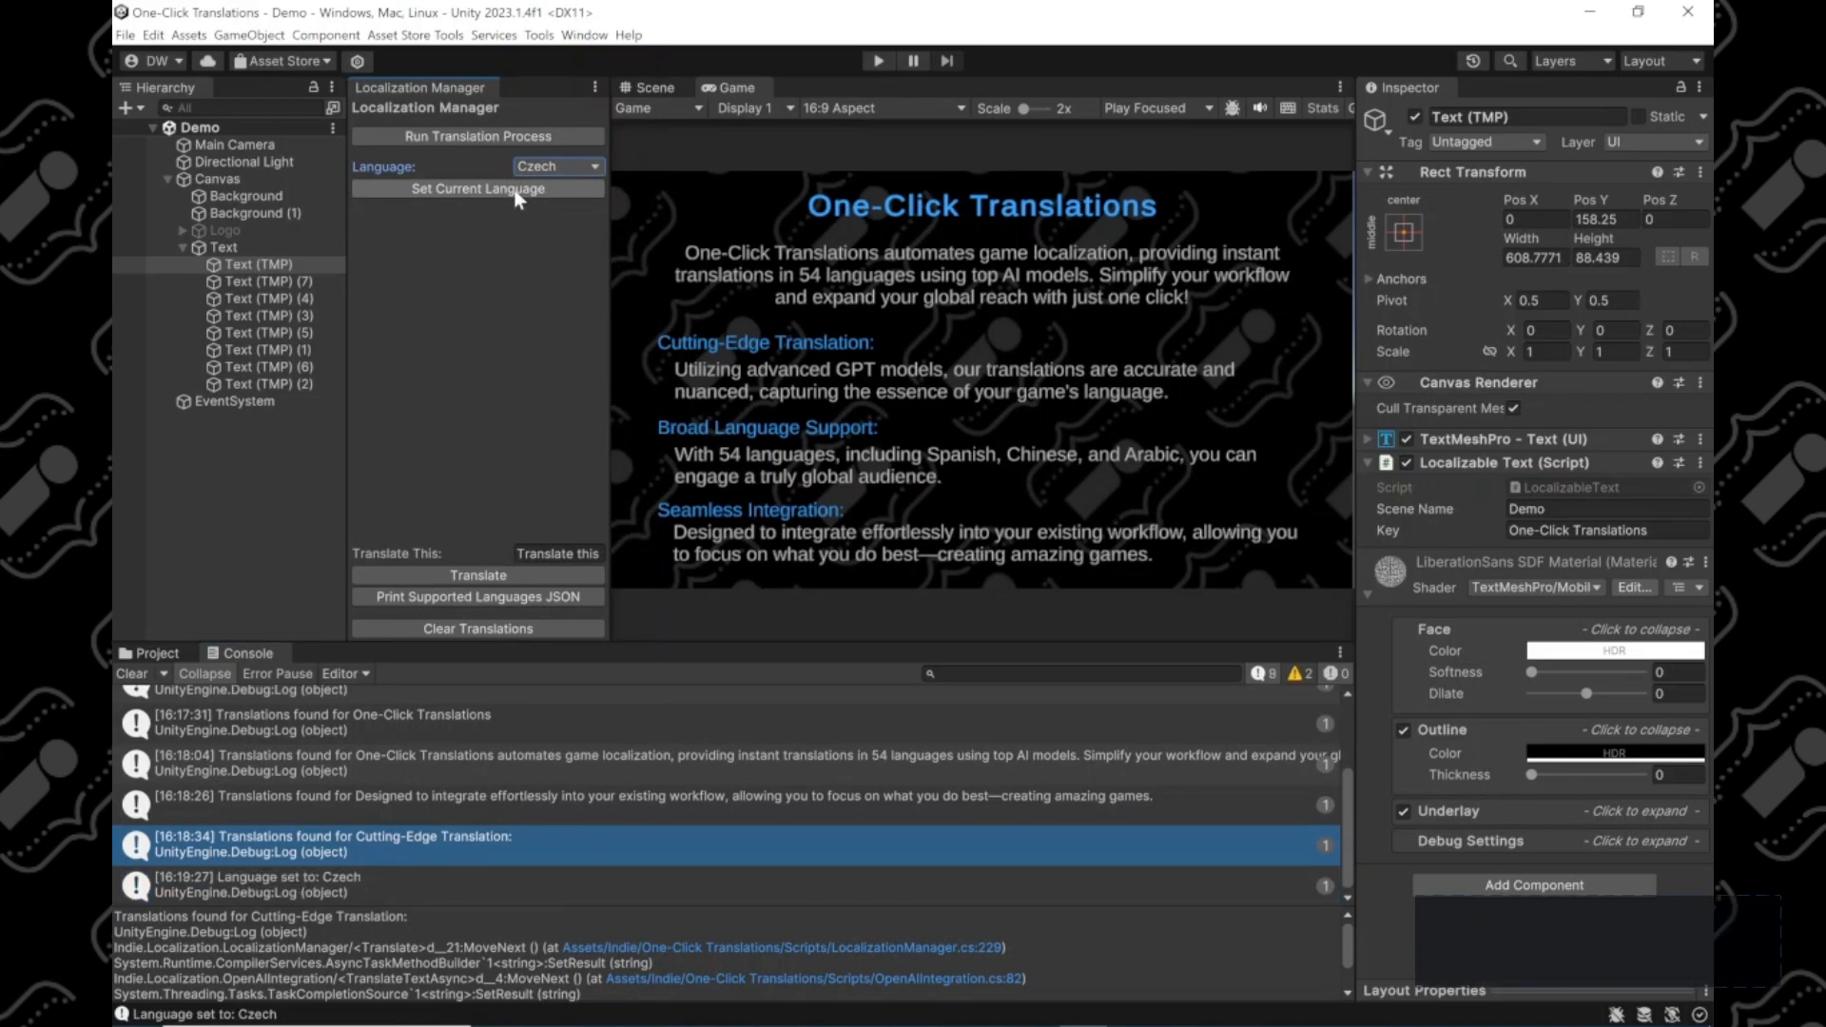
click(477, 189)
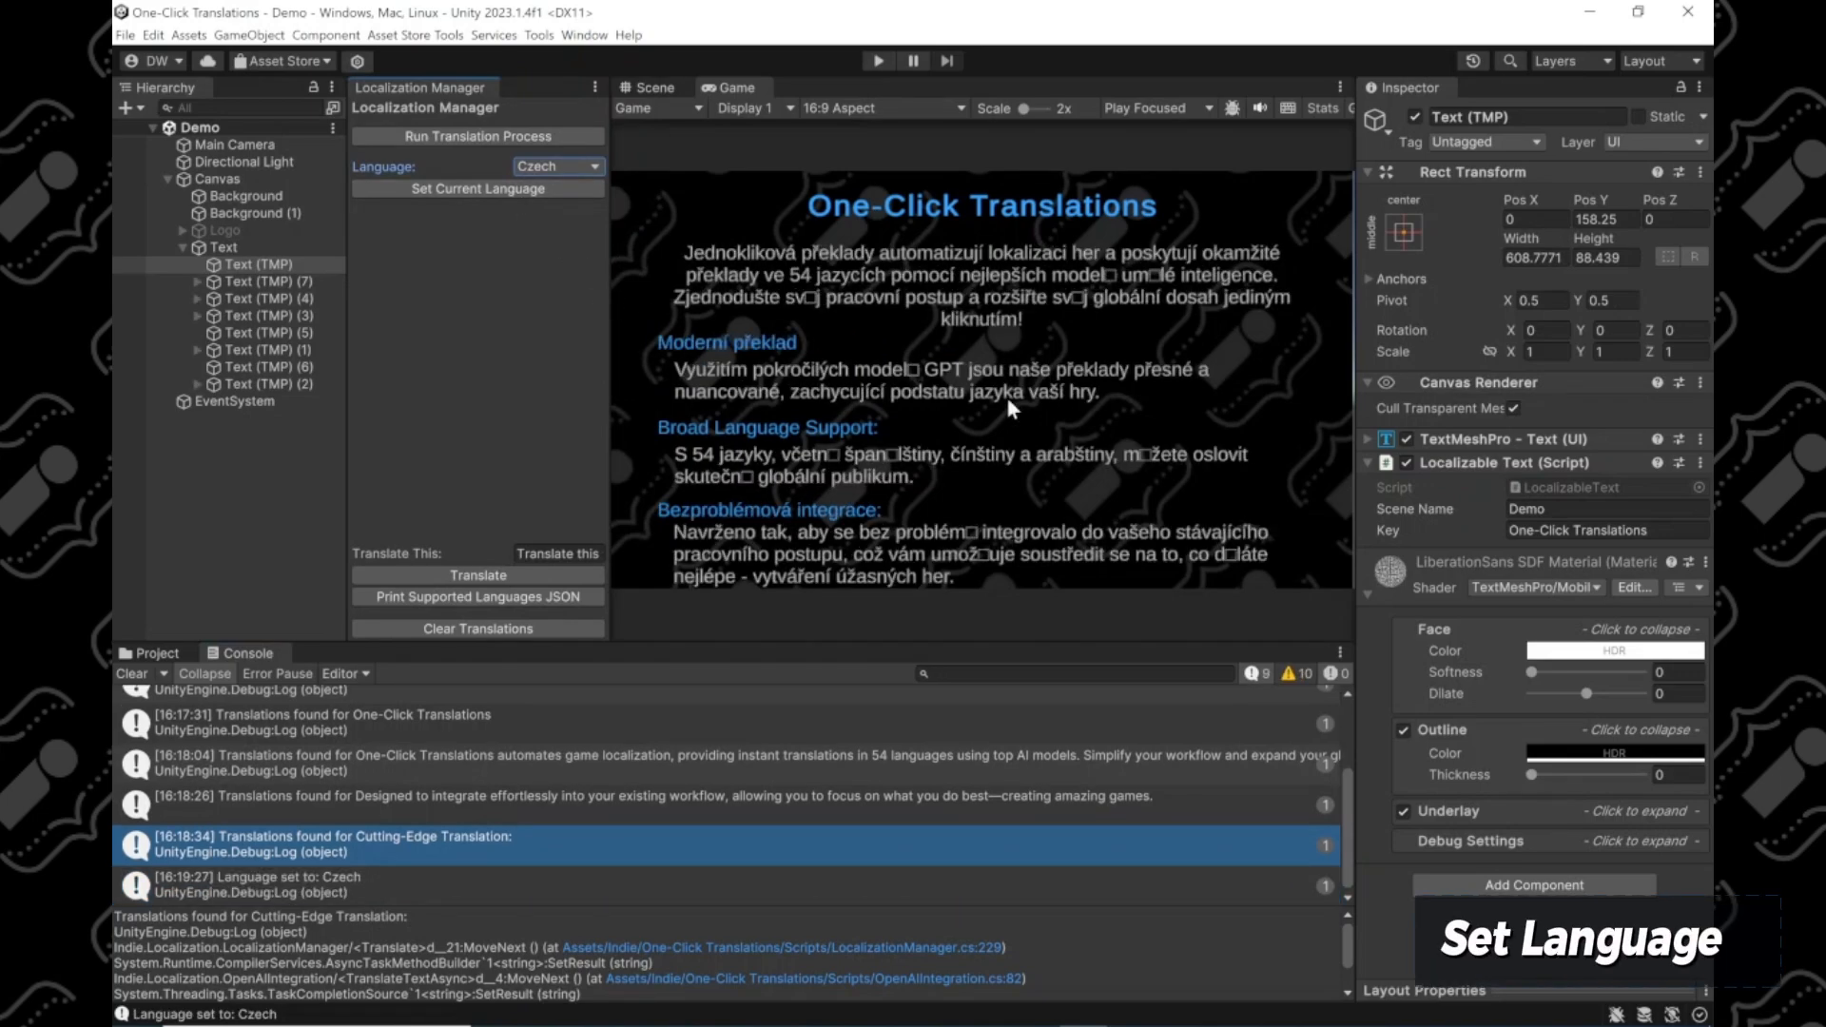
click(559, 165)
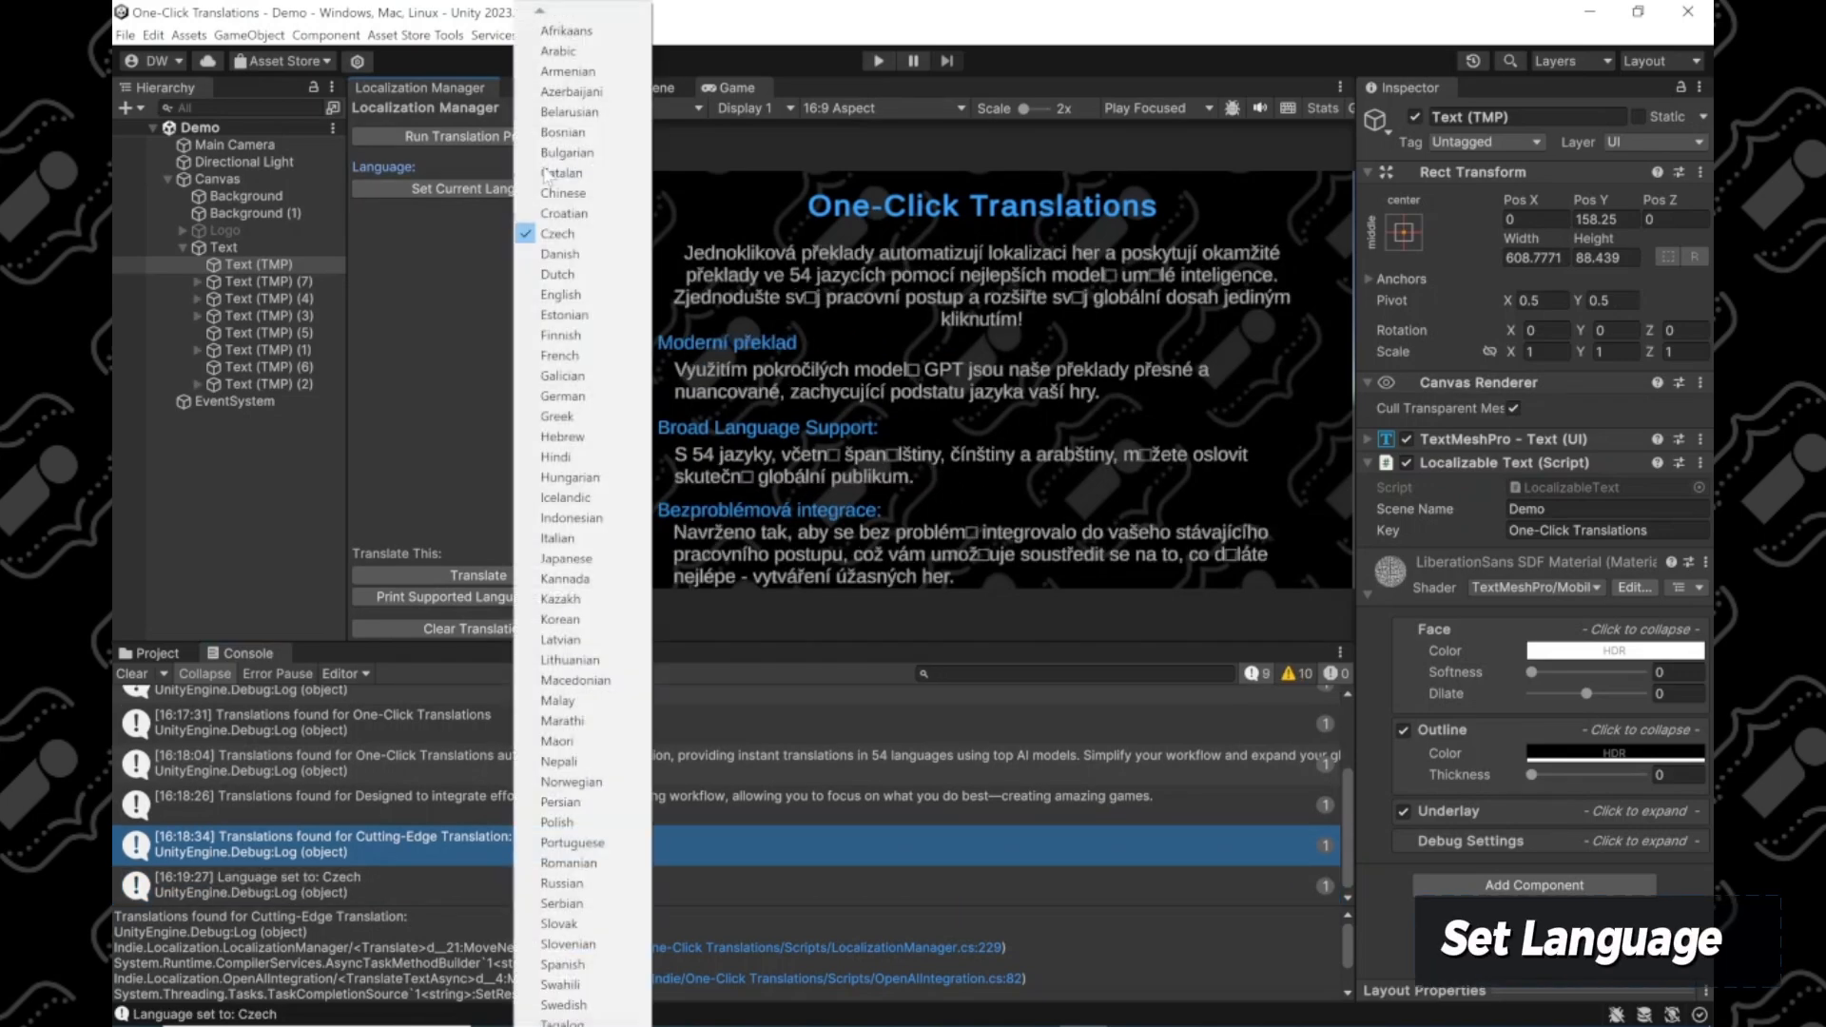
click(559, 353)
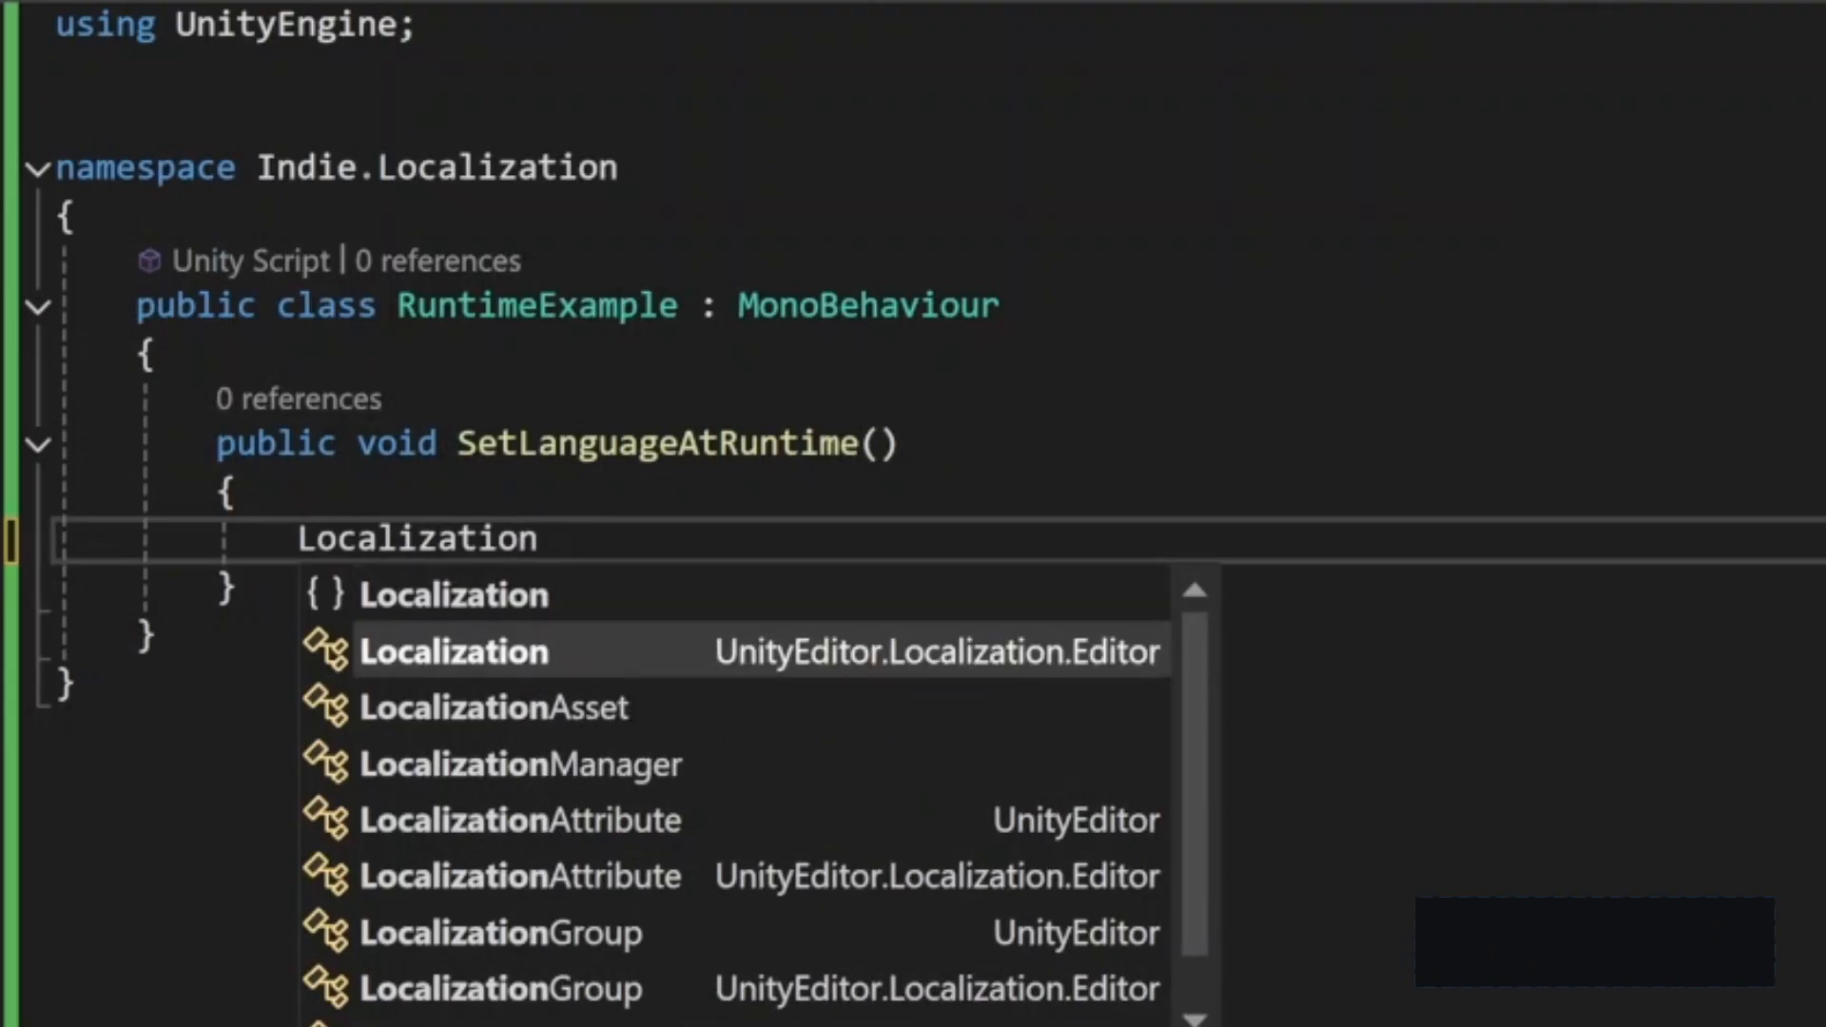
Step: Complete the statement LocalizationManager.SetLanguage("Spanish"); using IntelliSense
click(513, 764)
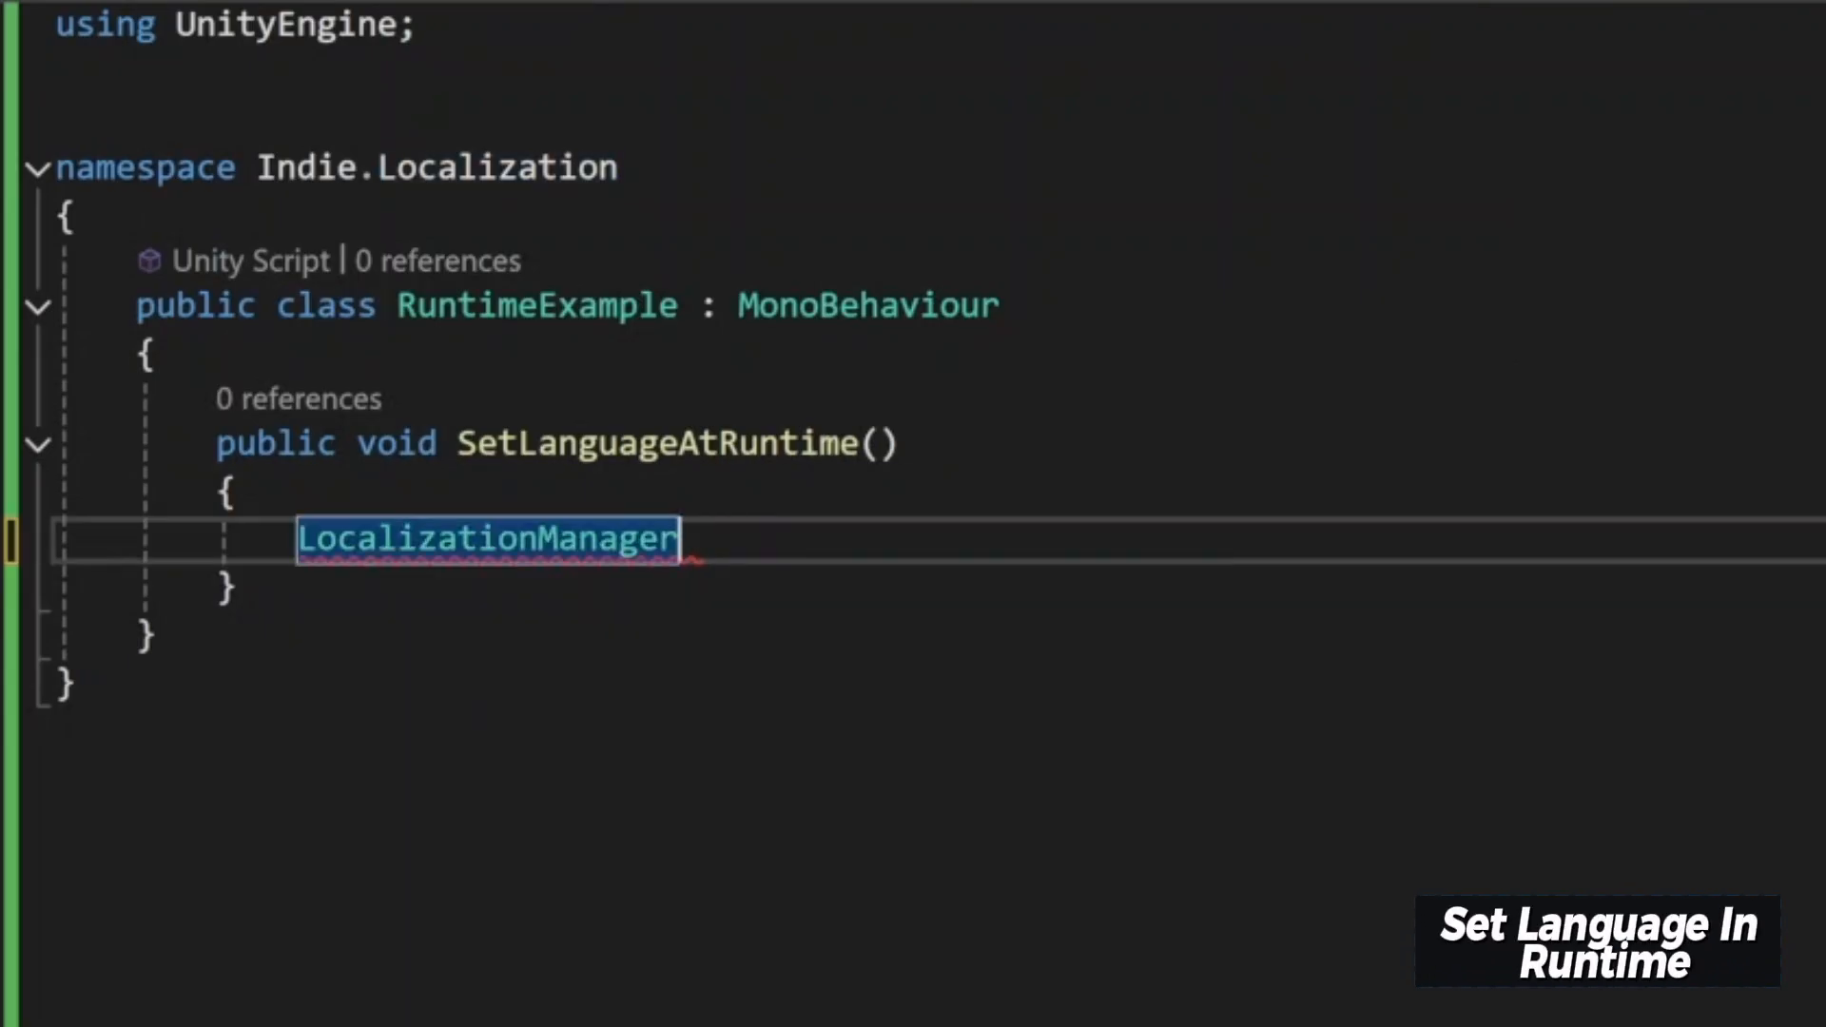
text(.se)
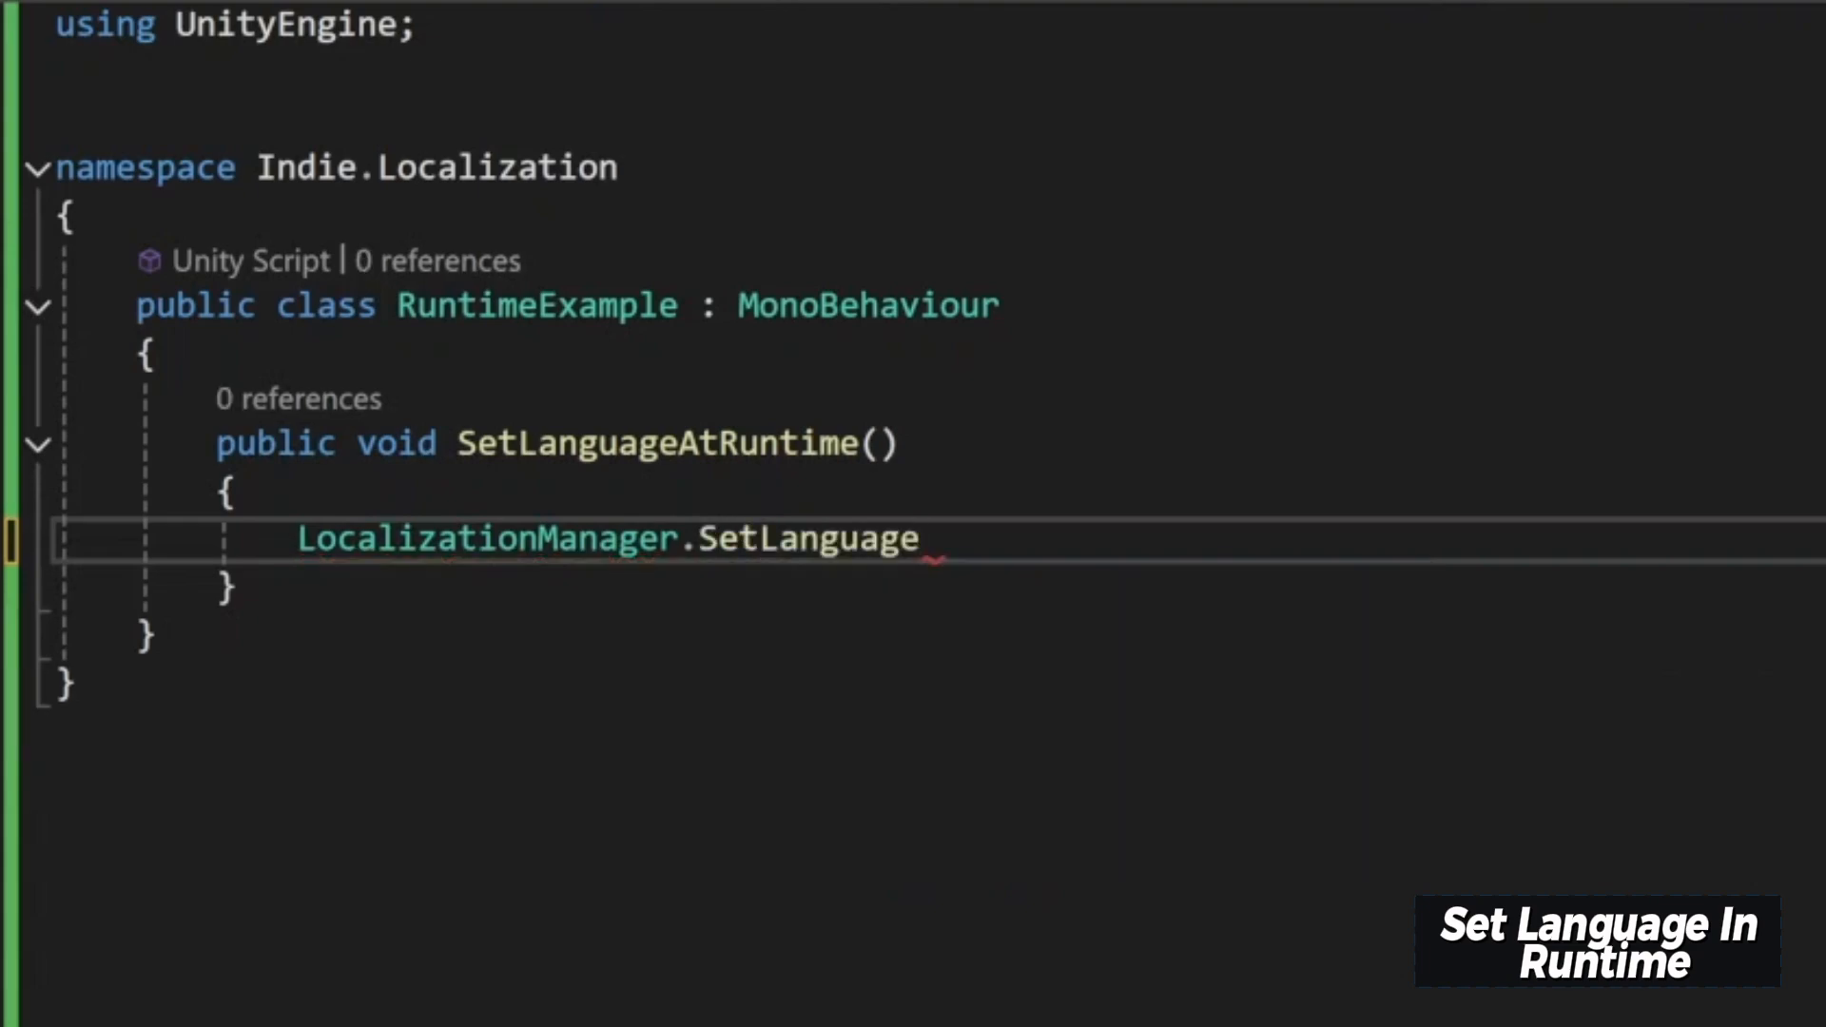
text(())
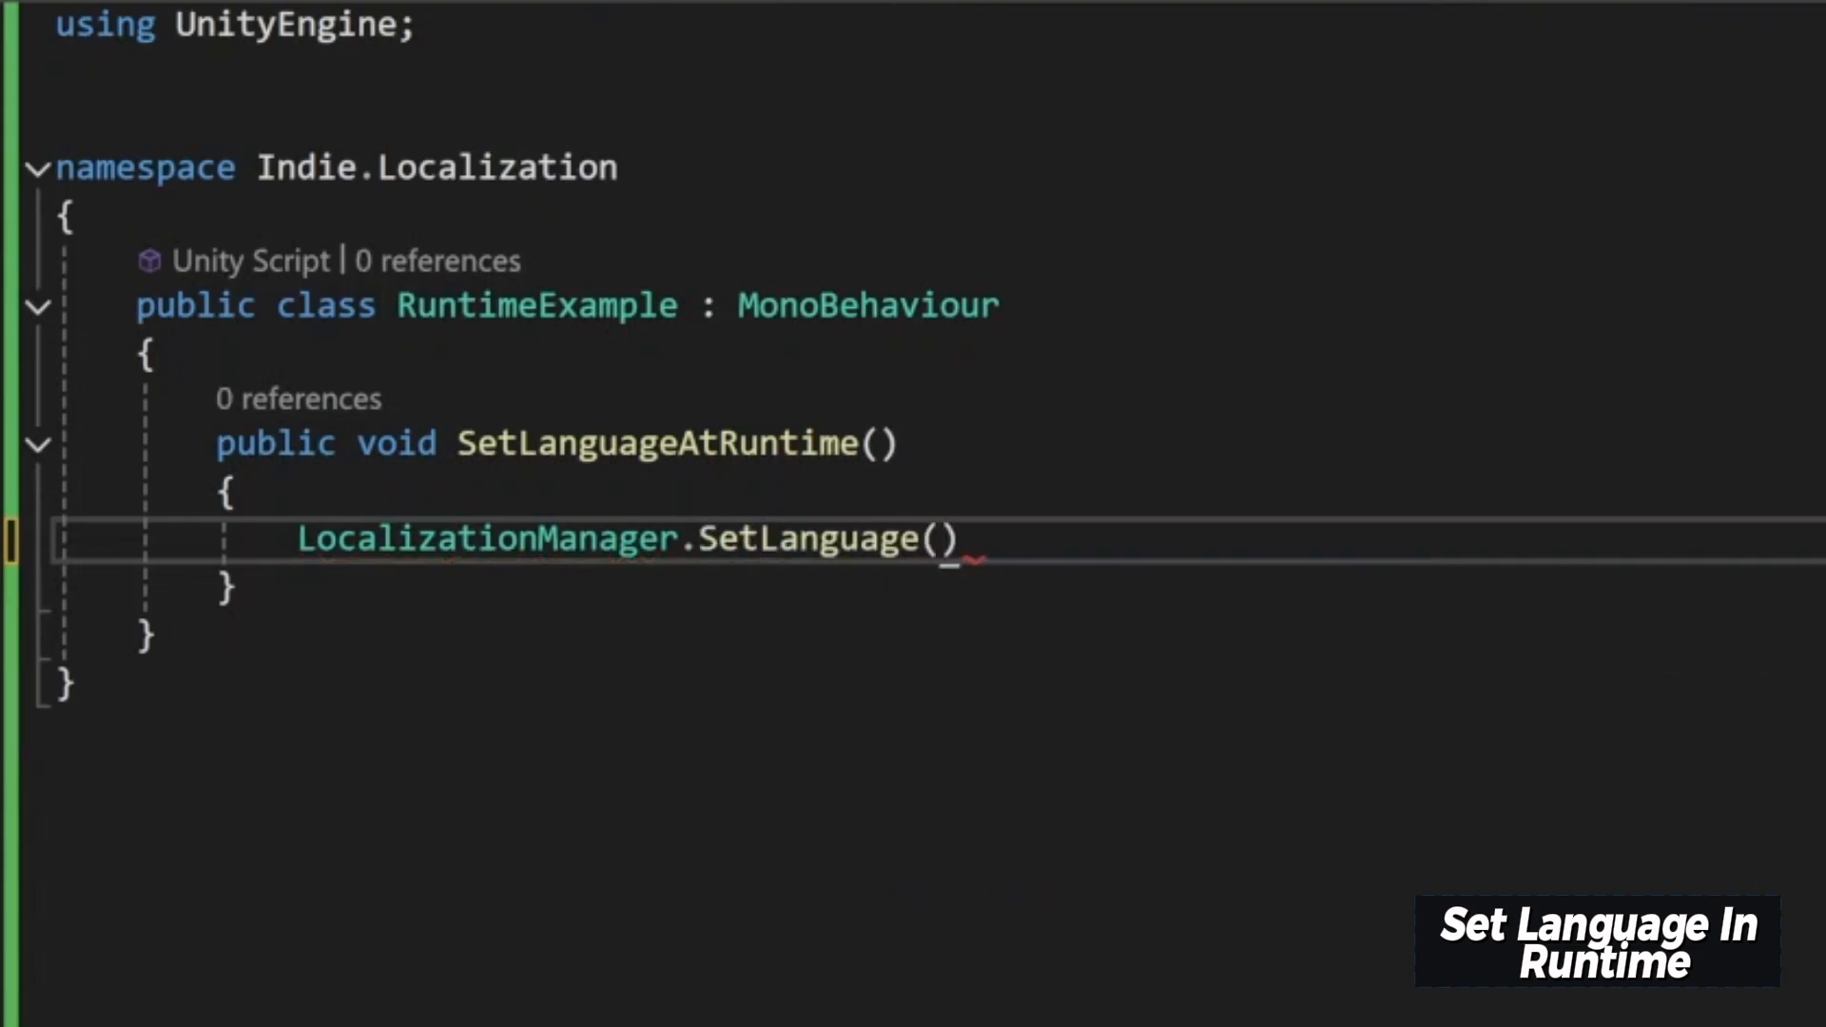
text("Sp")
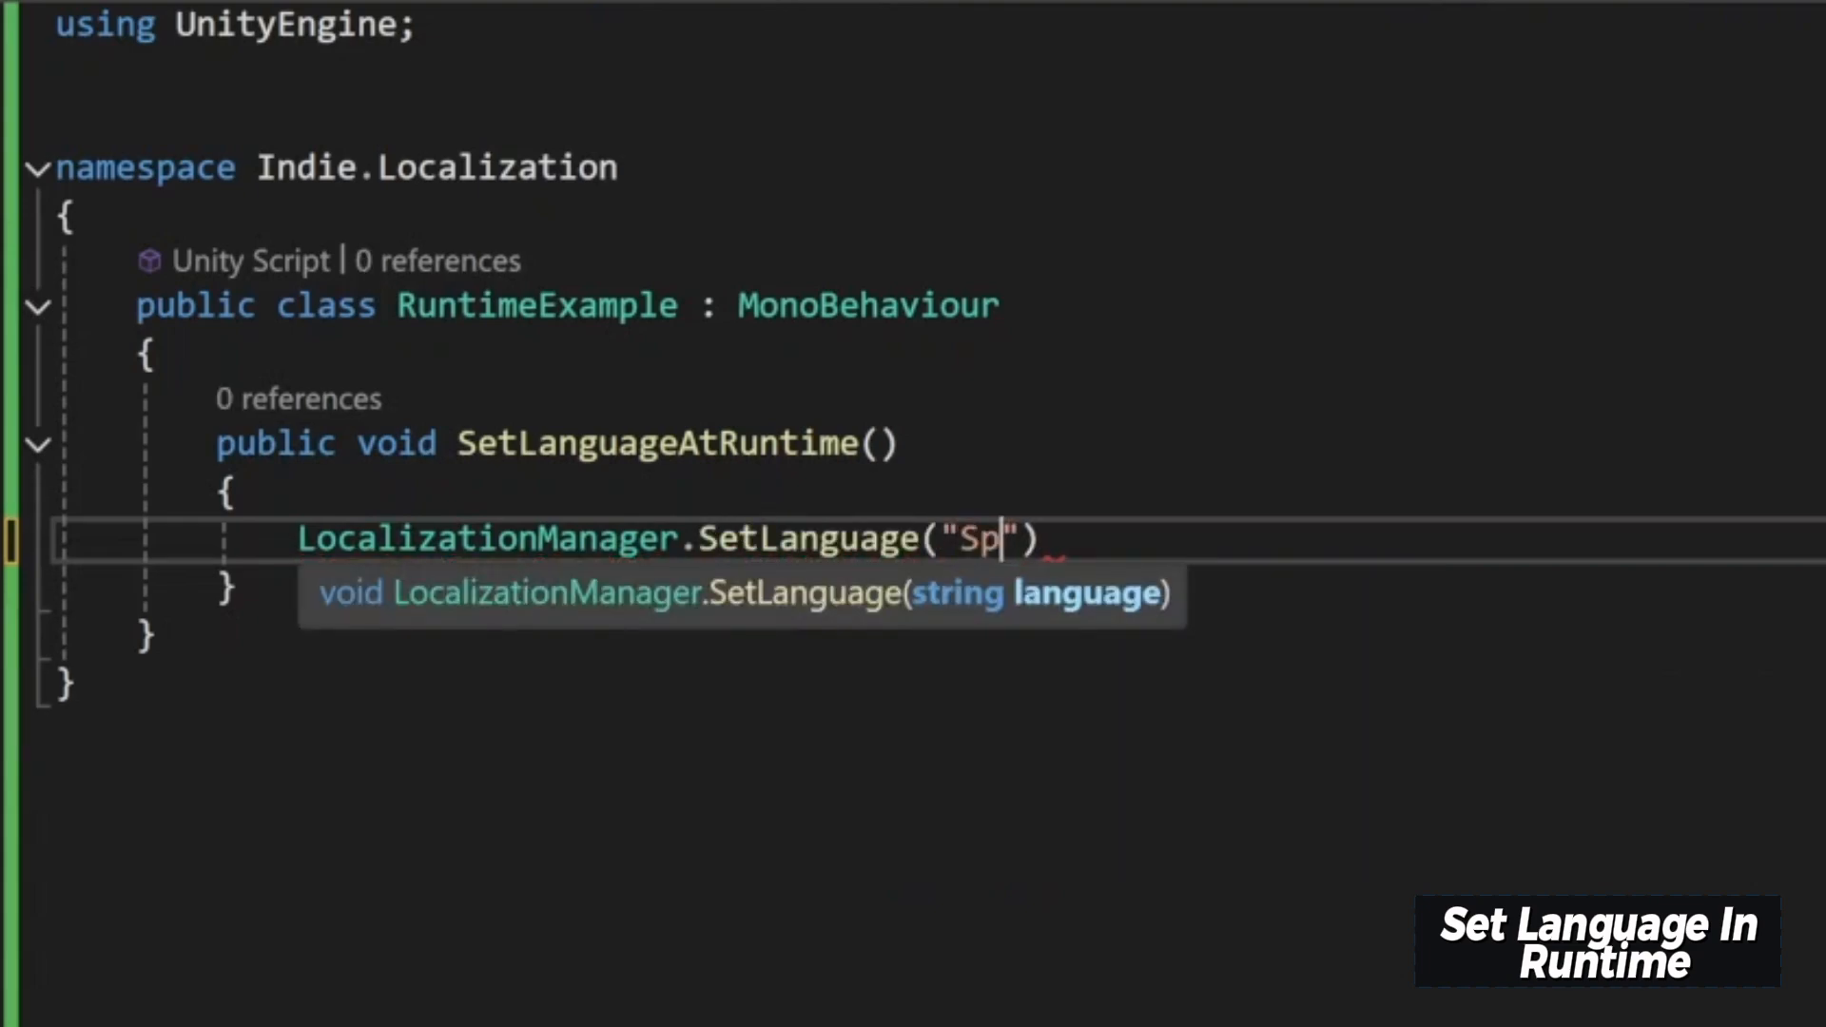
text(anish)
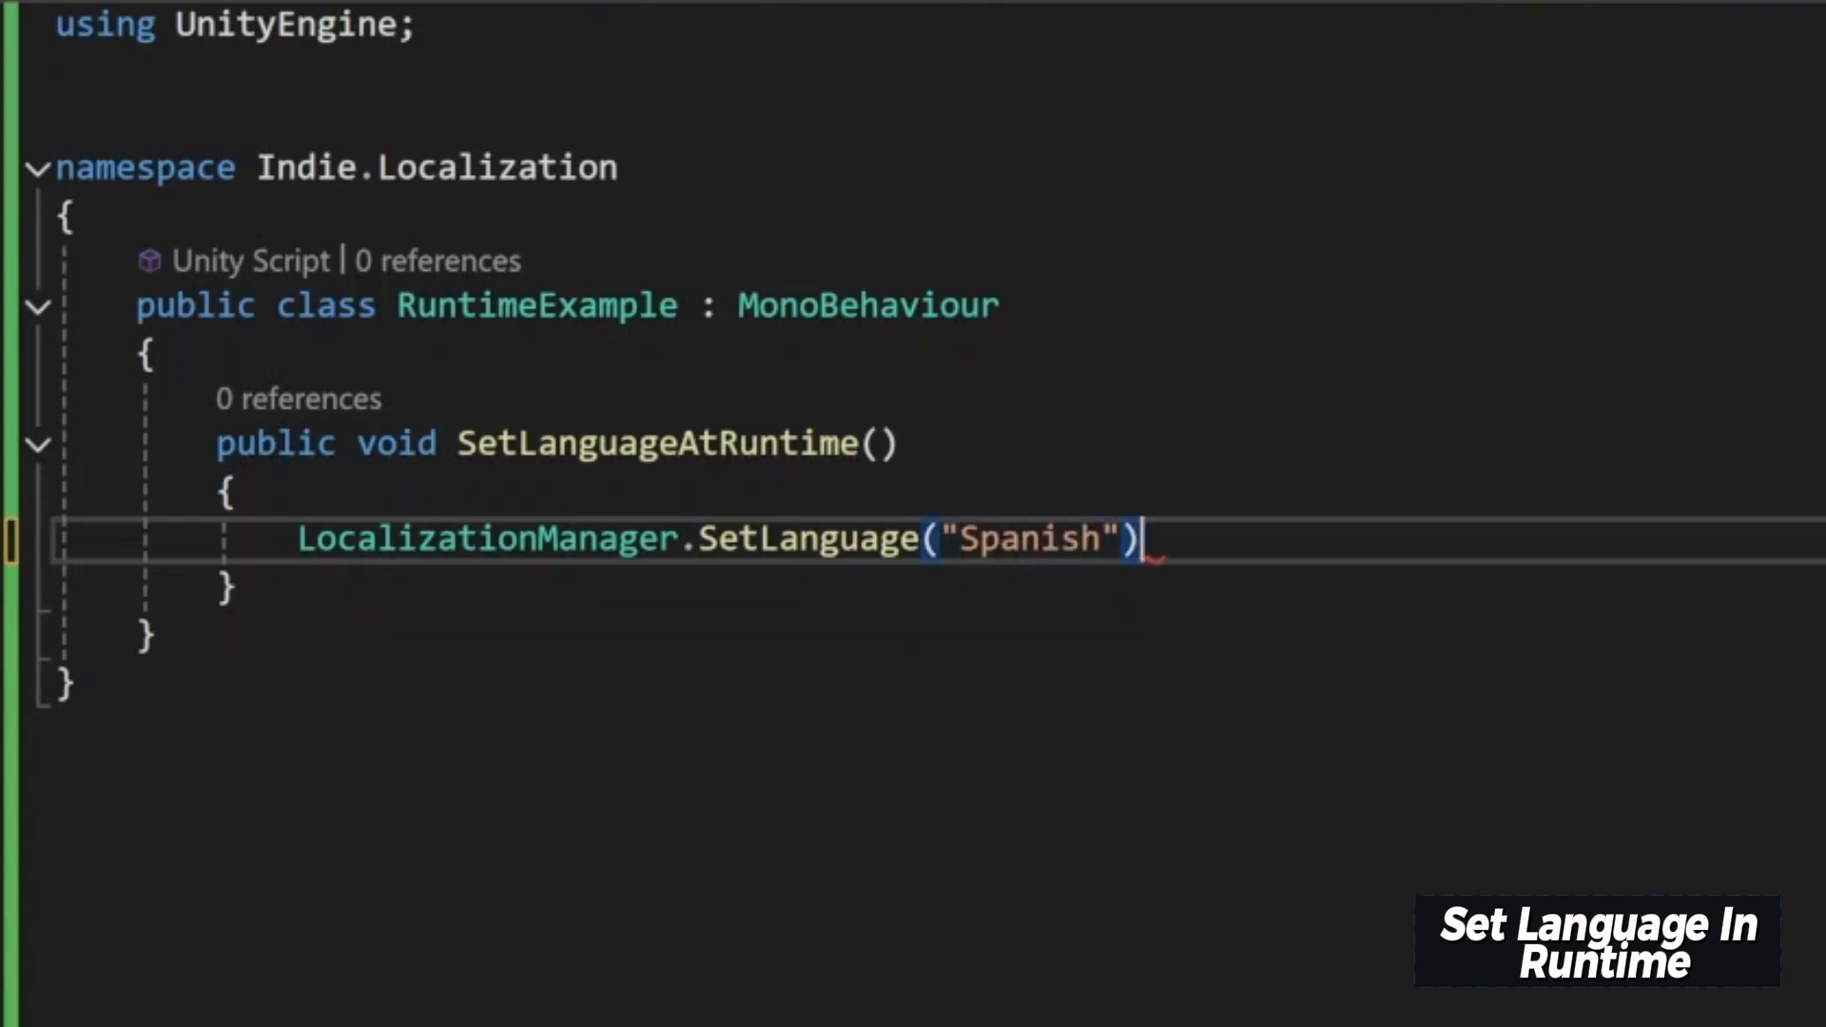
text(;)
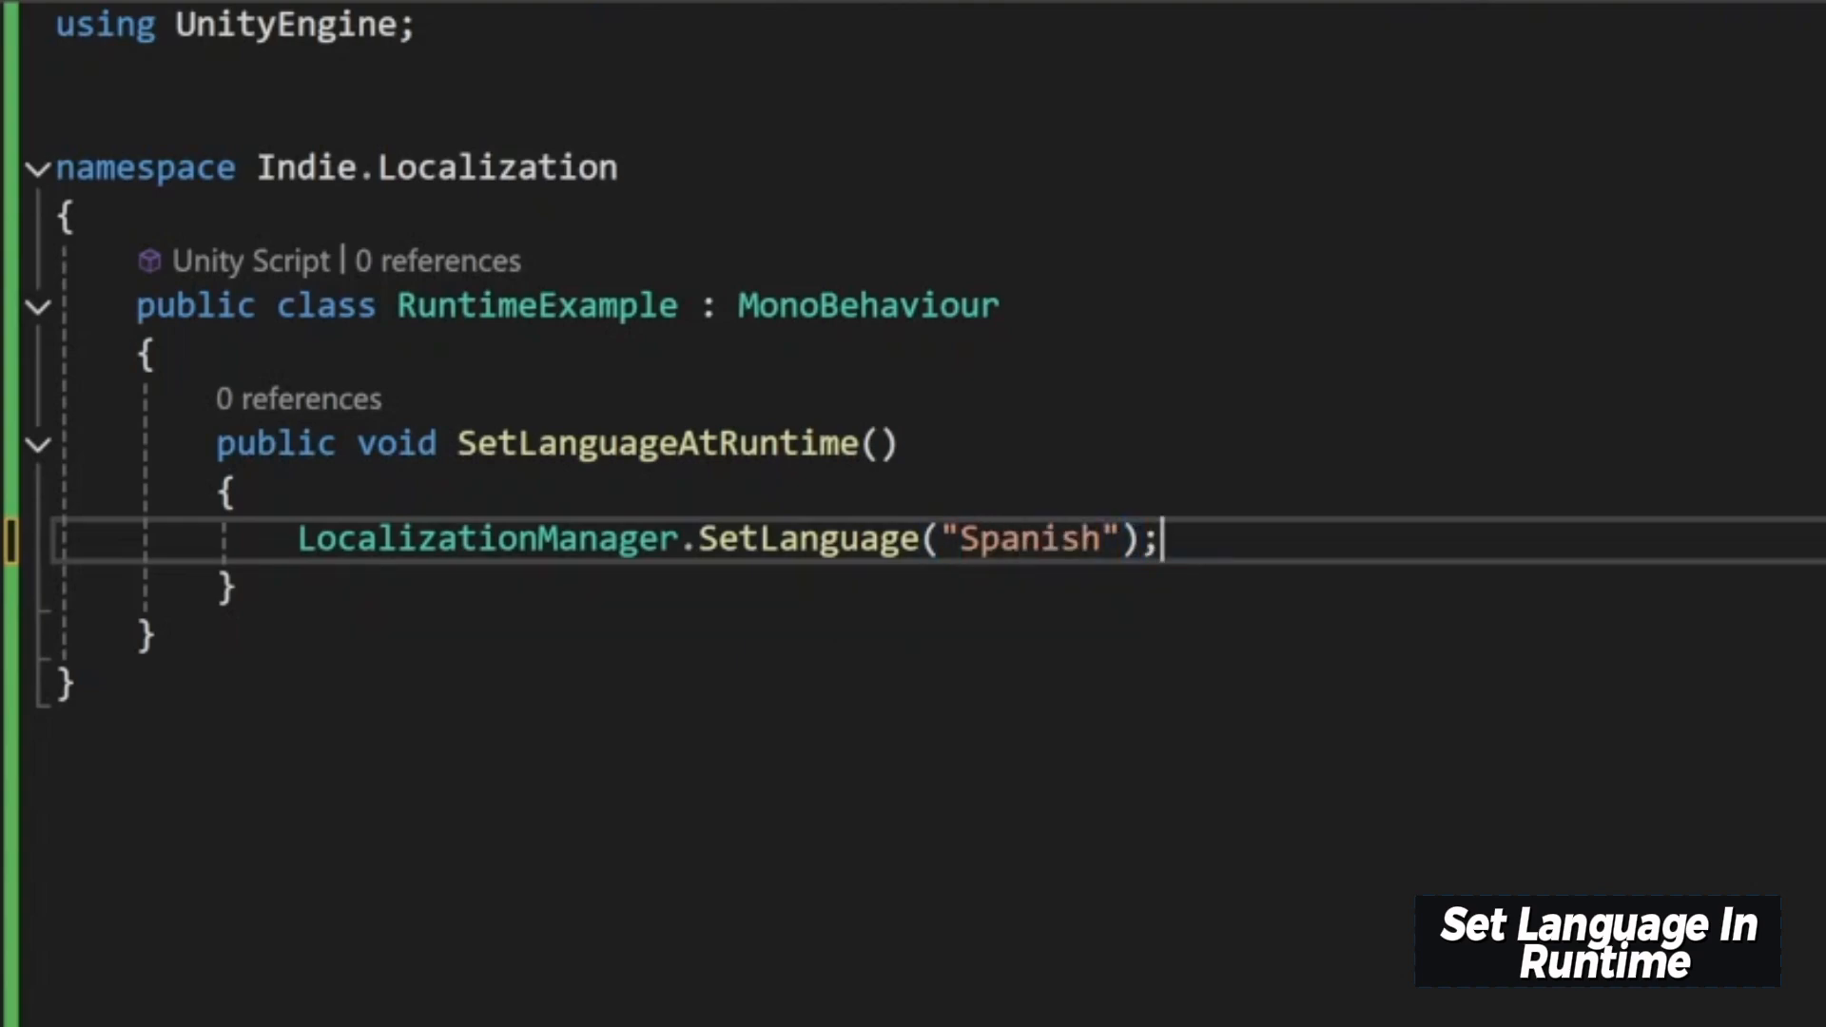